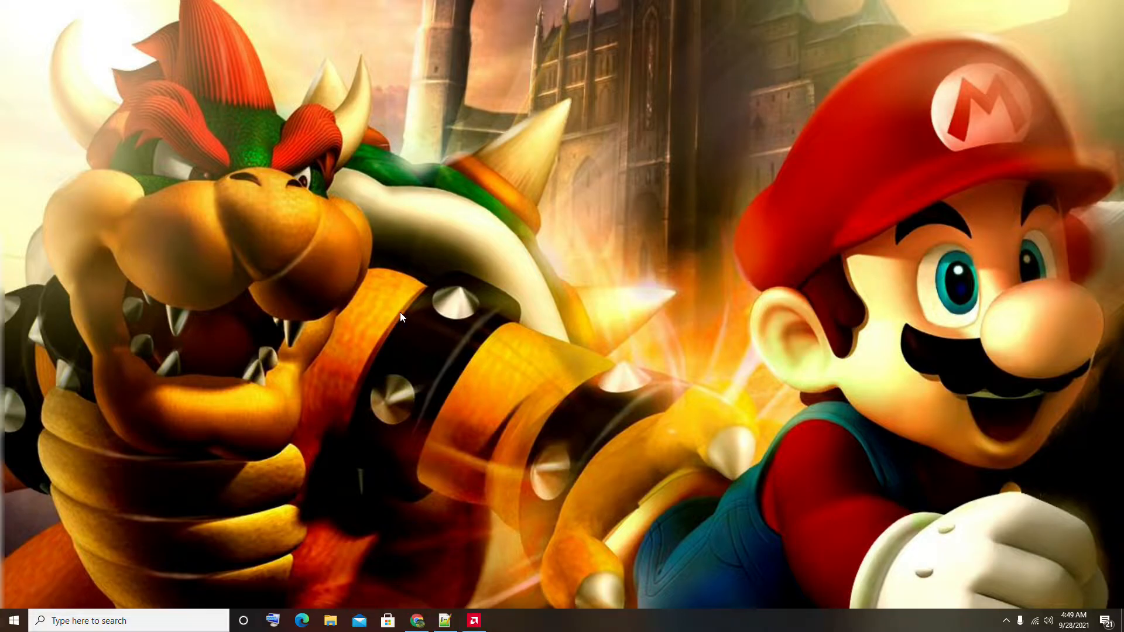
Create a new desktop folder named ConanServer and open it in File Explorer
right_click(402, 317)
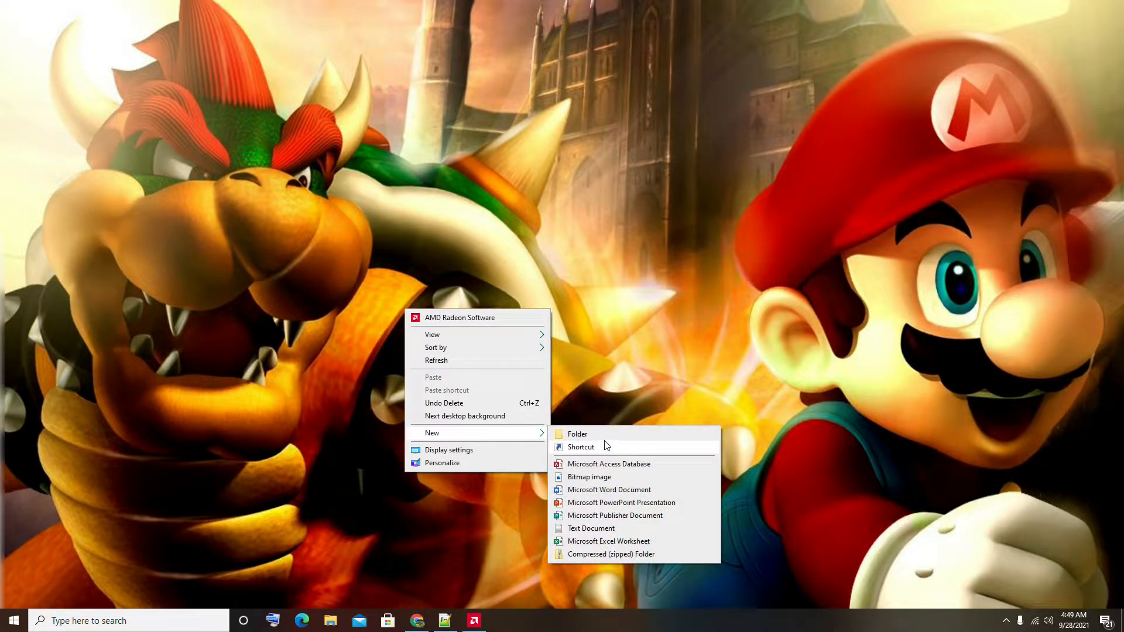
left_click(577, 433)
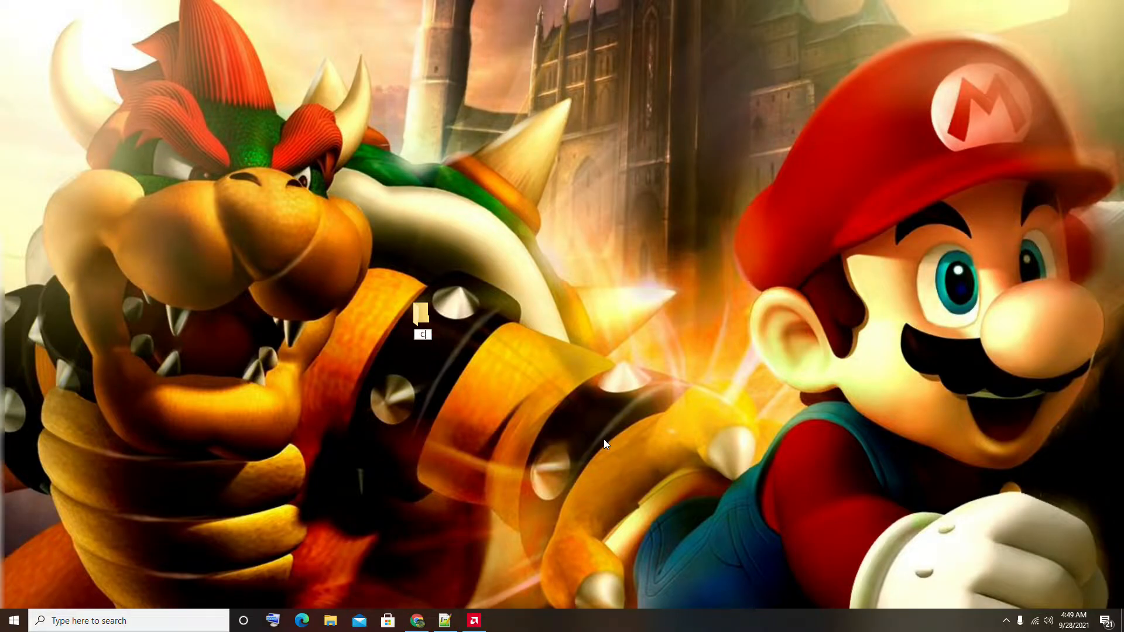
type("ConanServer")
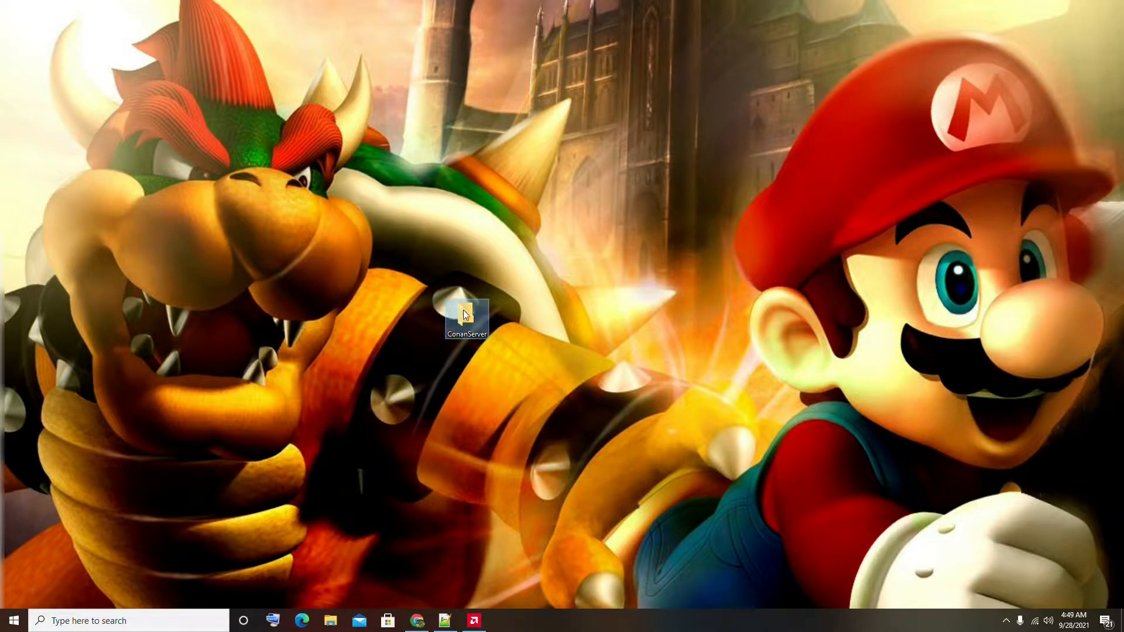
double_click(467, 314)
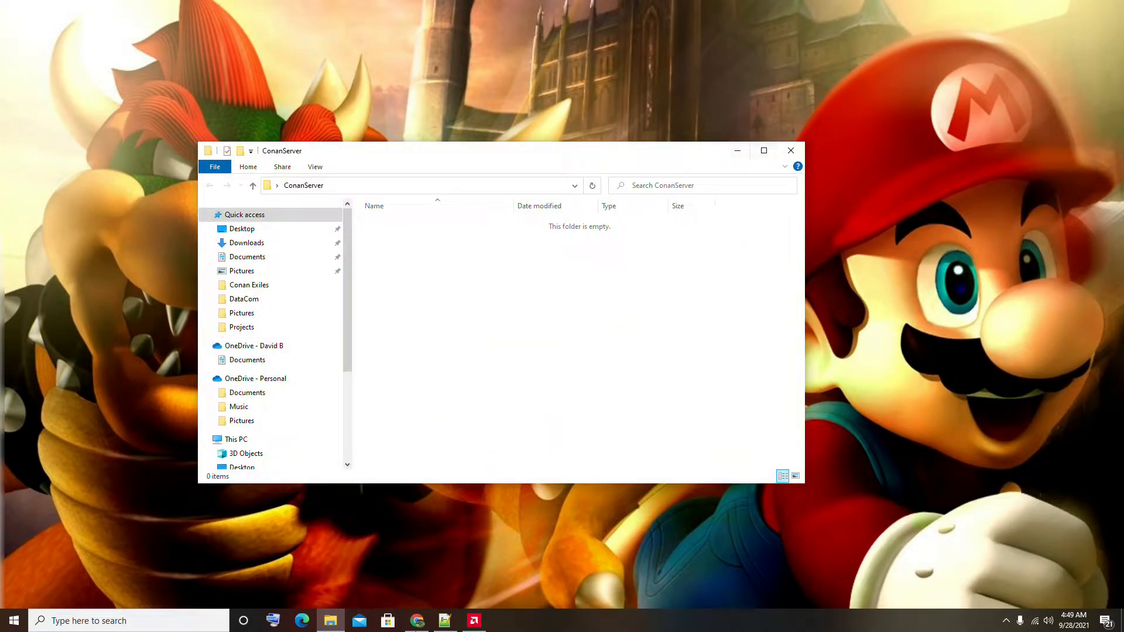
Download the Windows steamcmd.zip from the SteamCMD wiki into Desktop\ConanServer, then minimize Chrome
left_click(416, 620)
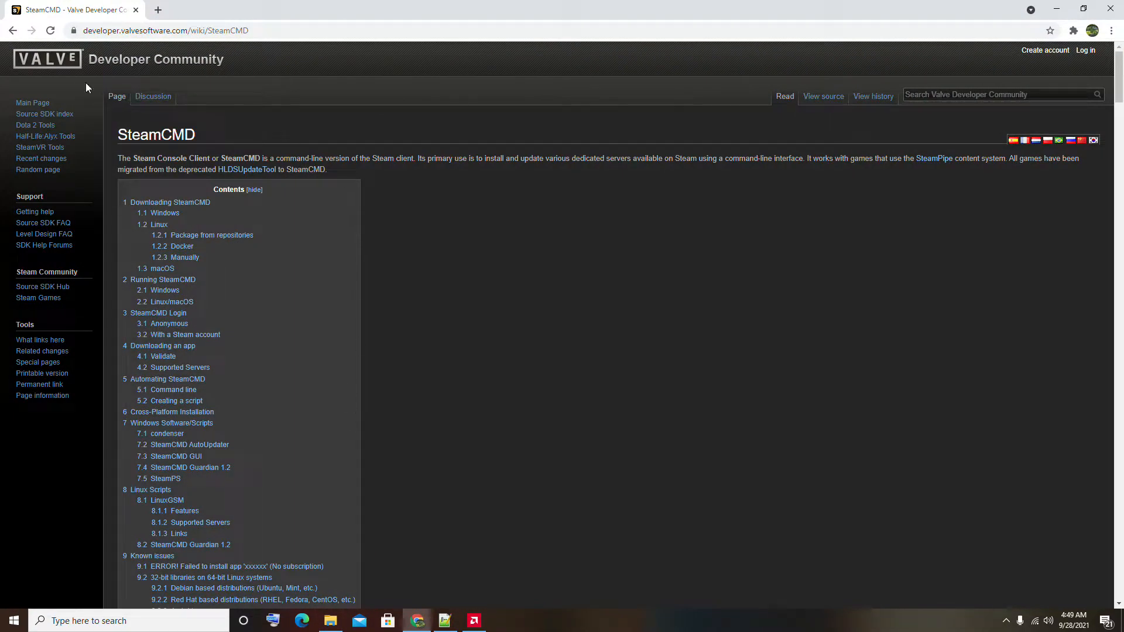
mouse_move(109, 82)
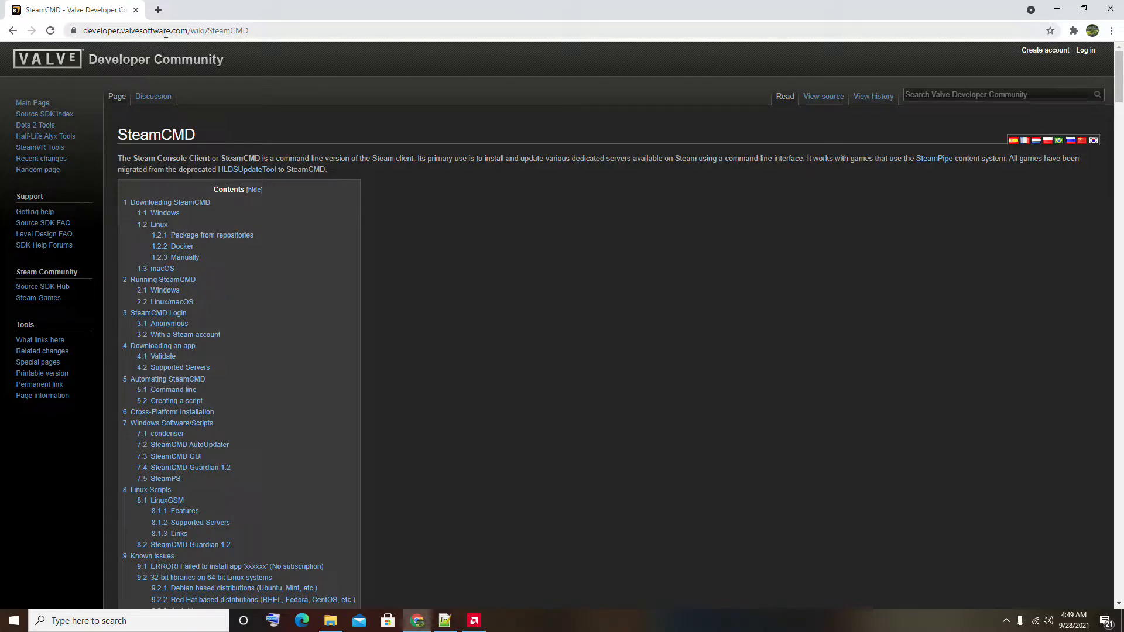
mouse_move(475, 142)
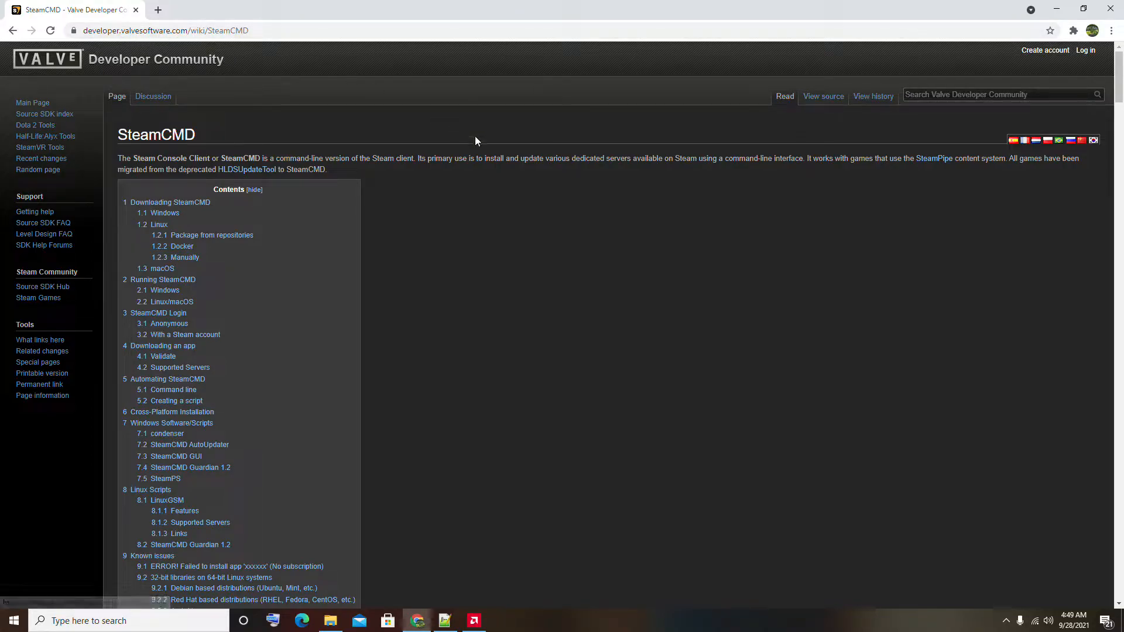
scroll("down", 3)
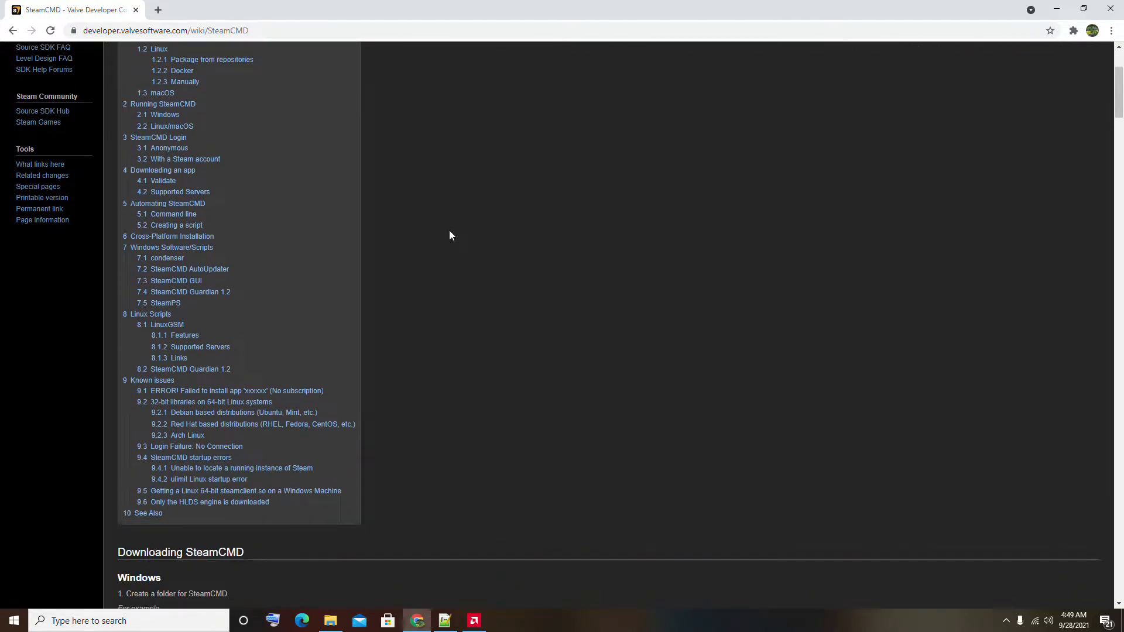
scroll("down", 3)
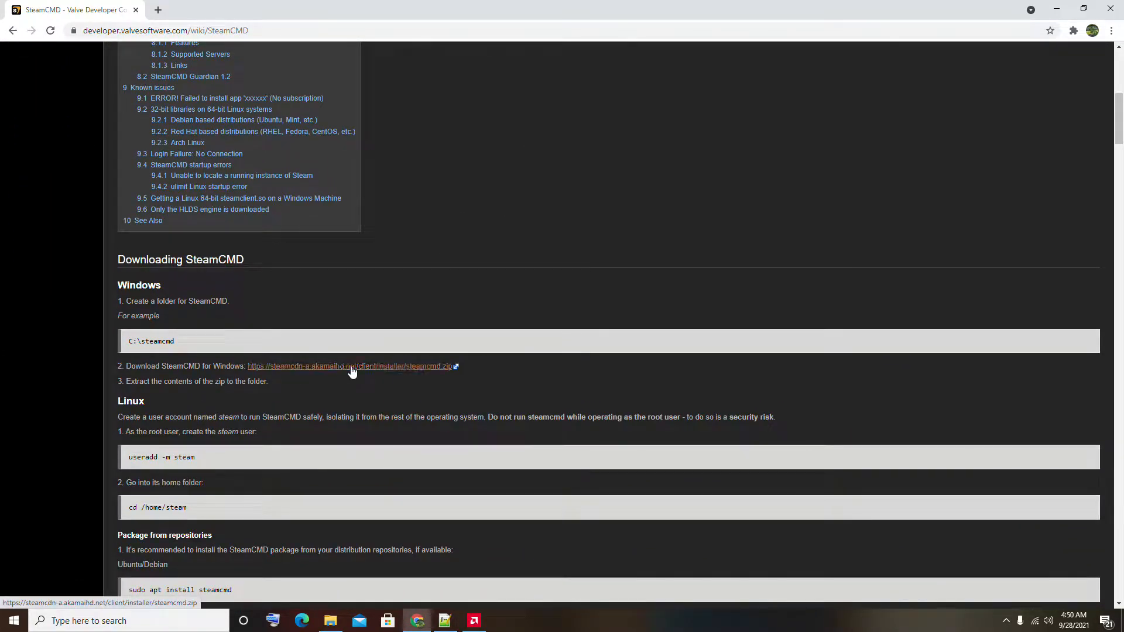
left_click(350, 366)
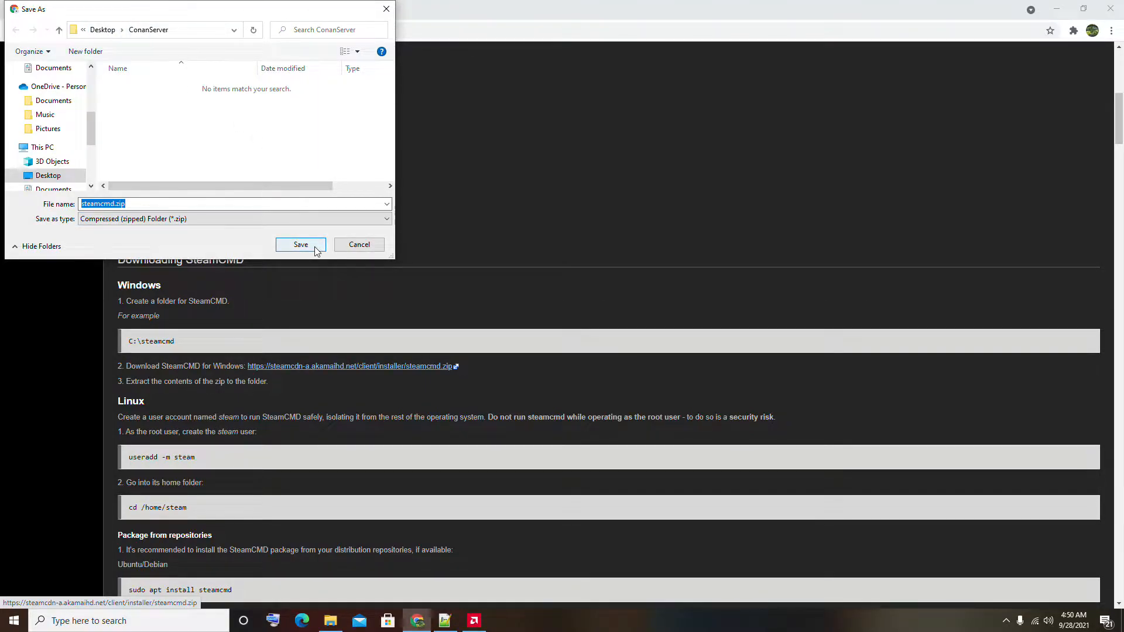
left_click(301, 244)
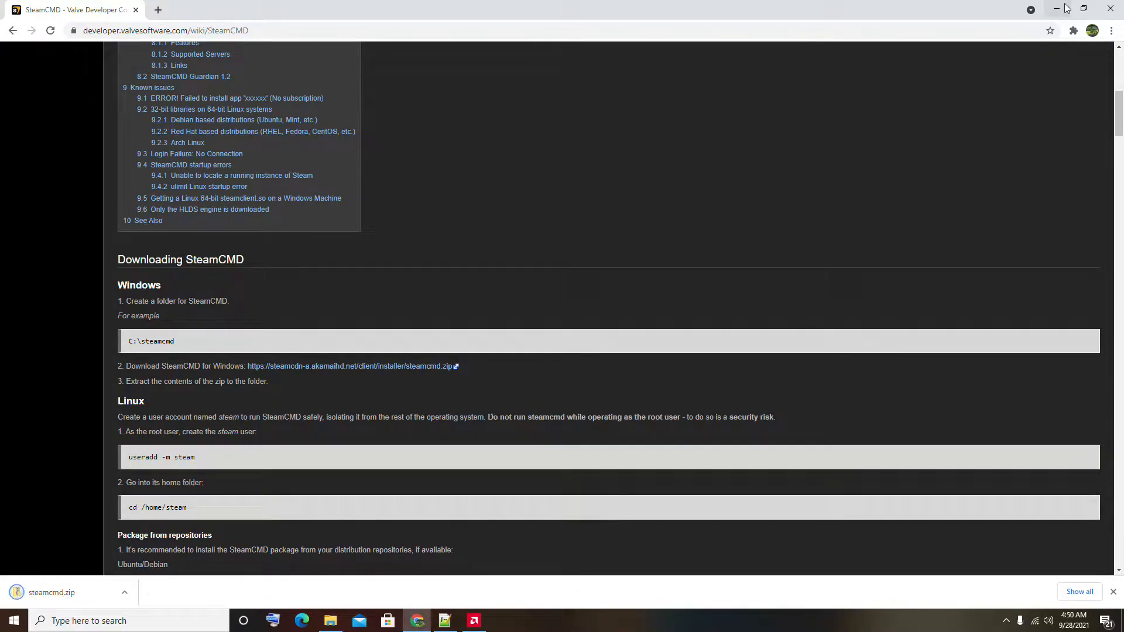
left_click(330, 621)
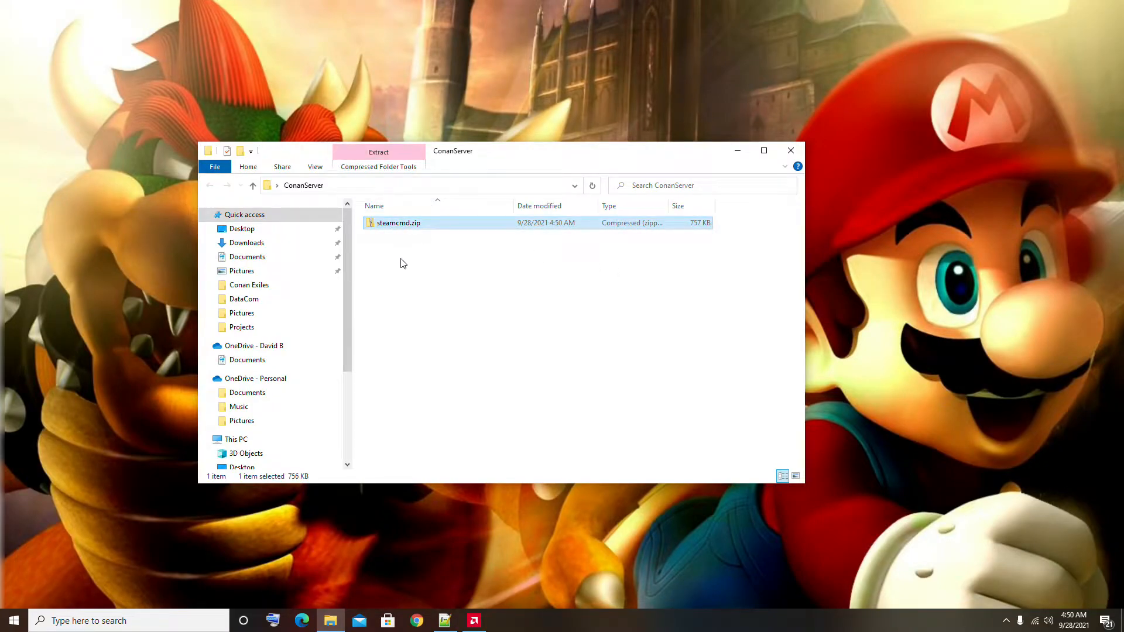
Extract steamcmd.zip here with 7-Zip, remove the zip, leaving steamcmd.exe selected
double_click(398, 222)
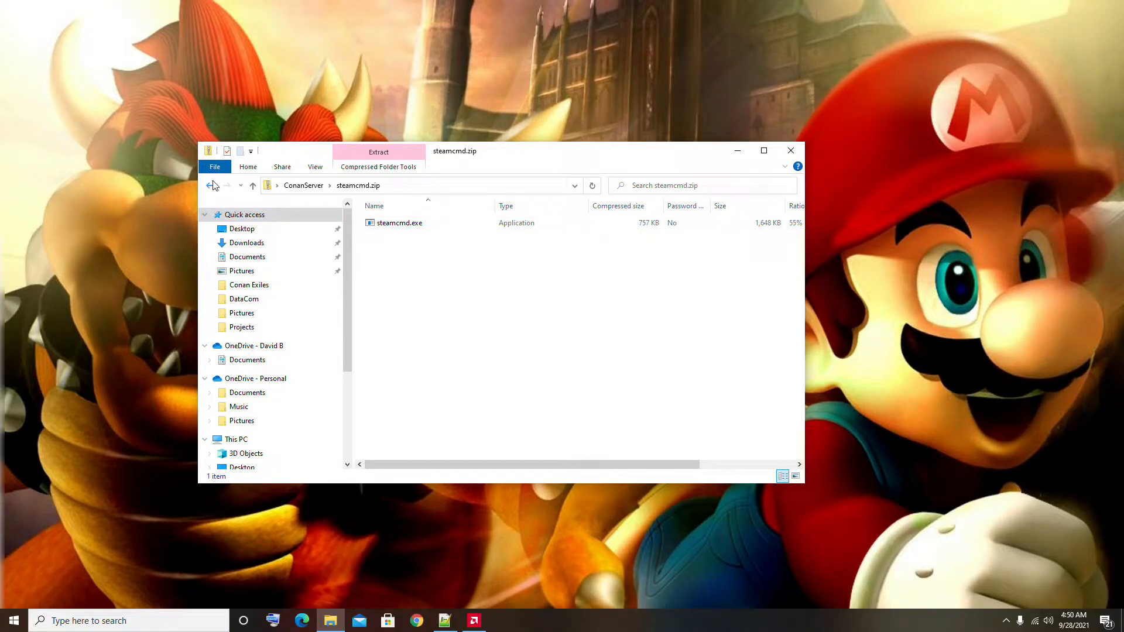
right_click(398, 223)
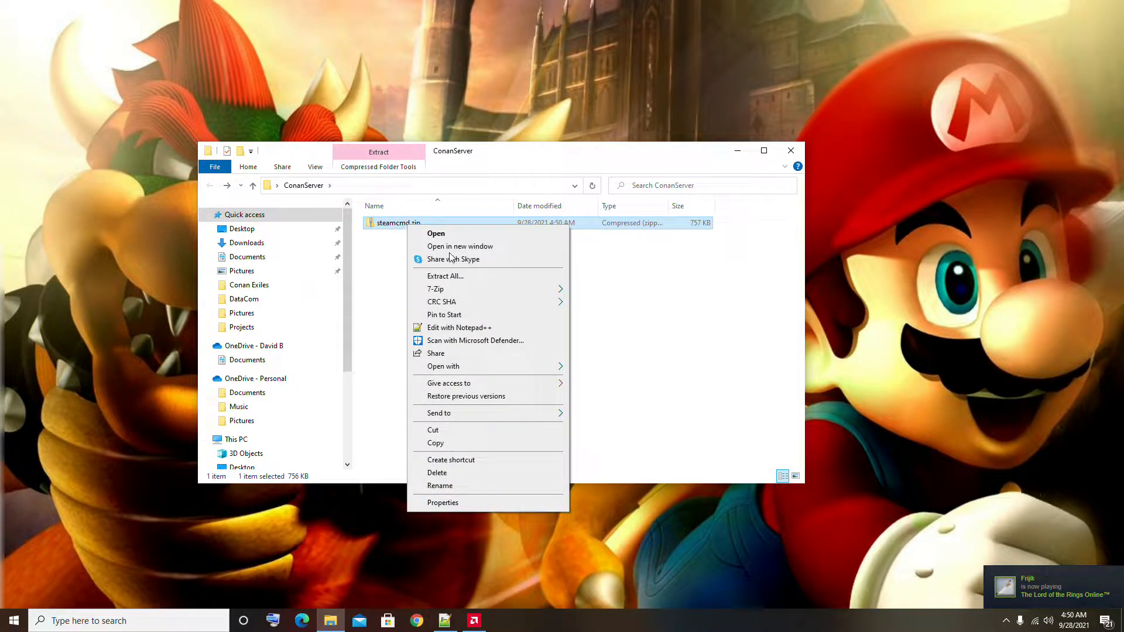
mouse_move(503, 286)
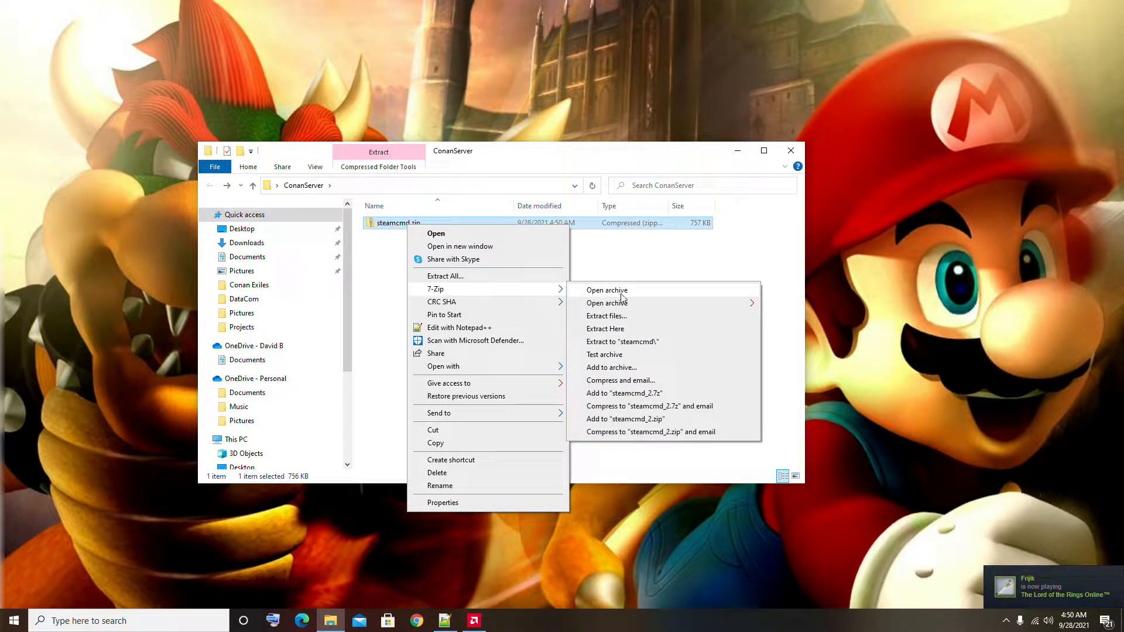
left_click(607, 290)
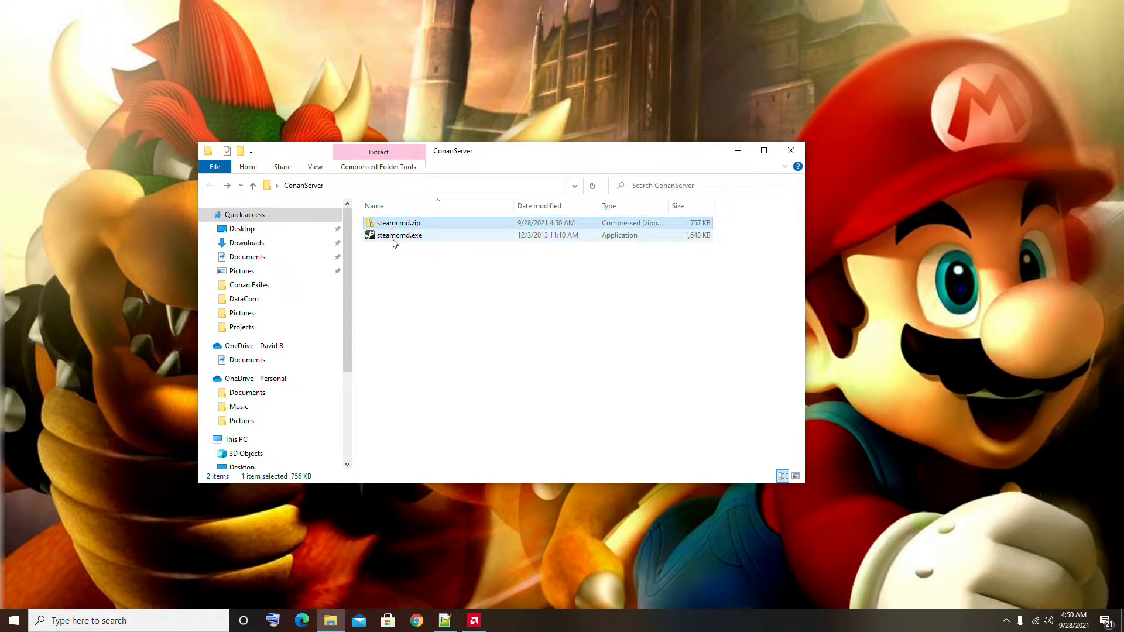
left_click(398, 222)
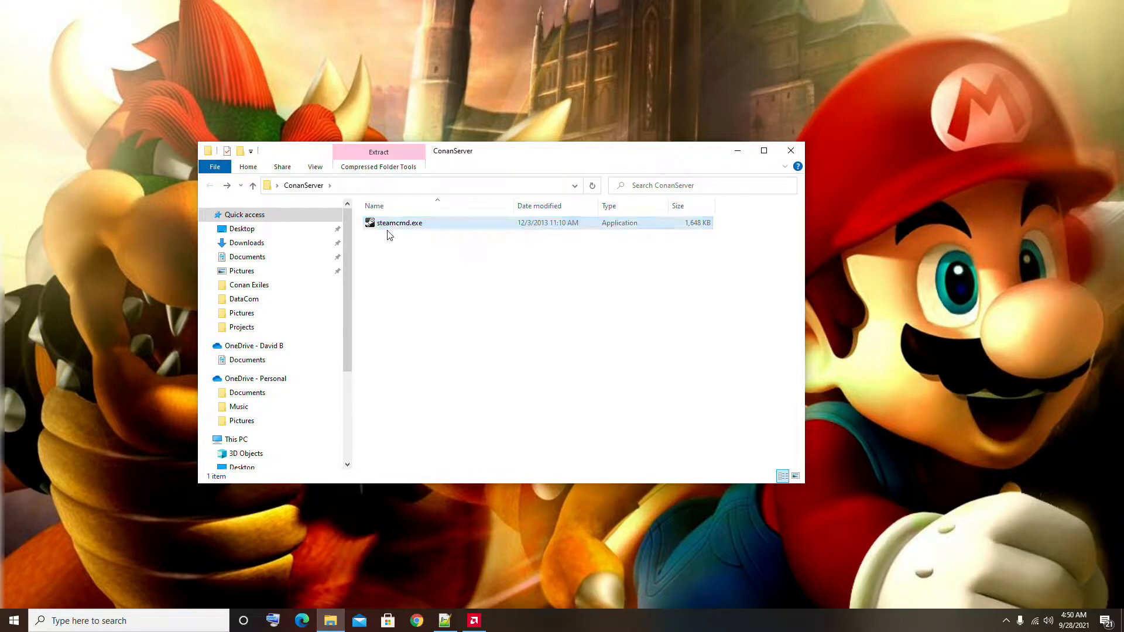
left_click(445, 283)
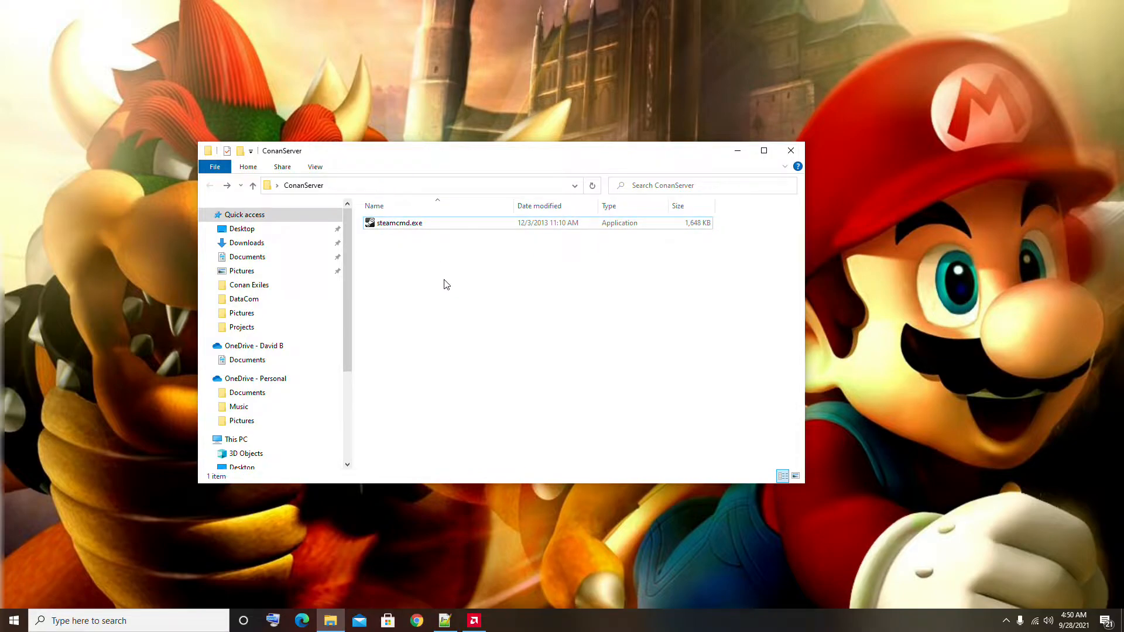
mouse_move(399, 222)
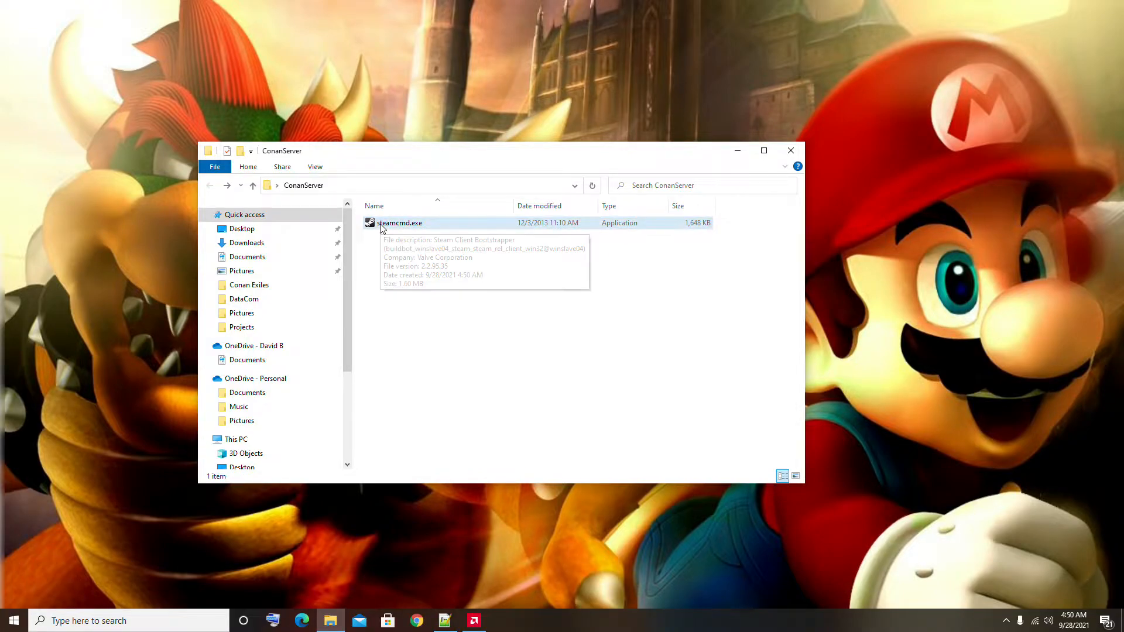
left_click(399, 222)
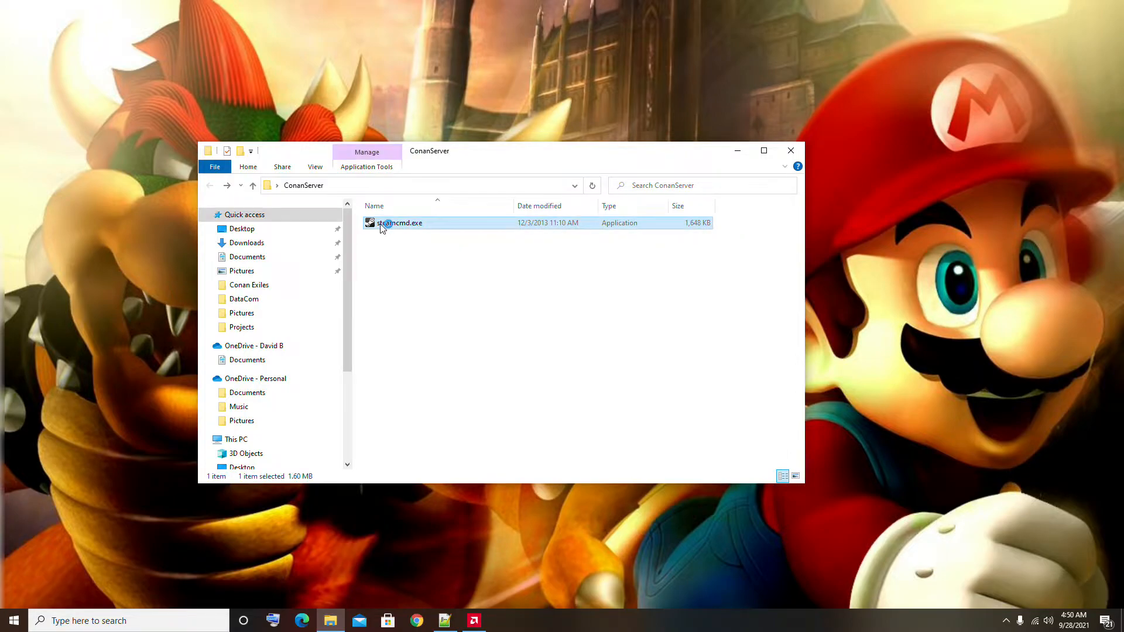
Run steamcmd.exe through its first-time update and exit at the Steam> prompt
double_click(391, 222)
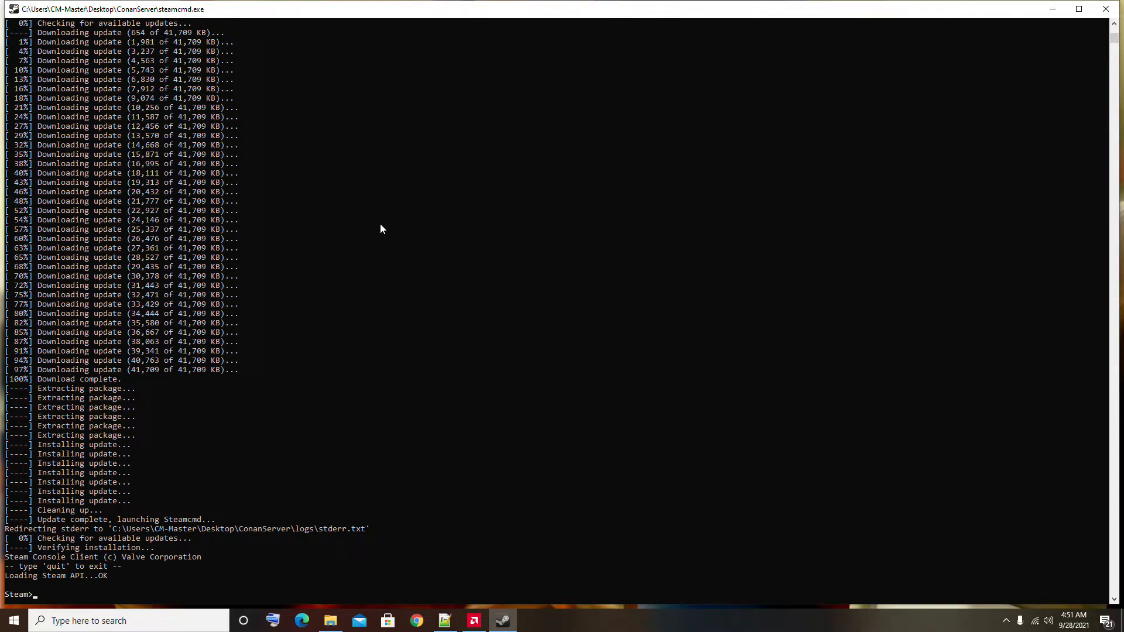
type("ex")
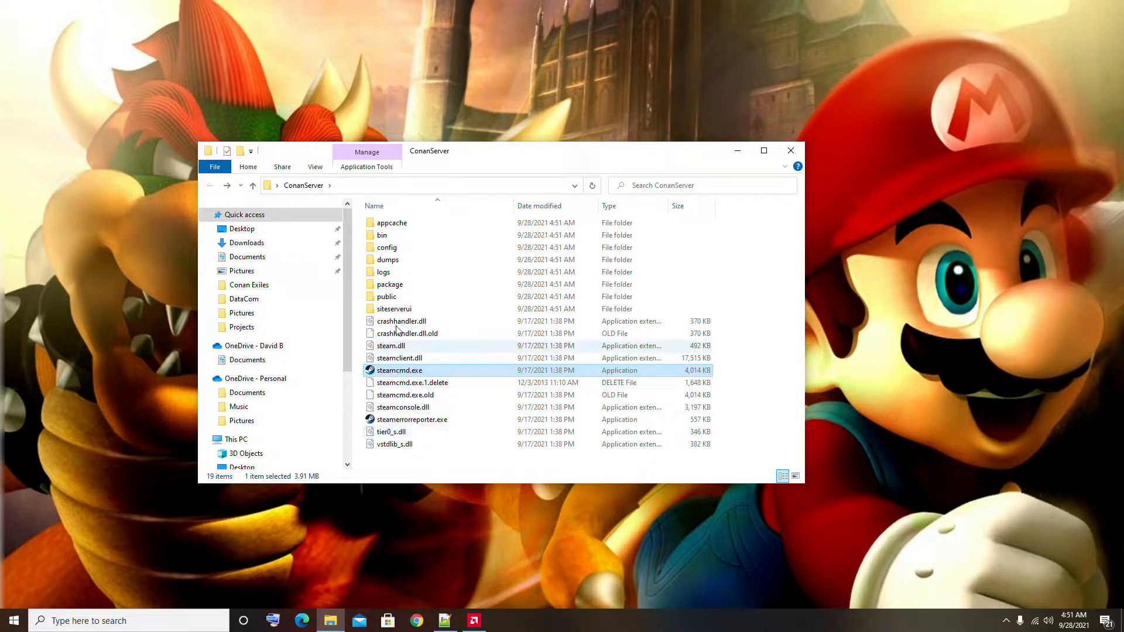
mouse_move(393, 308)
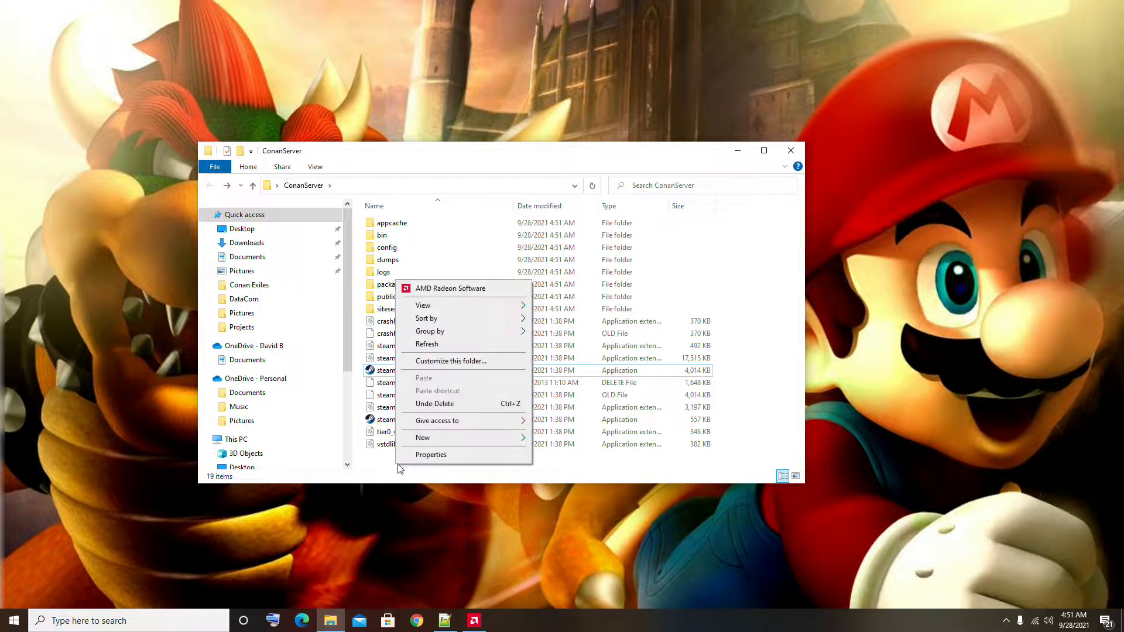
Create a new text document renamed Serverupdate.bat, accepting the extension change
left_click(422, 437)
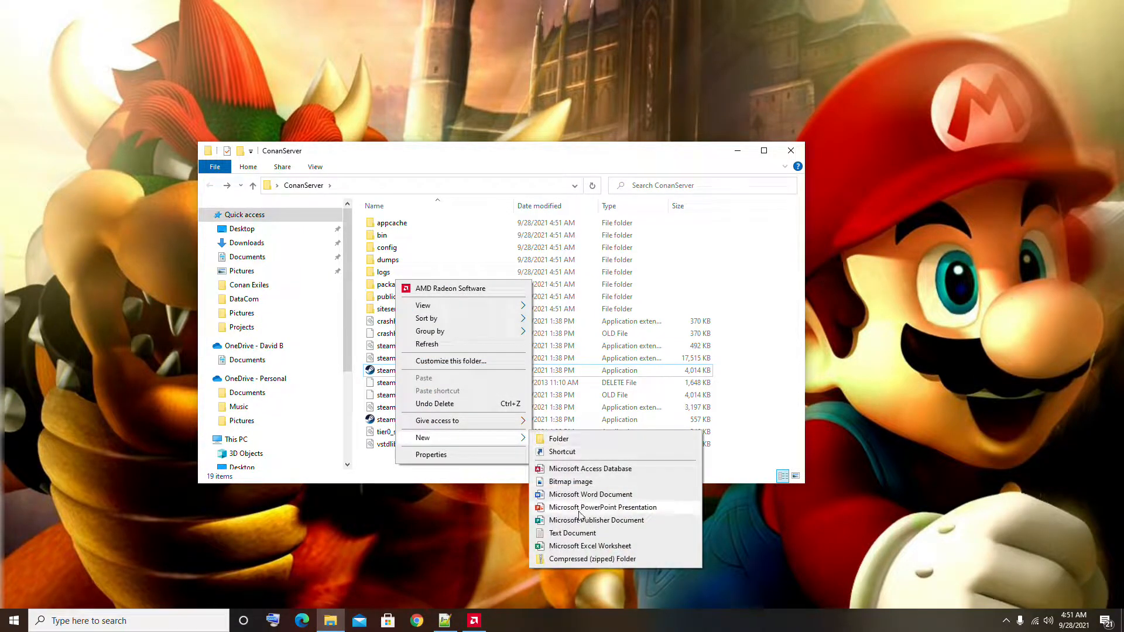
left_click(572, 532)
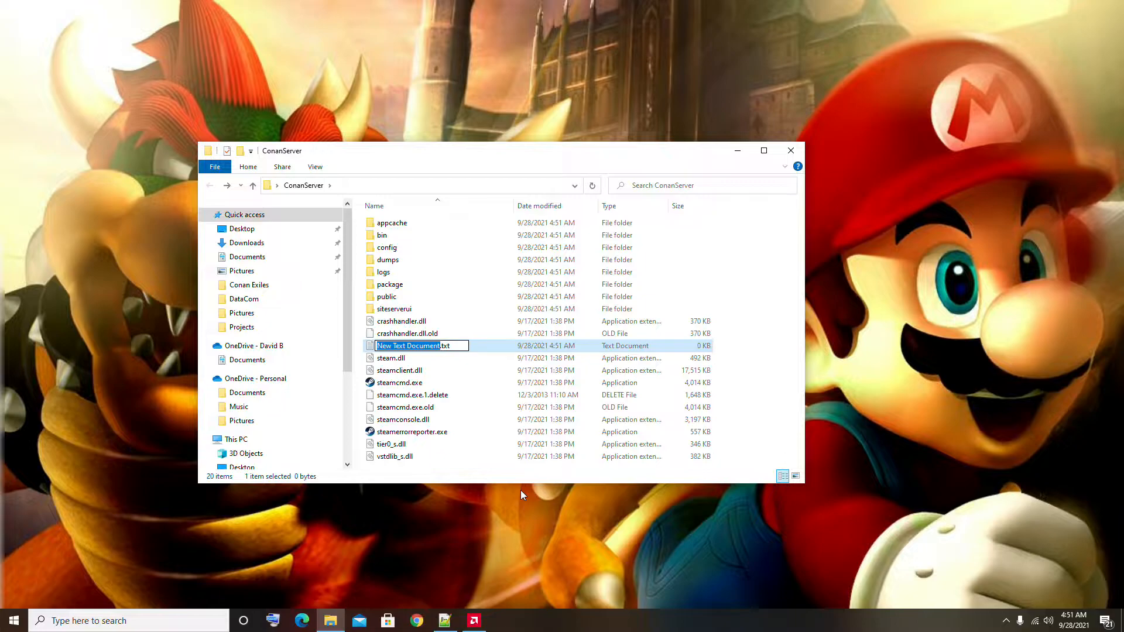
type("Serverupdate")
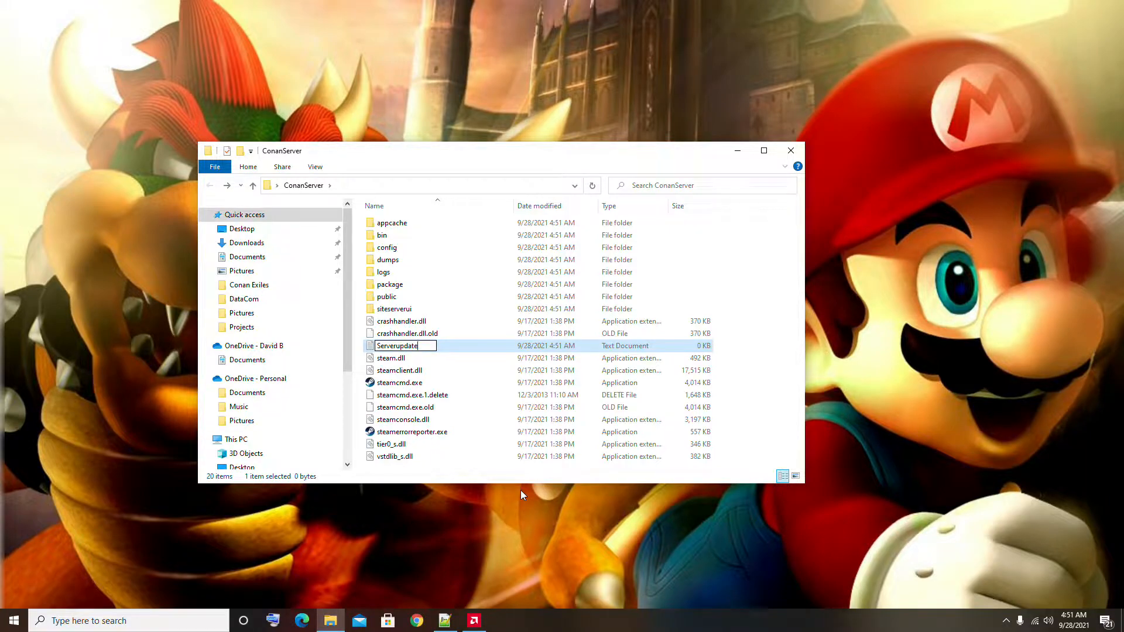
type(".bat")
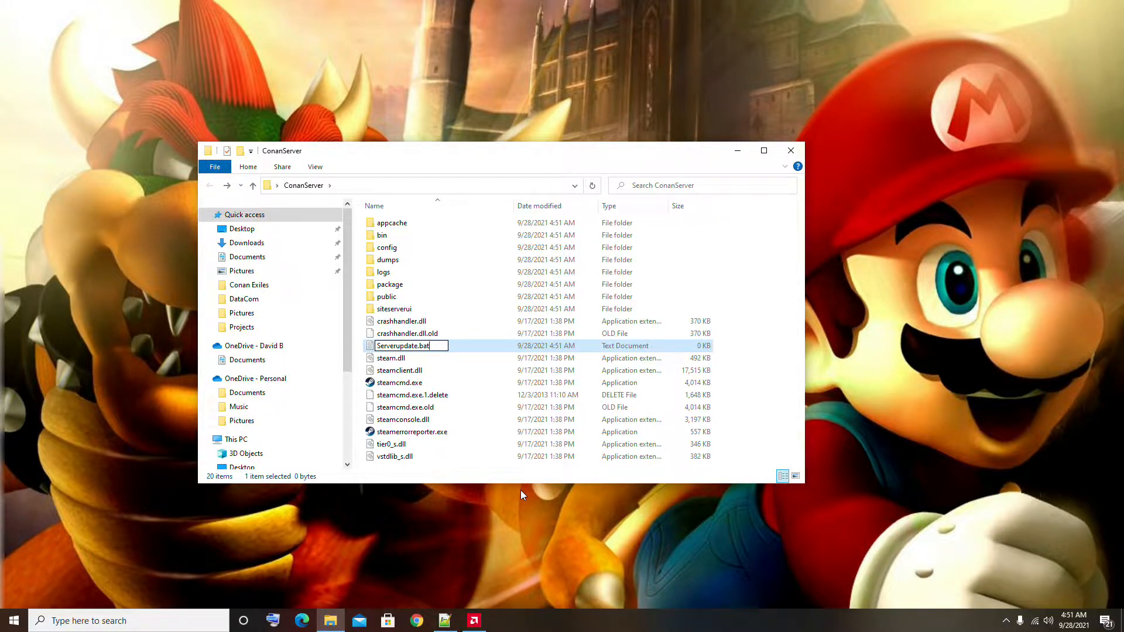
key("enter")
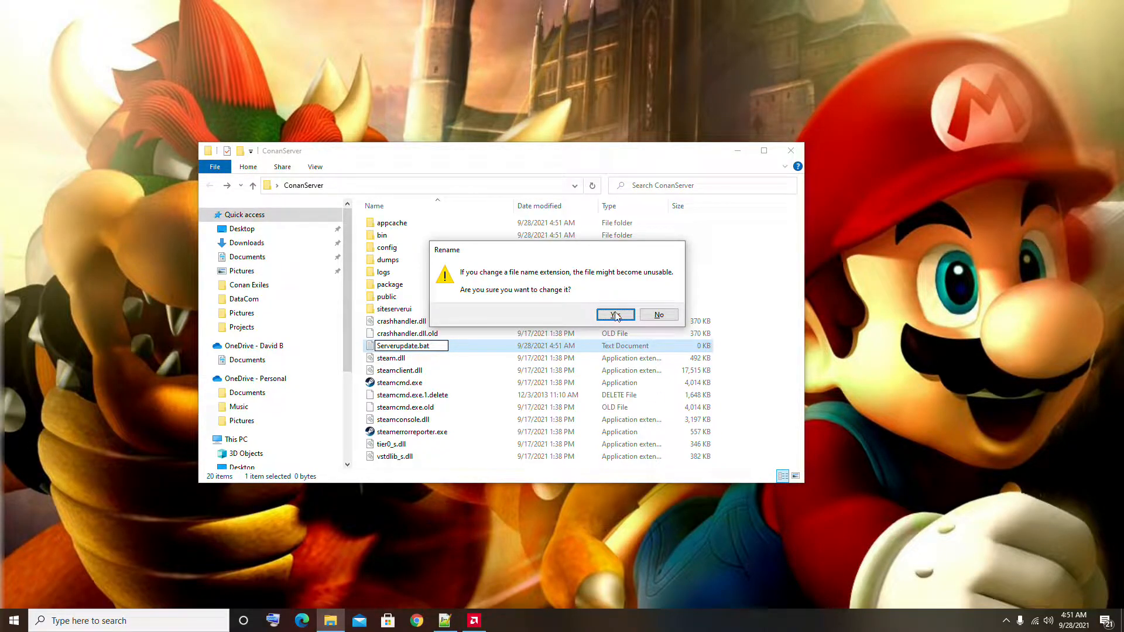
left_click(614, 314)
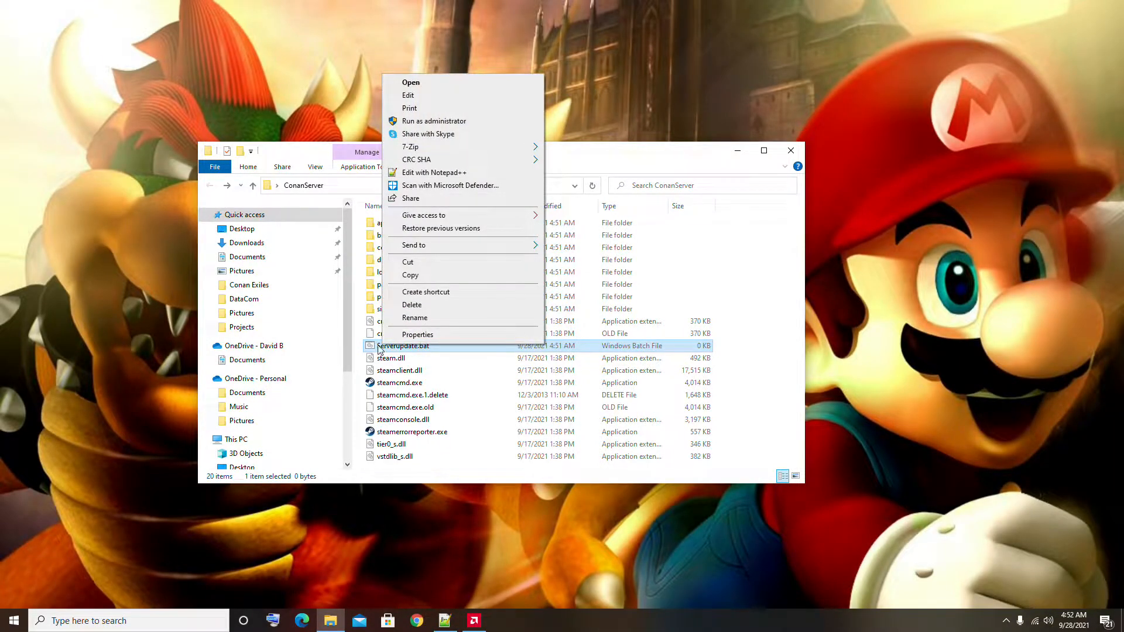
Write 'steamcmd +login anonymous +app_update 443030 validate +quit' into Serverupdate.bat and save it
left_click(407, 95)
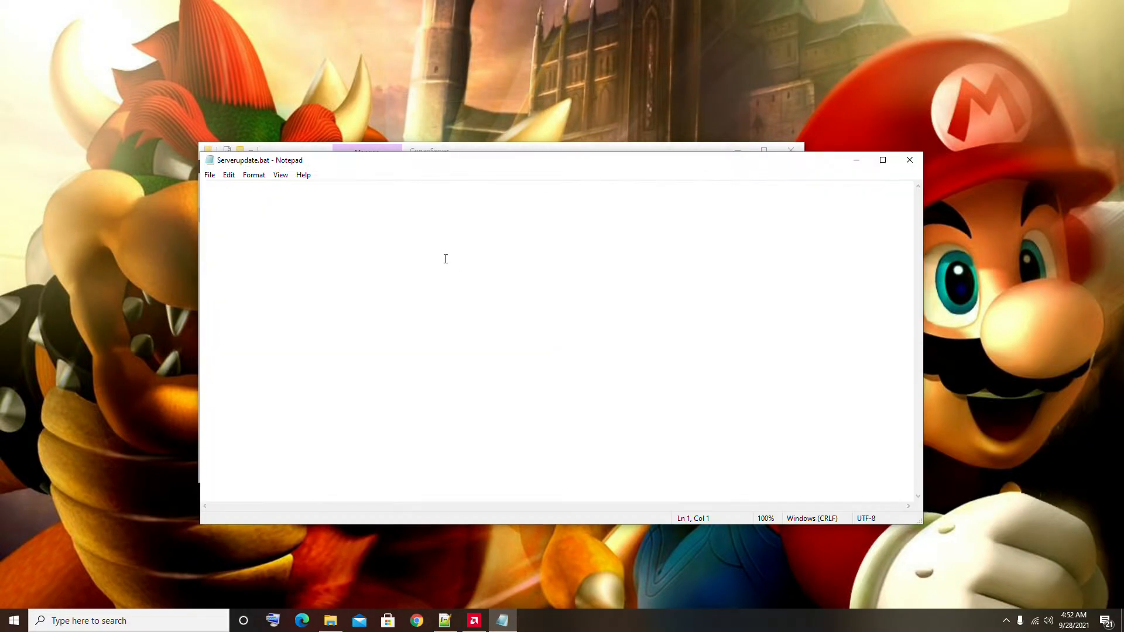
type("steamcmd +login anonymous +app_update 443030 validate +quit")
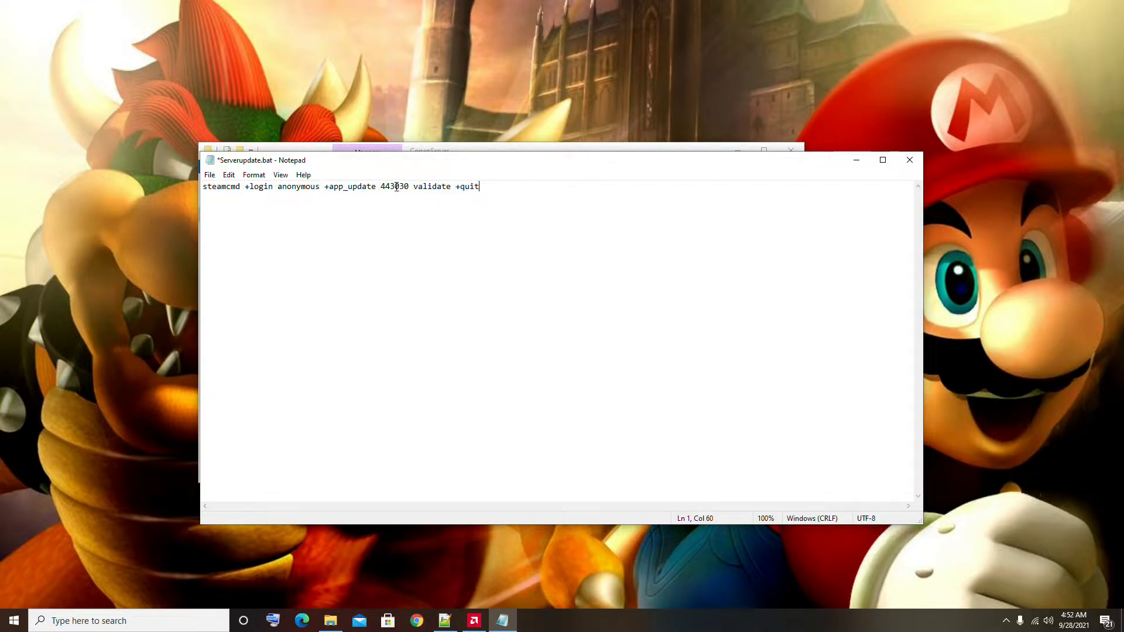
double_click(394, 186)
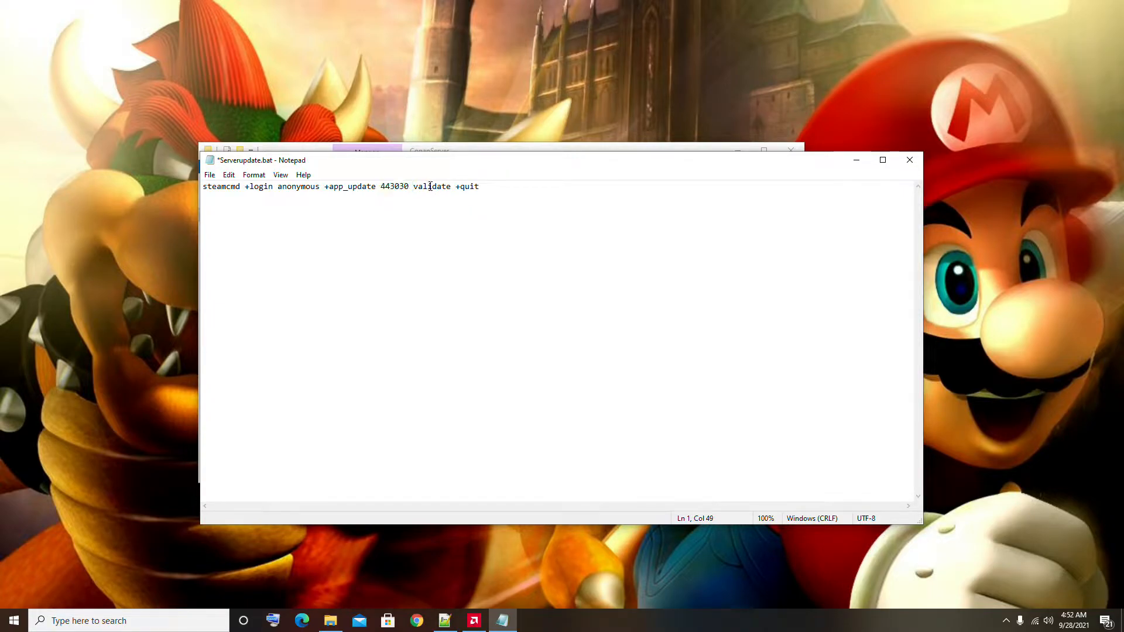
double_click(467, 187)
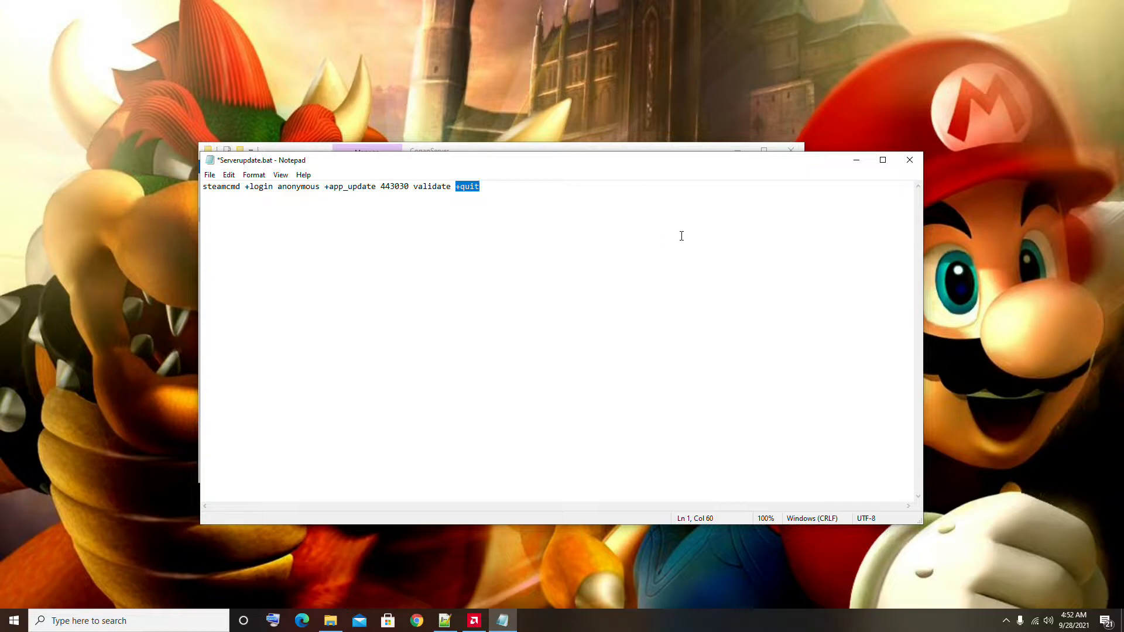
left_click(210, 175)
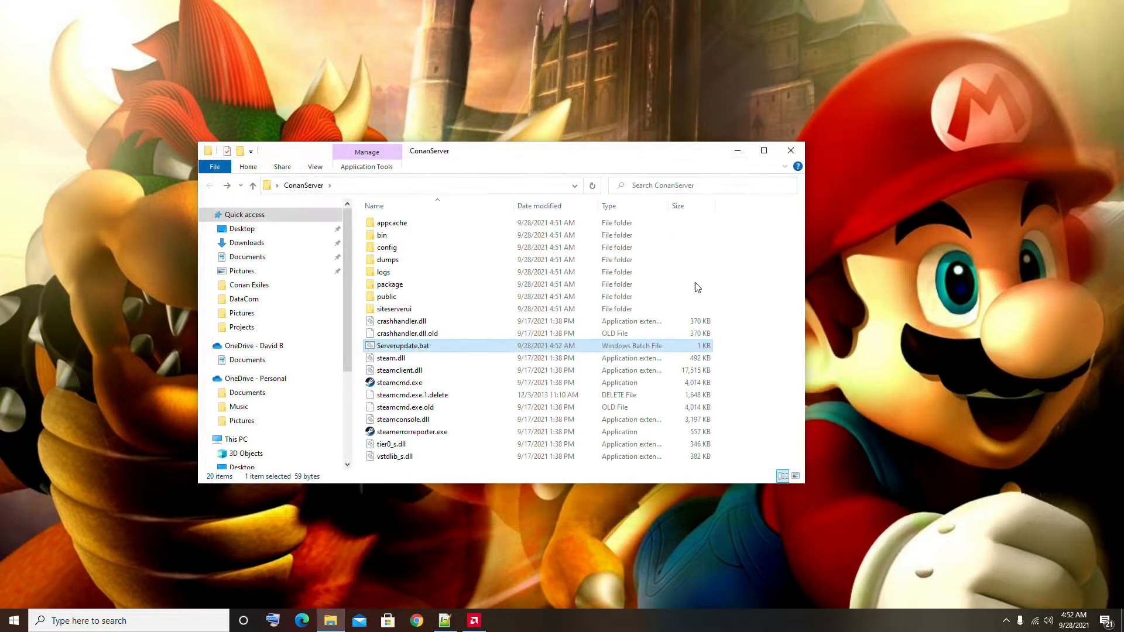
mouse_move(402, 345)
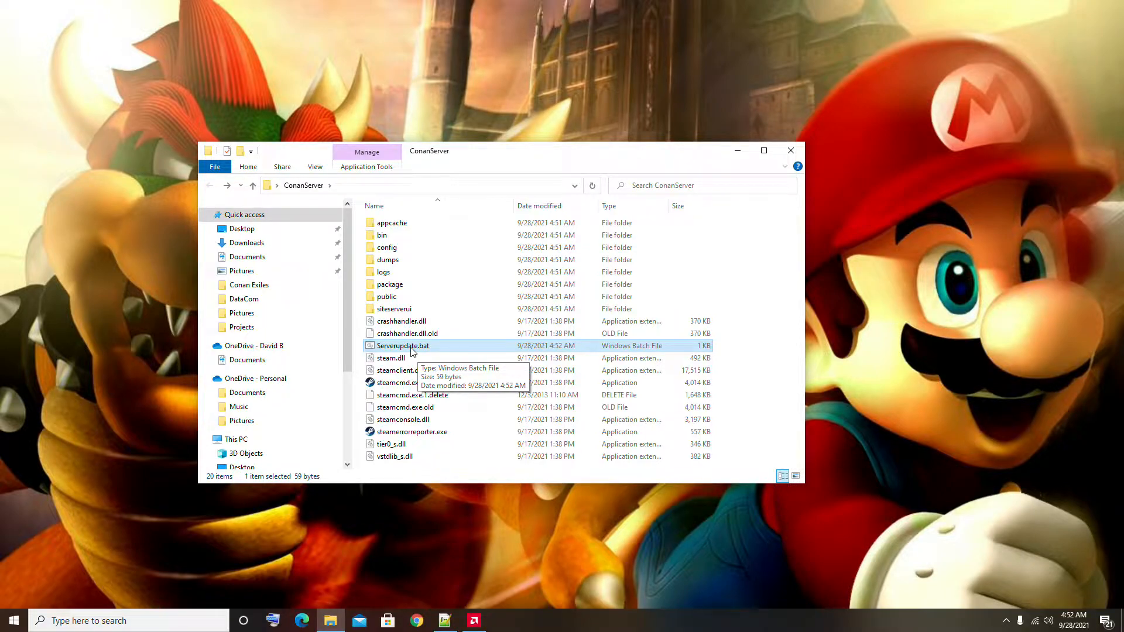
Run Serverupdate.bat to download Conan Exiles dedicated server app 443030
double_click(402, 345)
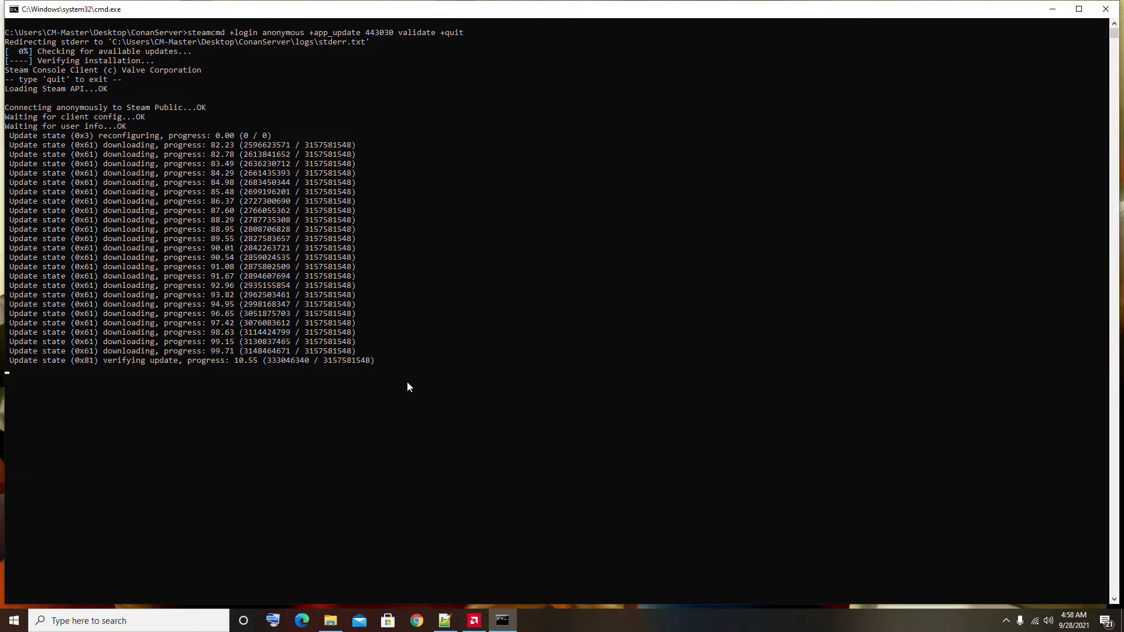
mouse_move(462, 320)
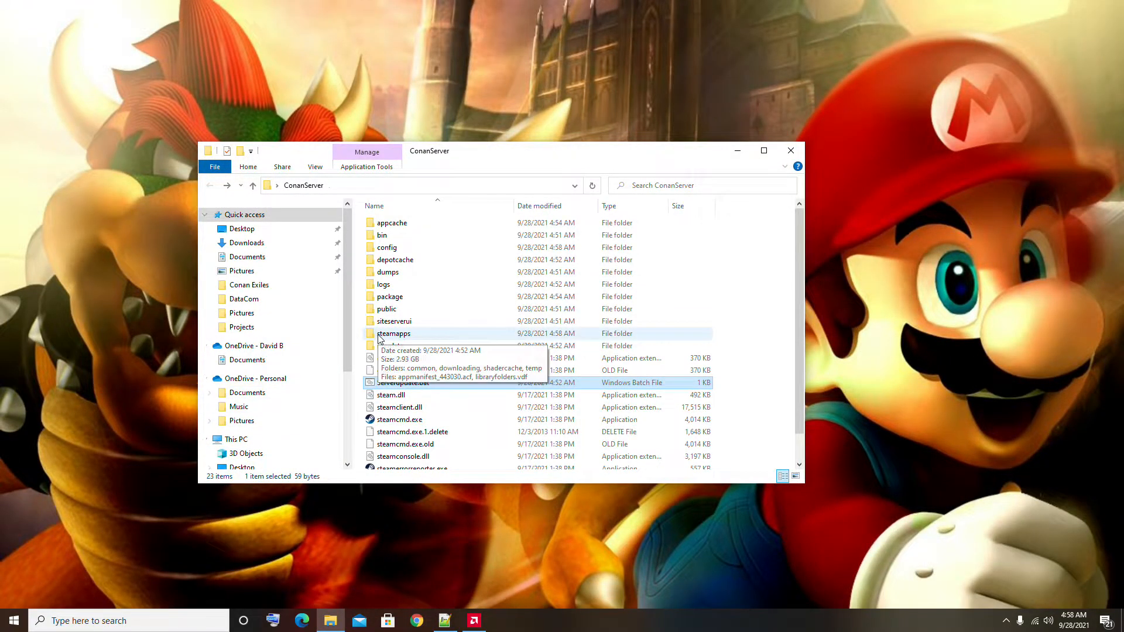
Navigate to steamapps\common\Conan Exiles Dedicated Server and launch StartServer.bat
double_click(393, 334)
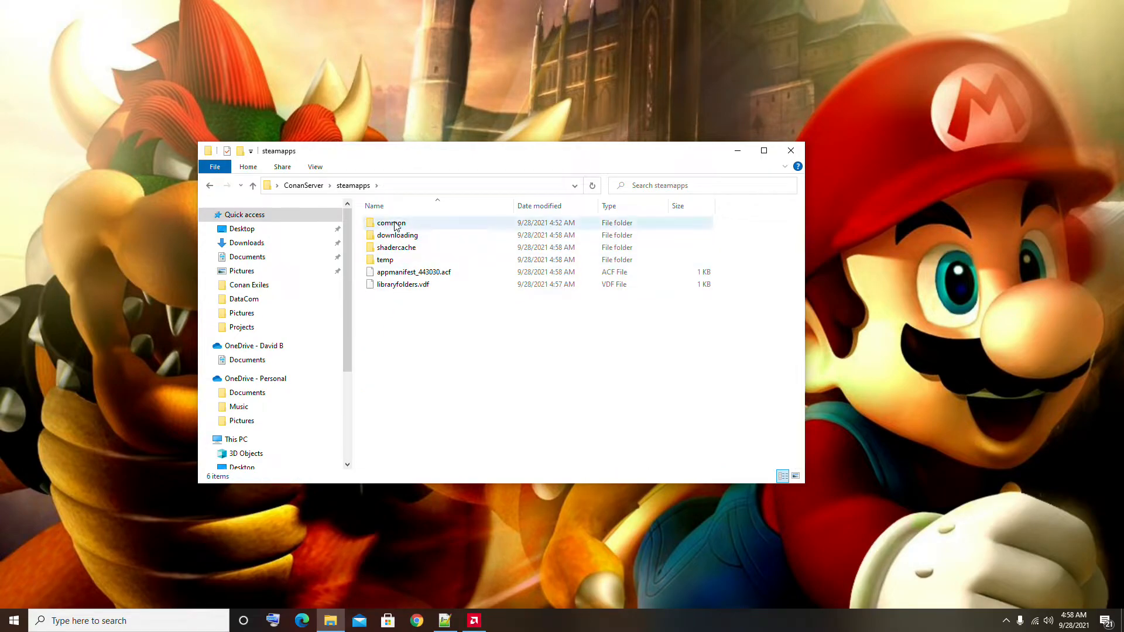
left_click(391, 222)
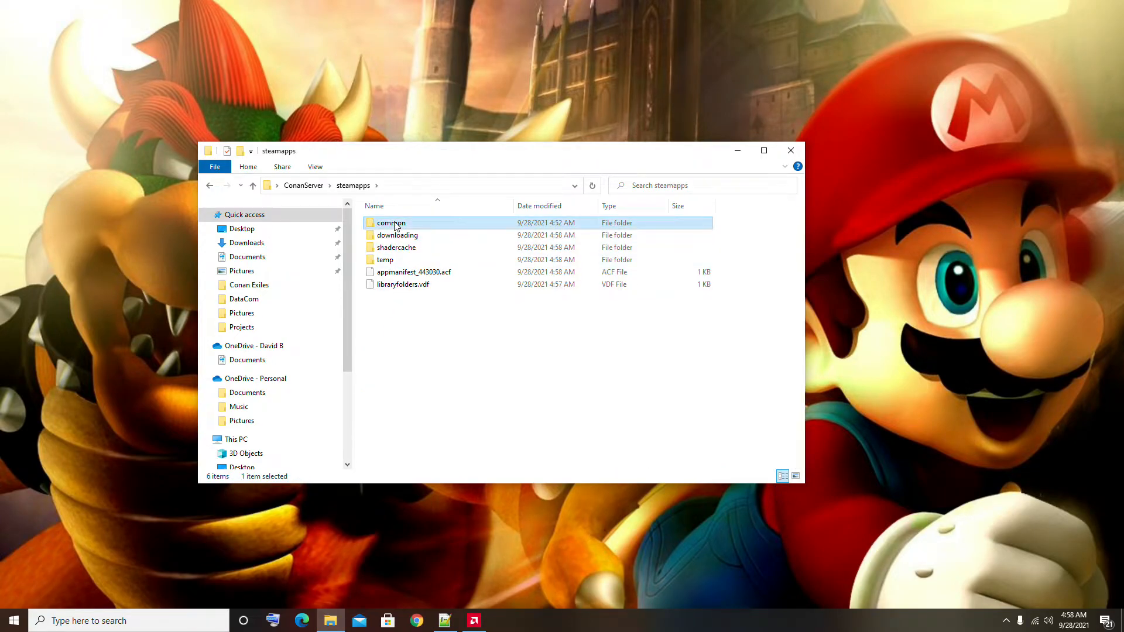
double_click(391, 222)
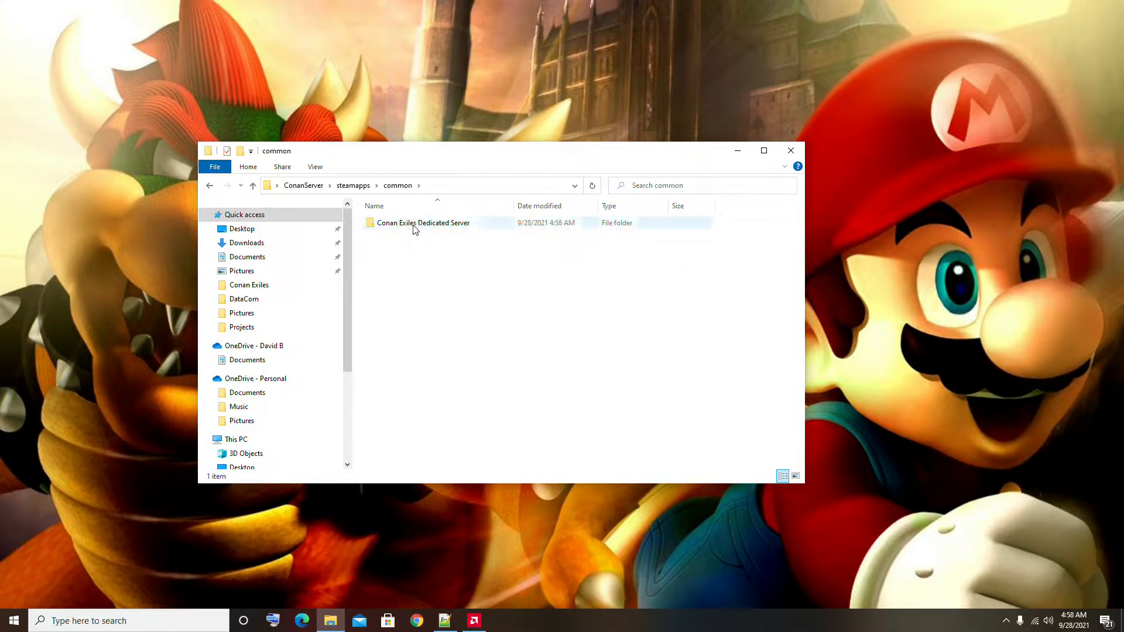
mouse_move(423, 222)
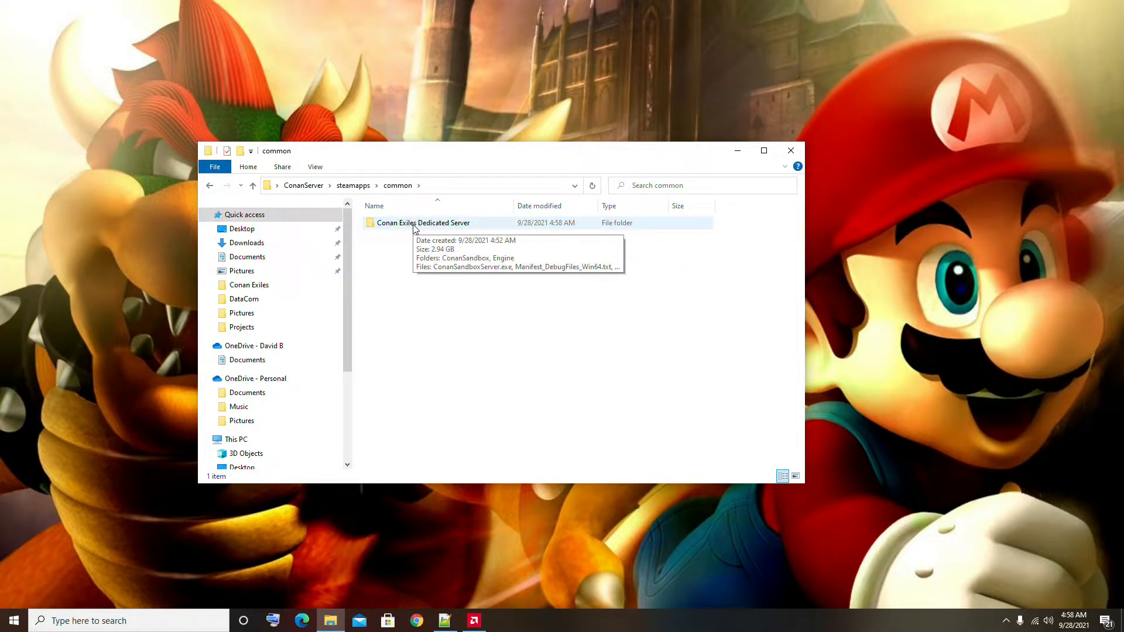
double_click(423, 223)
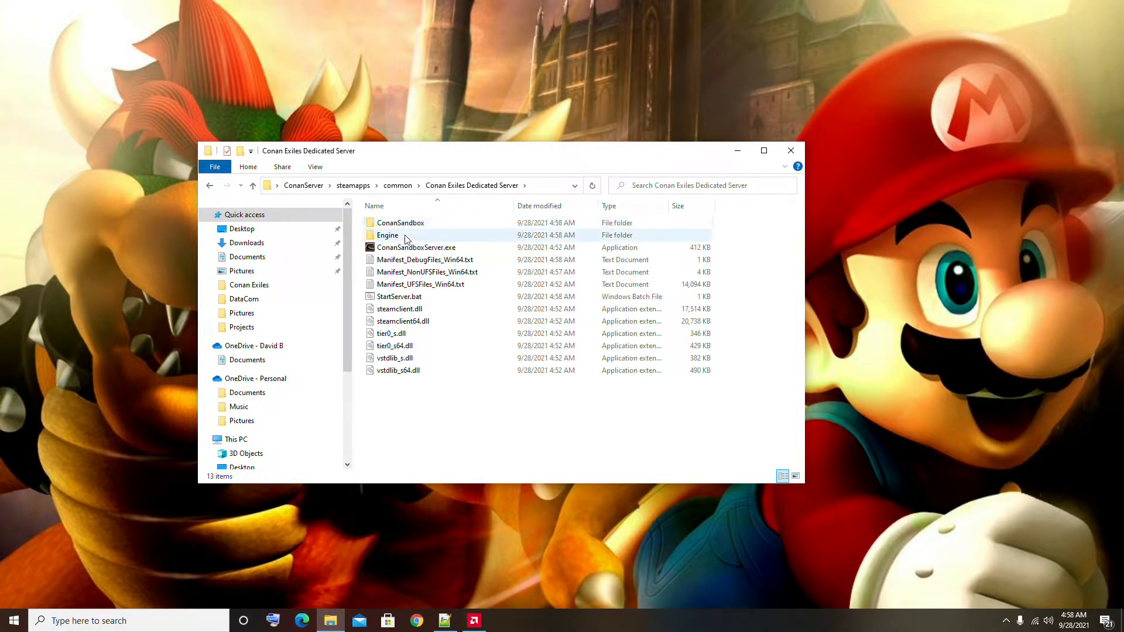
left_click(399, 297)
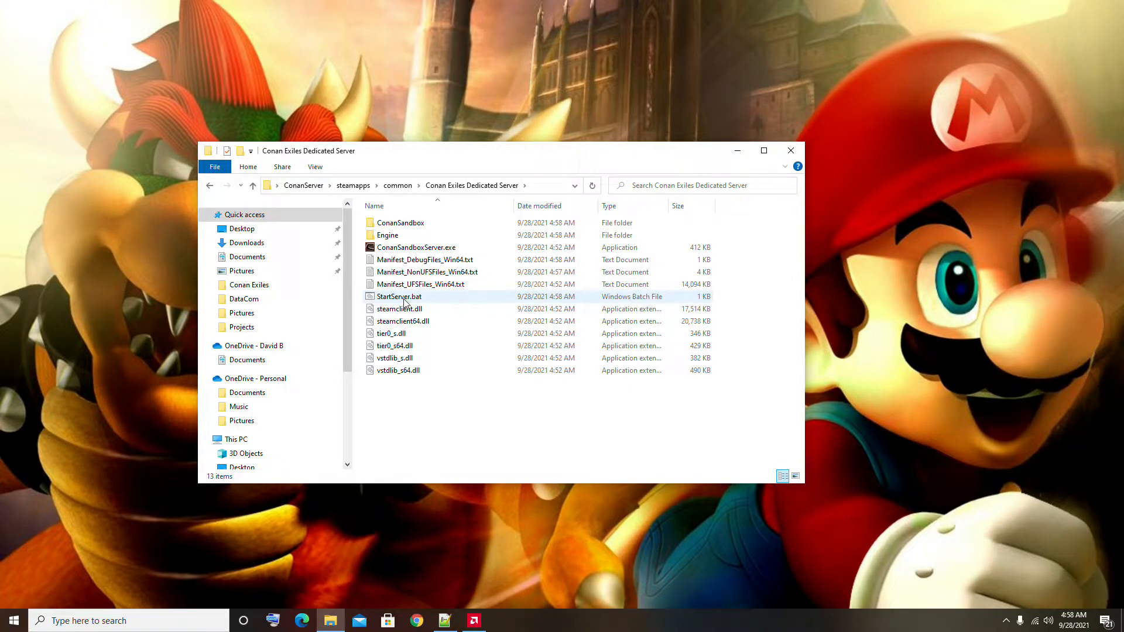
mouse_move(399, 297)
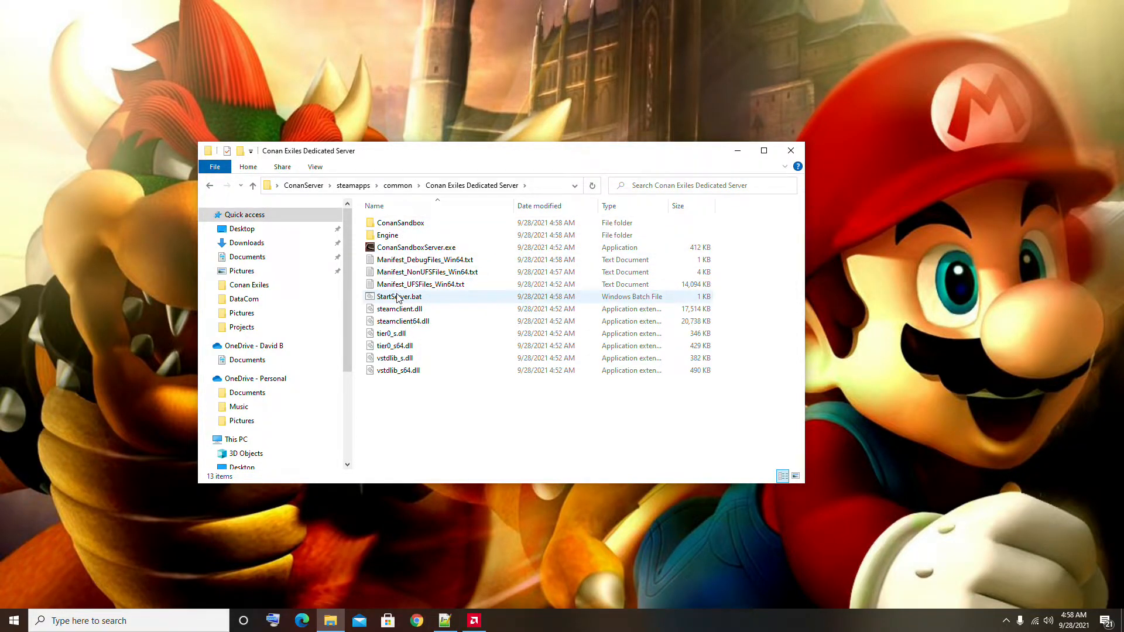
double_click(398, 296)
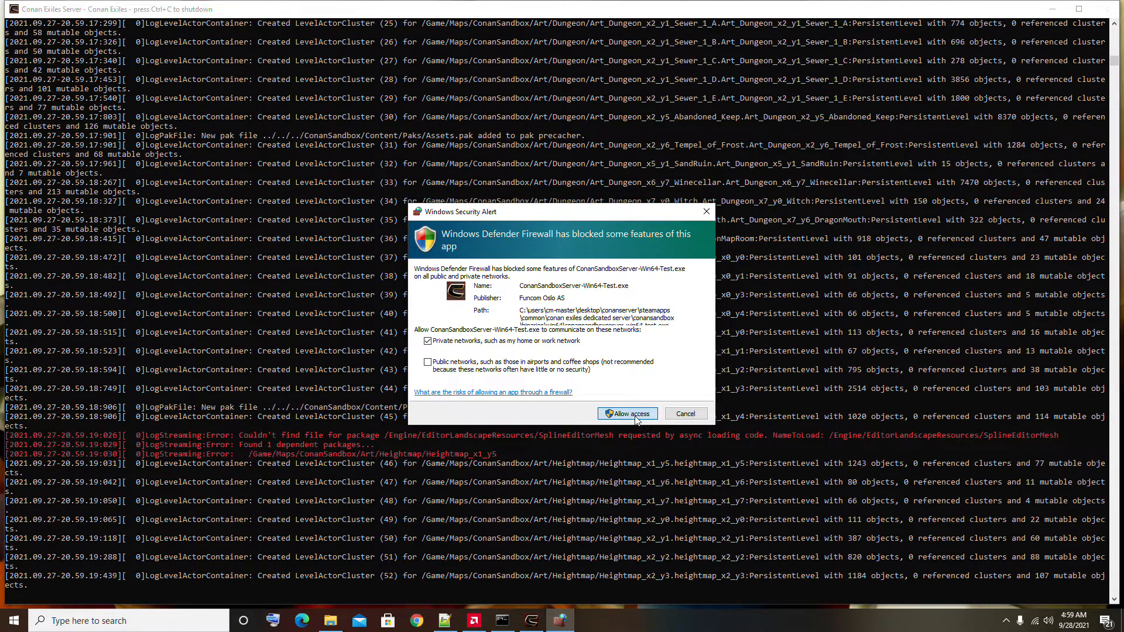
Allow the server through Windows Defender Firewall and let it finish loading
left_click(625, 413)
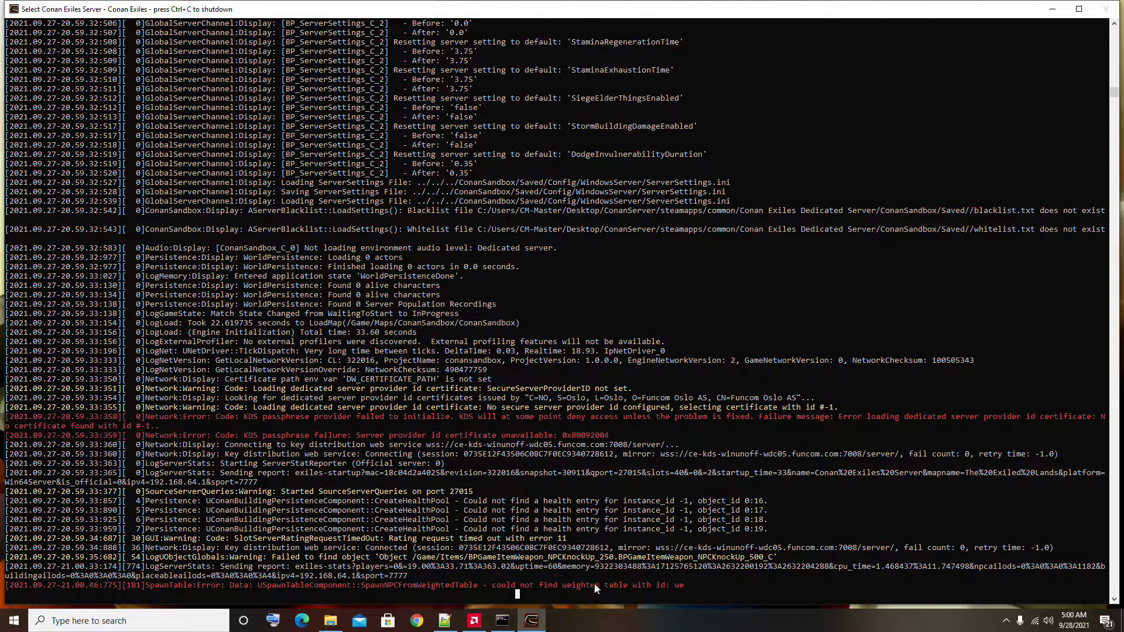
mouse_move(200, 37)
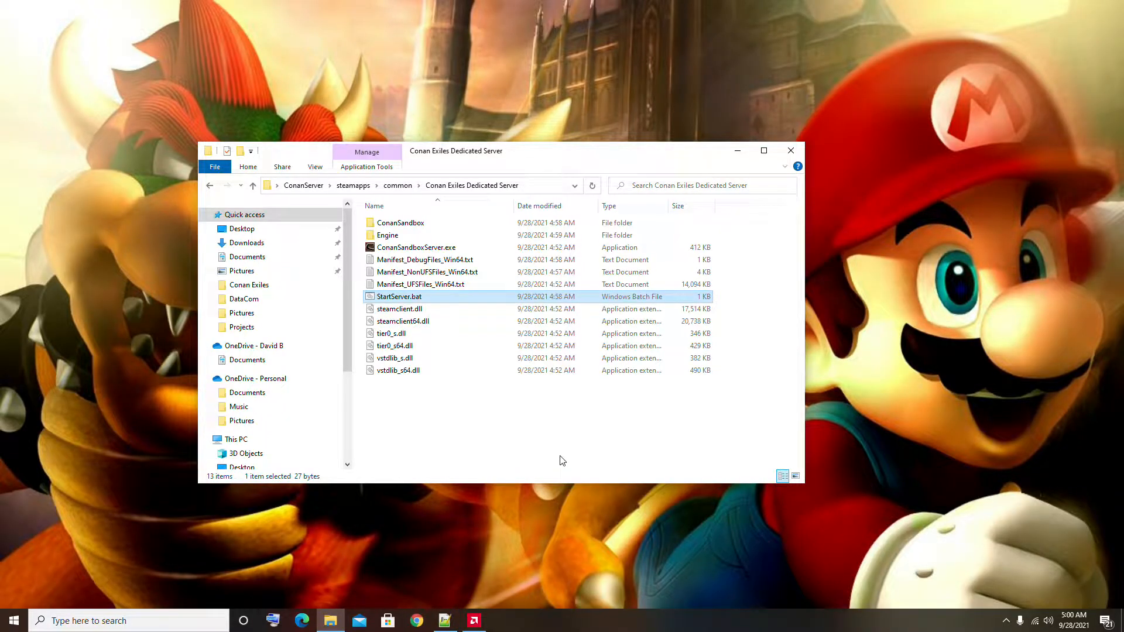
mouse_move(395, 247)
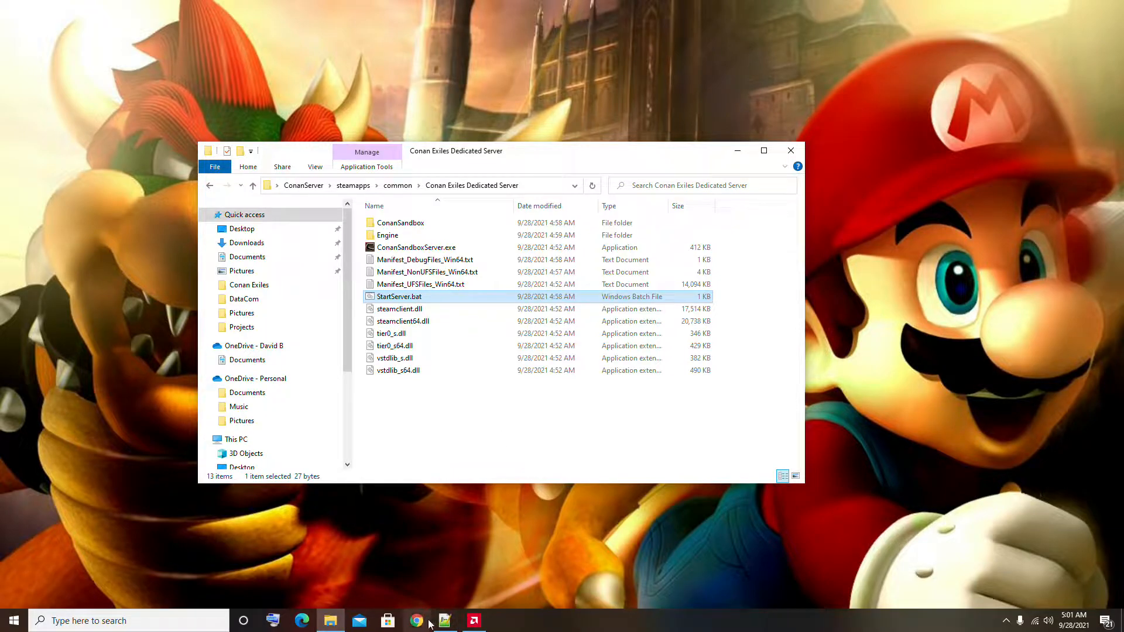
Switch to Google Chrome from the taskbar onto a new tab
left_click(417, 620)
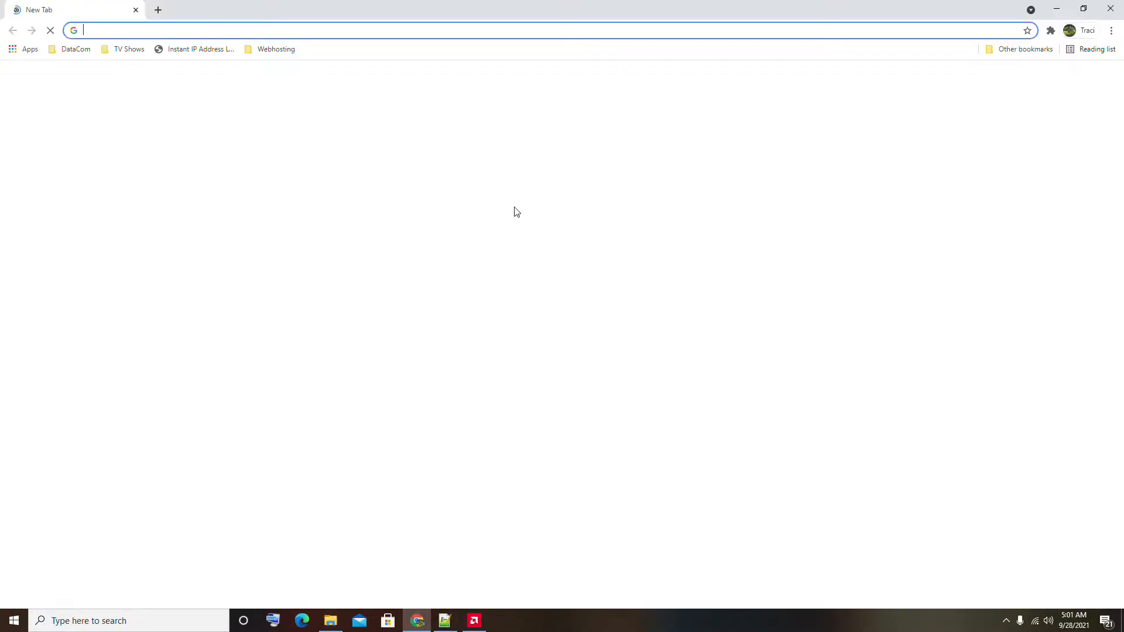
Enter 192.168.100.1 in Chrome's address bar and search Windows for cmd
type("192.168.100.1")
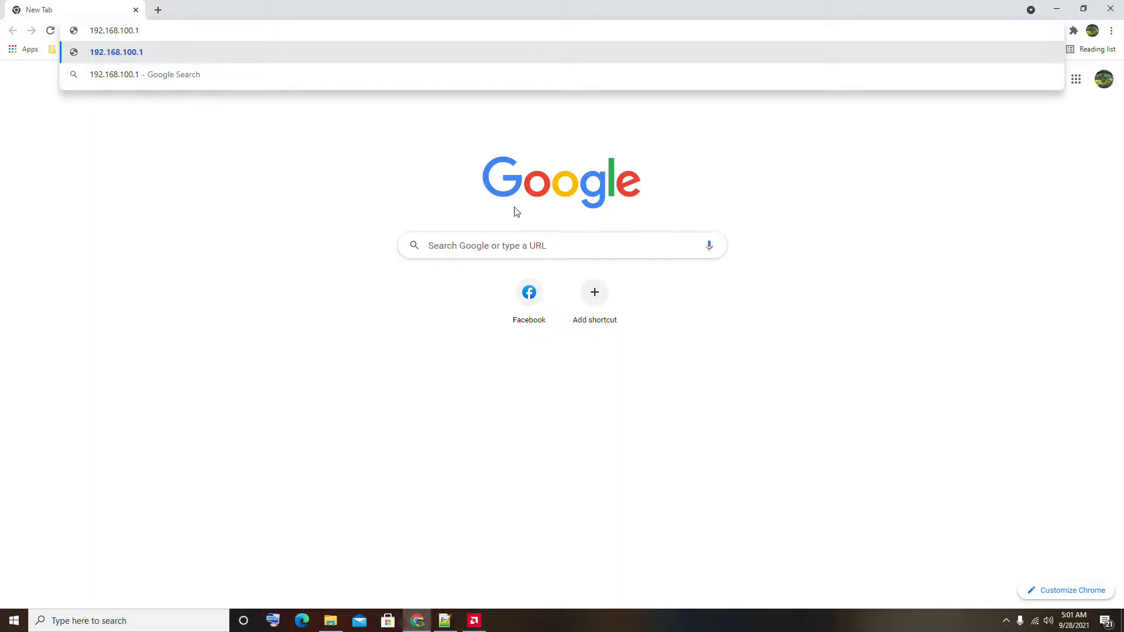
mouse_move(104, 238)
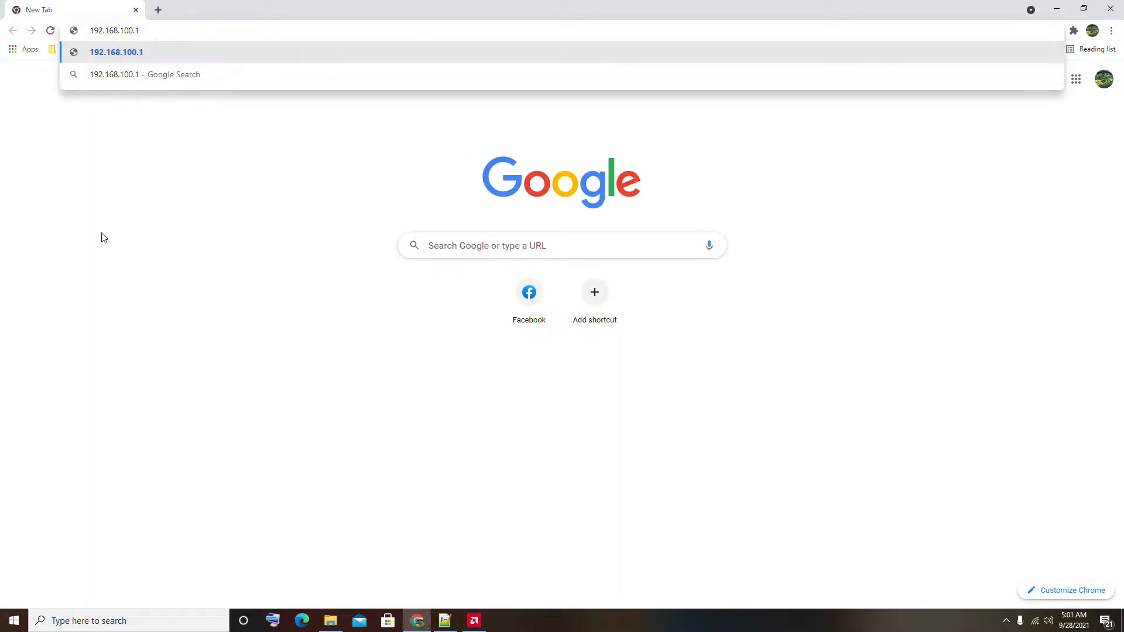
type("cmd")
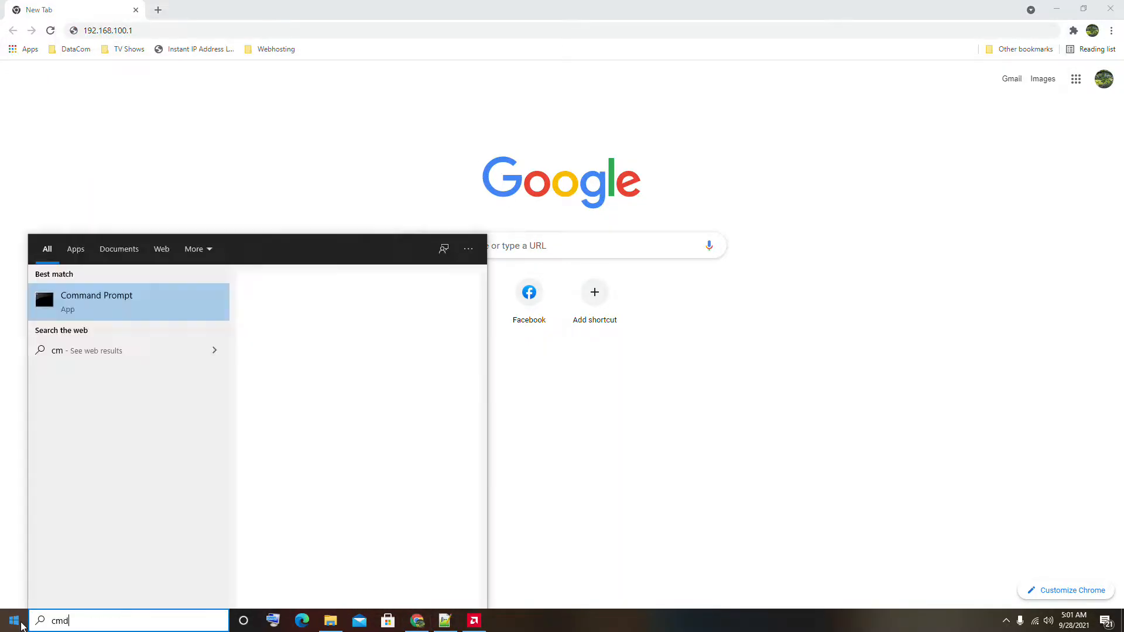
Run ipconfig and select the default gateway 192.168.100.1 for copying
left_click(96, 301)
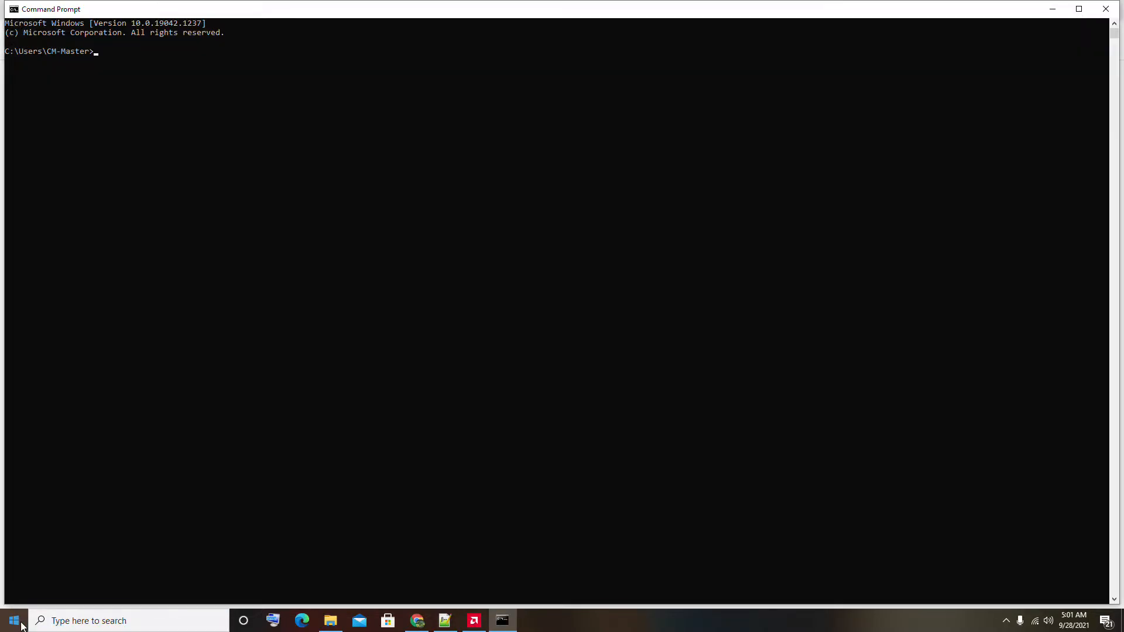
type("ipcon")
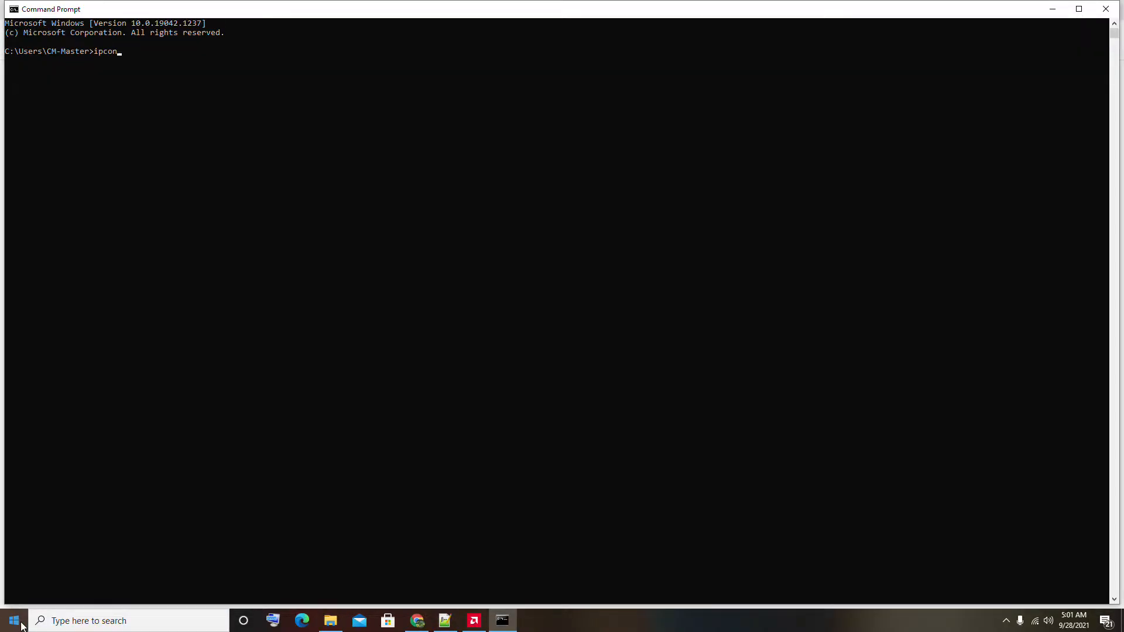
key("enter")
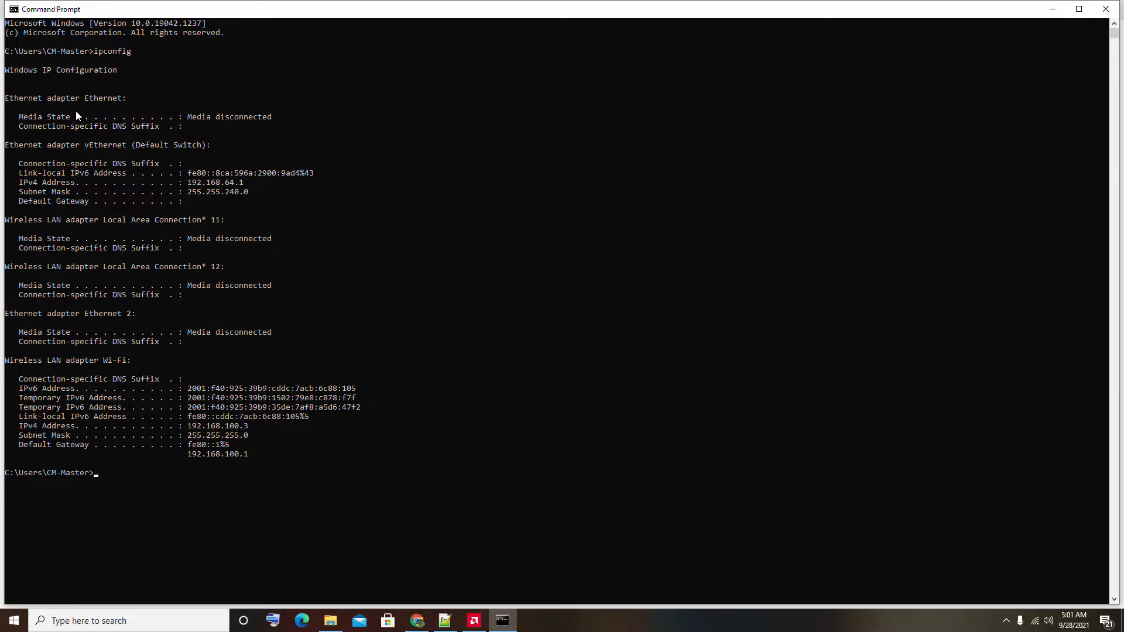
mouse_move(11, 367)
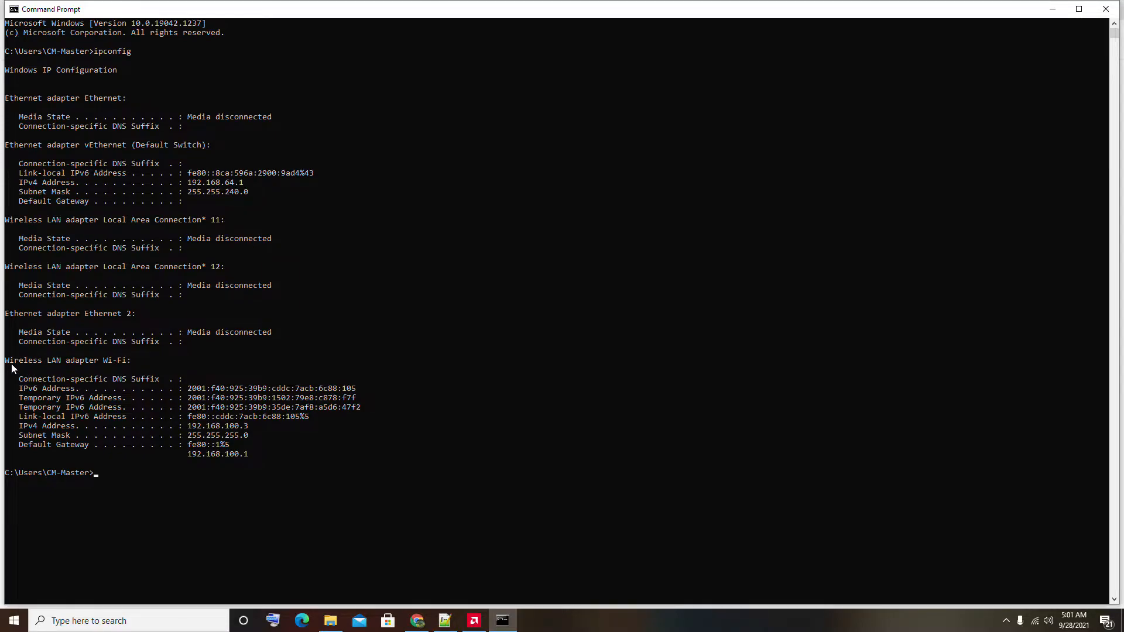
mouse_move(179, 459)
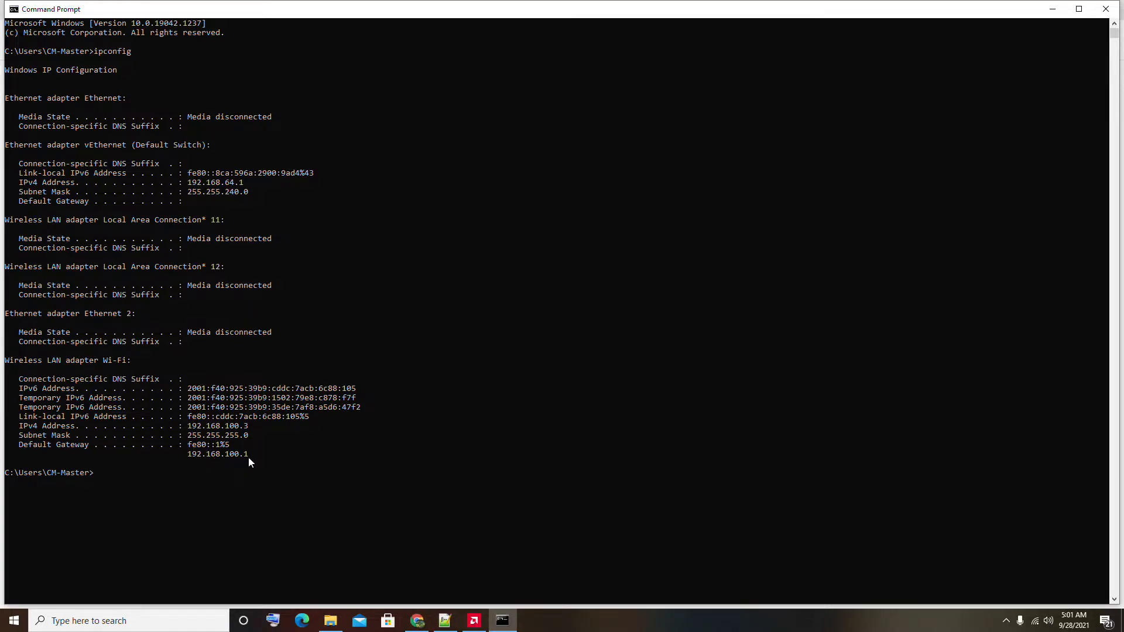
left_click_drag(187, 454, 248, 454)
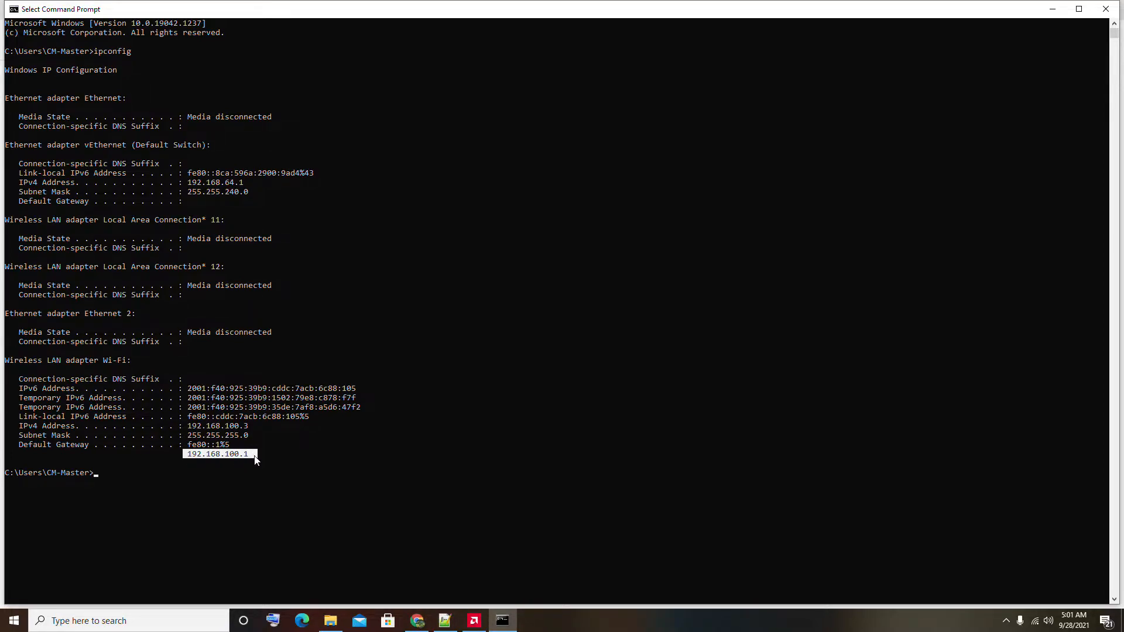
mouse_move(458, 598)
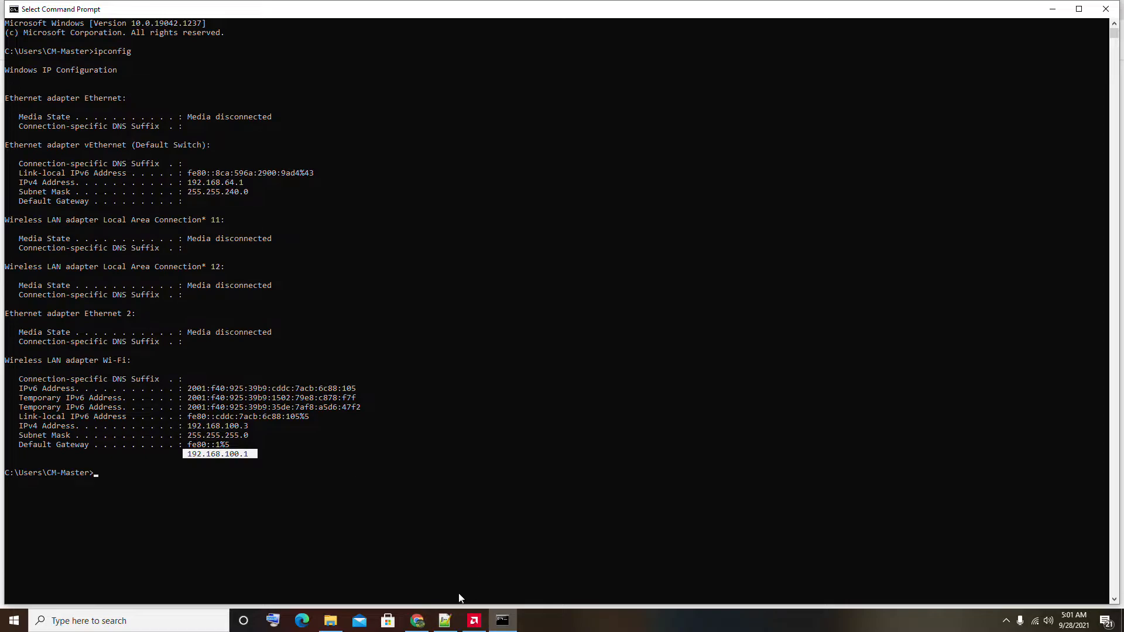
left_click(416, 621)
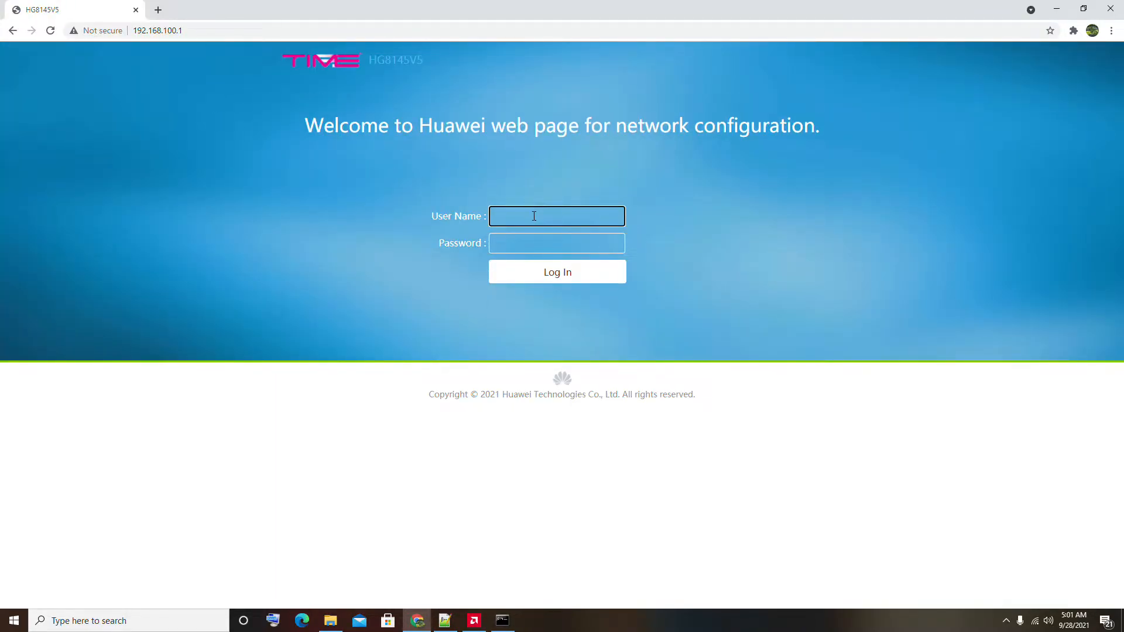
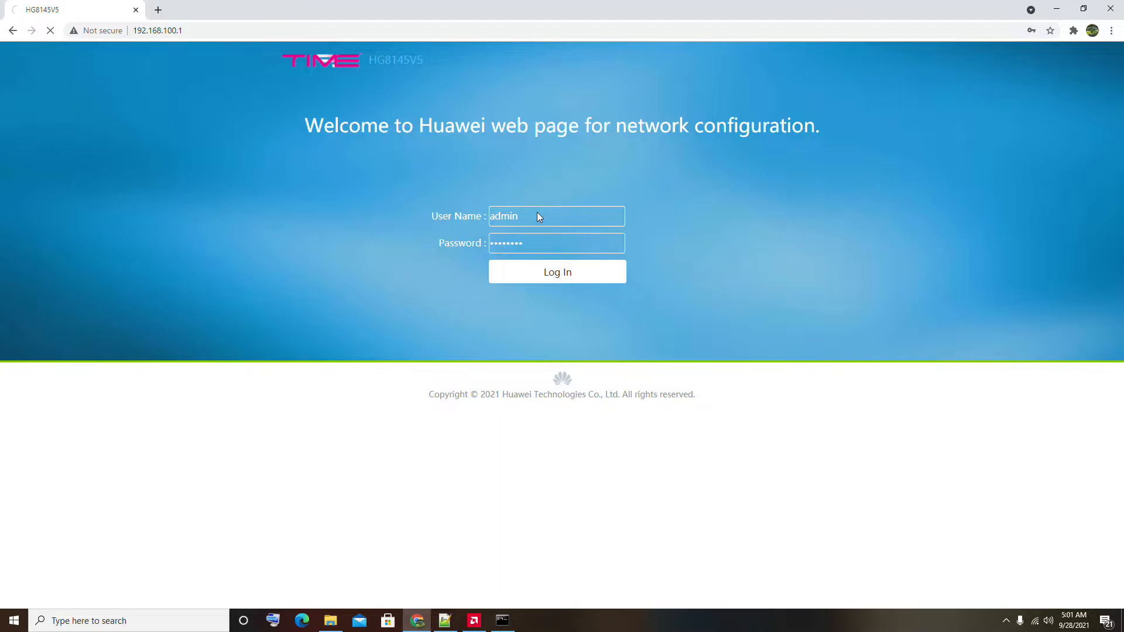
Log in to the router as admin and go to Forward Rules > IPv4 Port Mapping
left_click(557, 272)
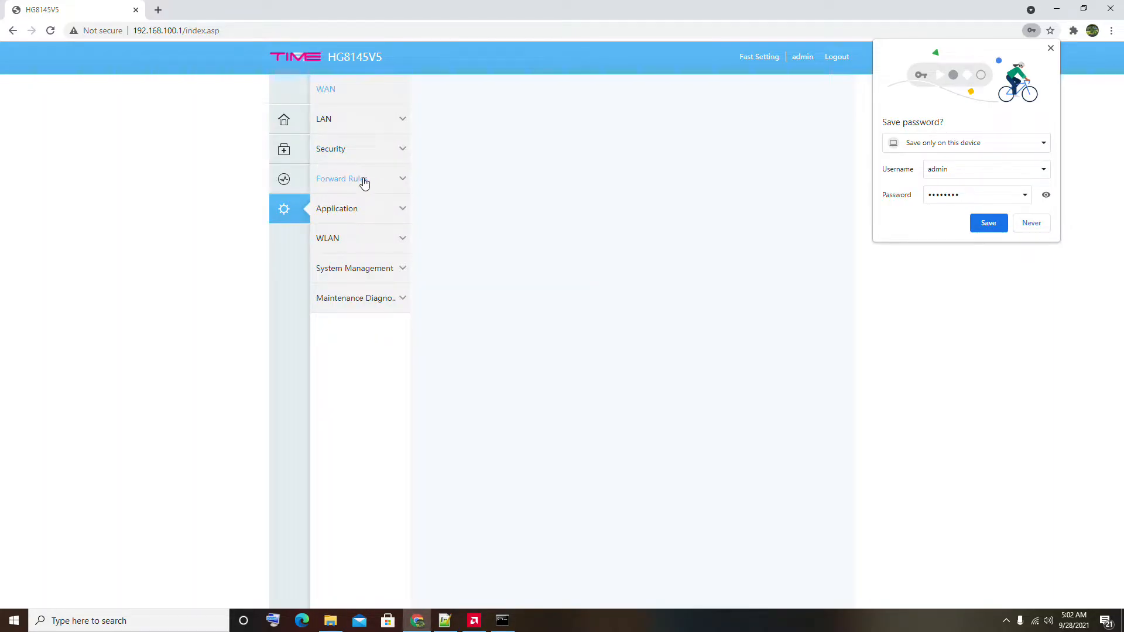
left_click(341, 178)
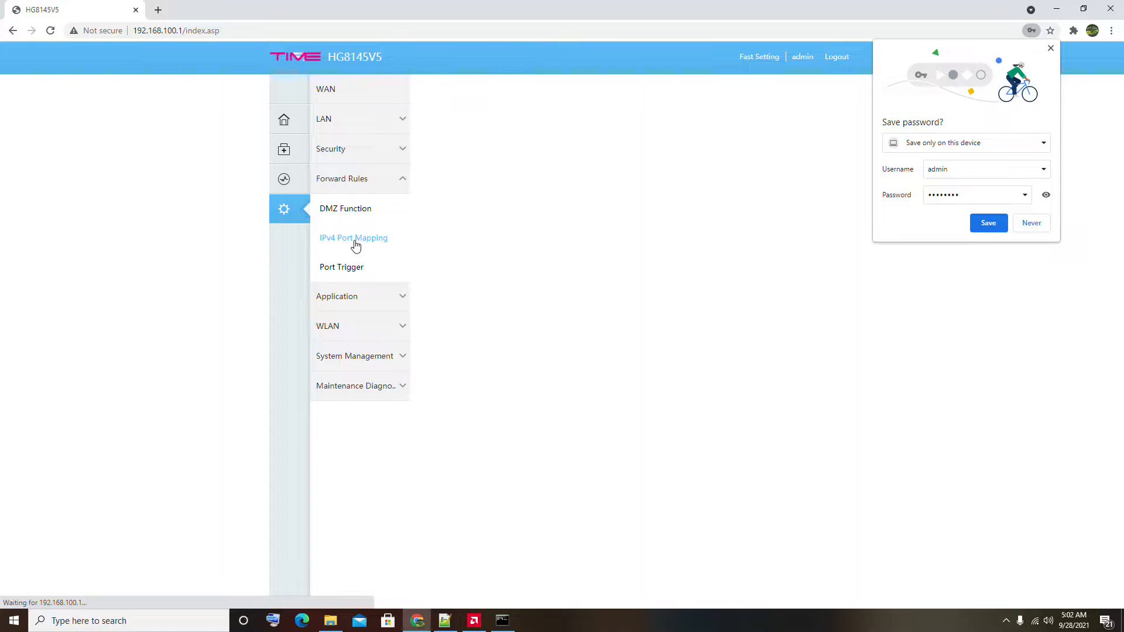
left_click(1051, 47)
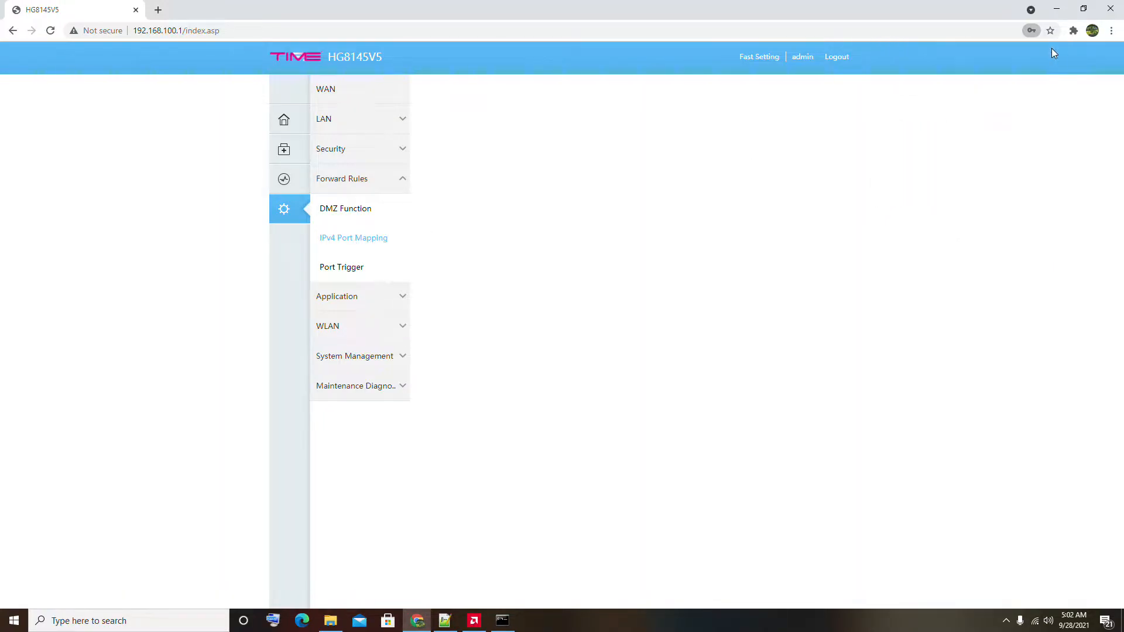
mouse_move(579, 270)
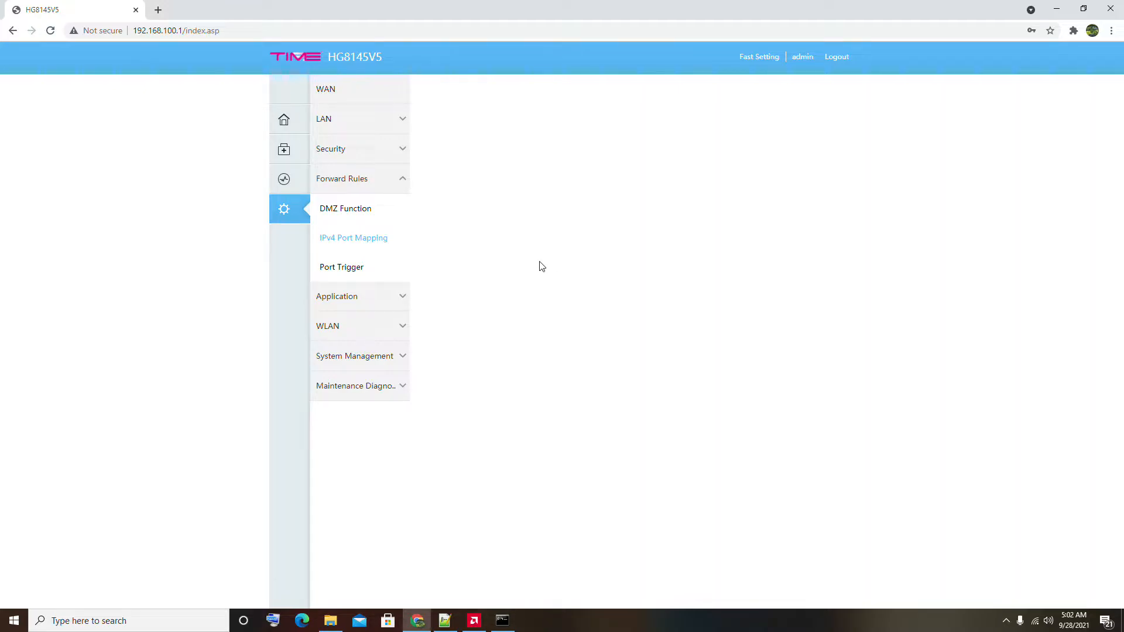
left_click(353, 238)
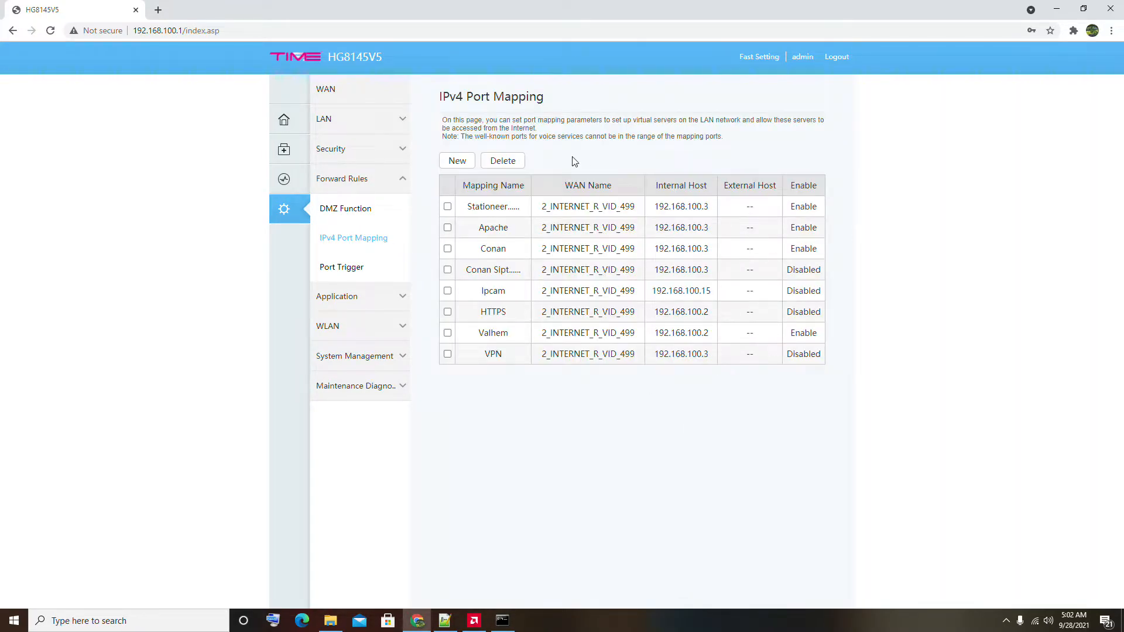
Review the Conan rule: host 192.168.100.3 forwarding ports 7777, 7778, 27015 and 25575
left_click(457, 160)
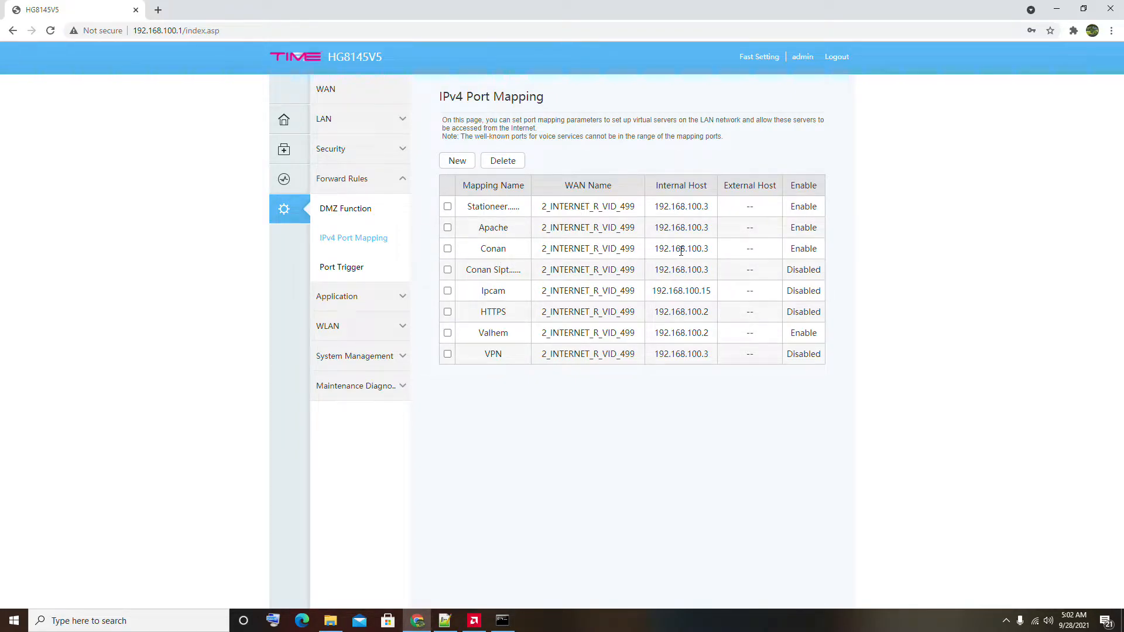
left_click(492, 248)
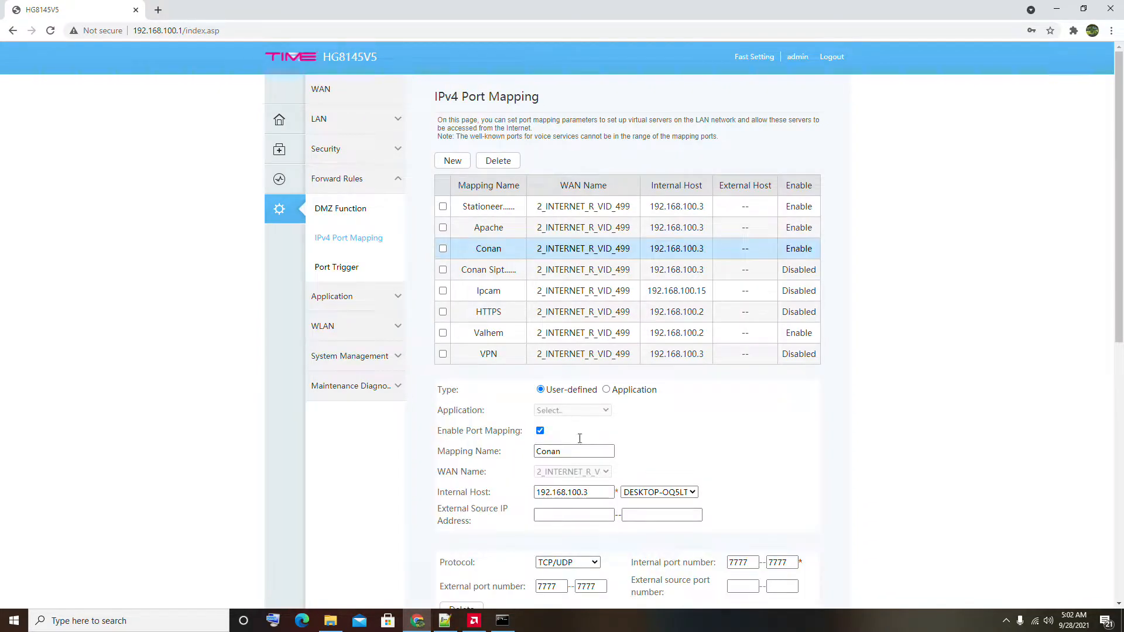
scroll("down", 3)
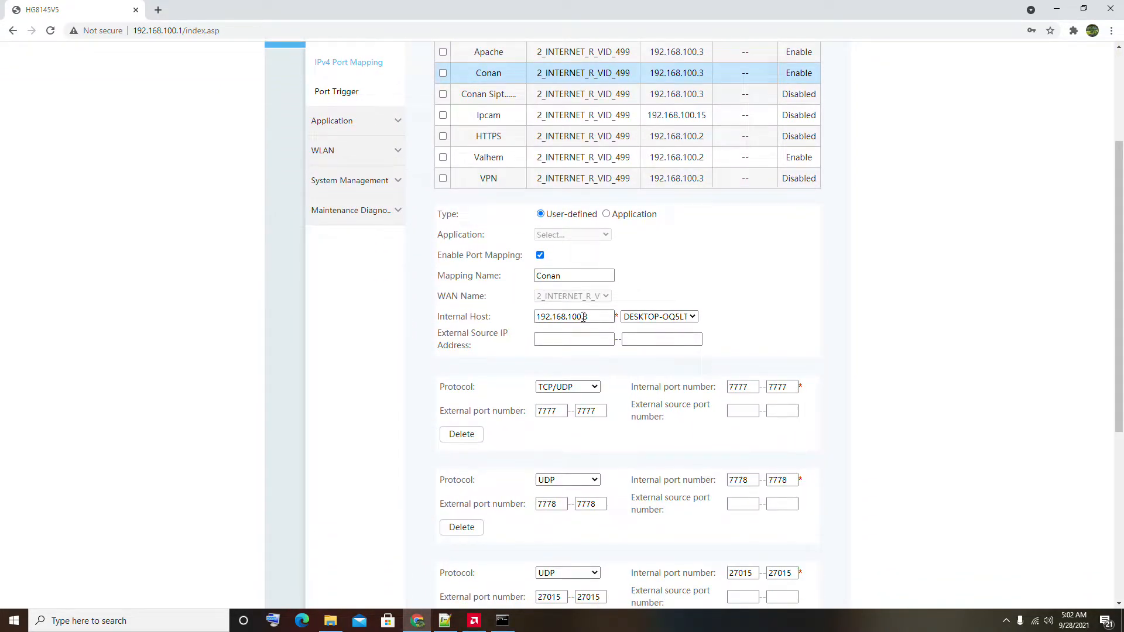
triple_click(573, 316)
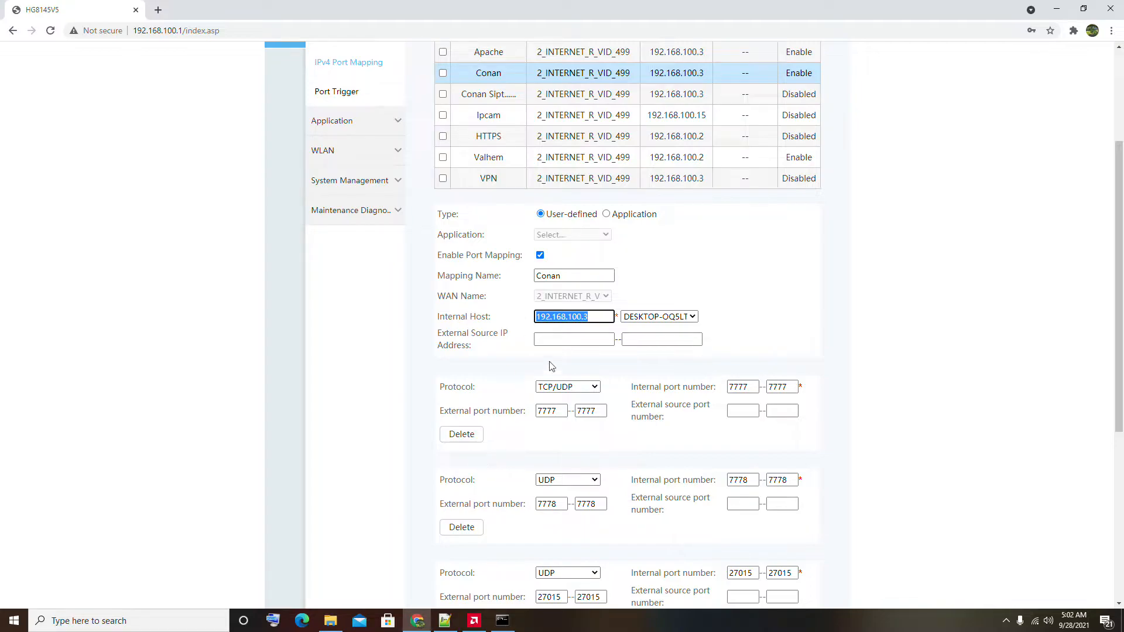
left_click(501, 620)
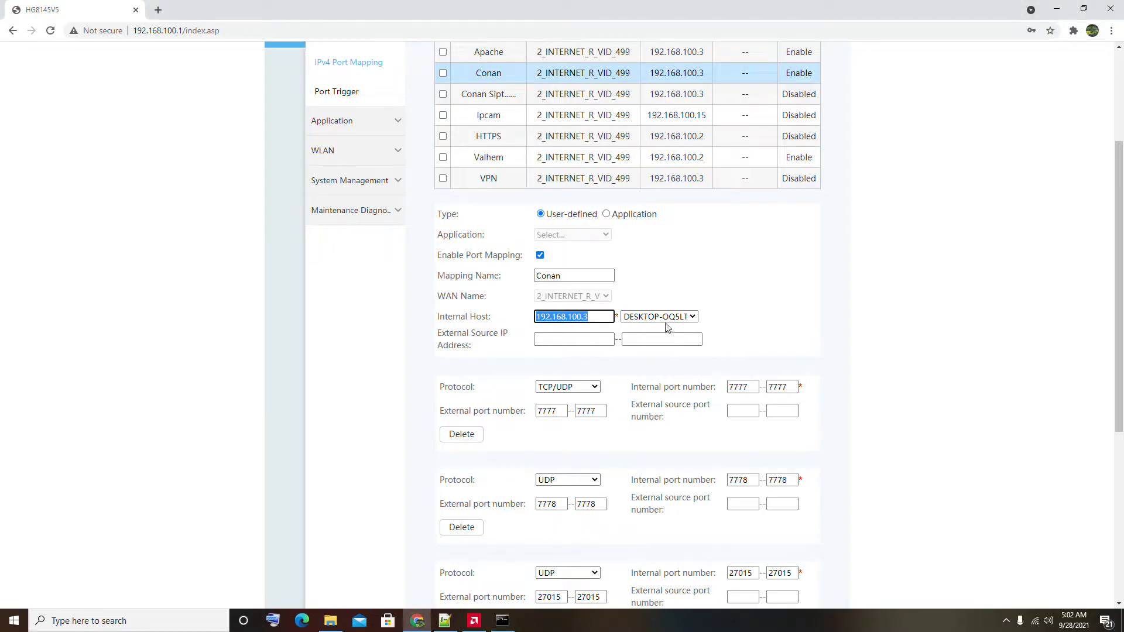
scroll("down", 3)
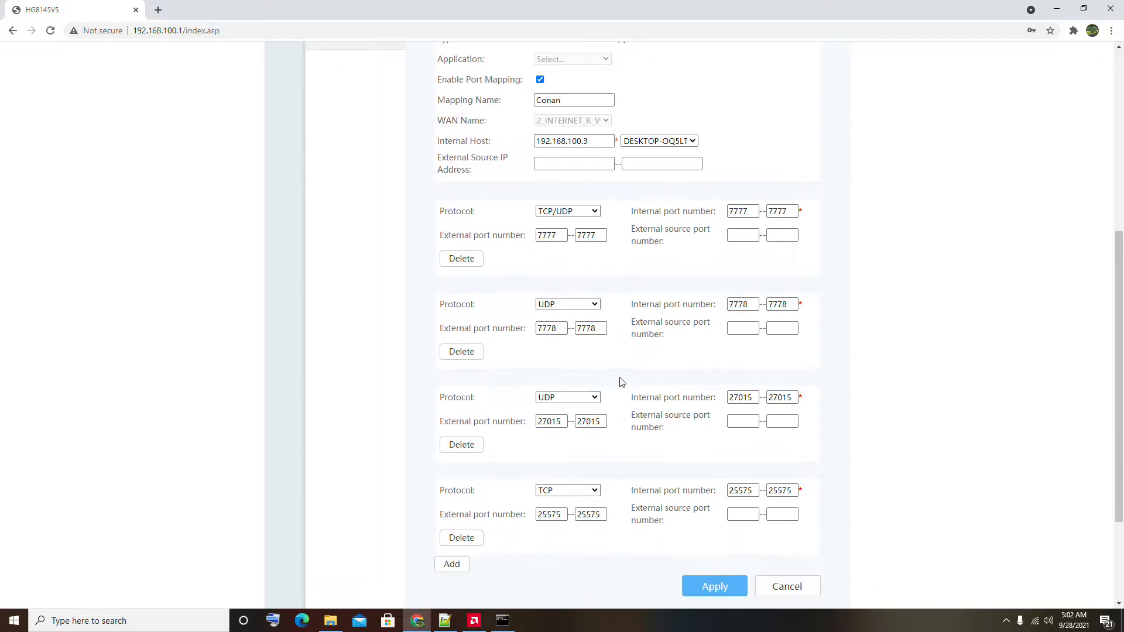
scroll("down", 3)
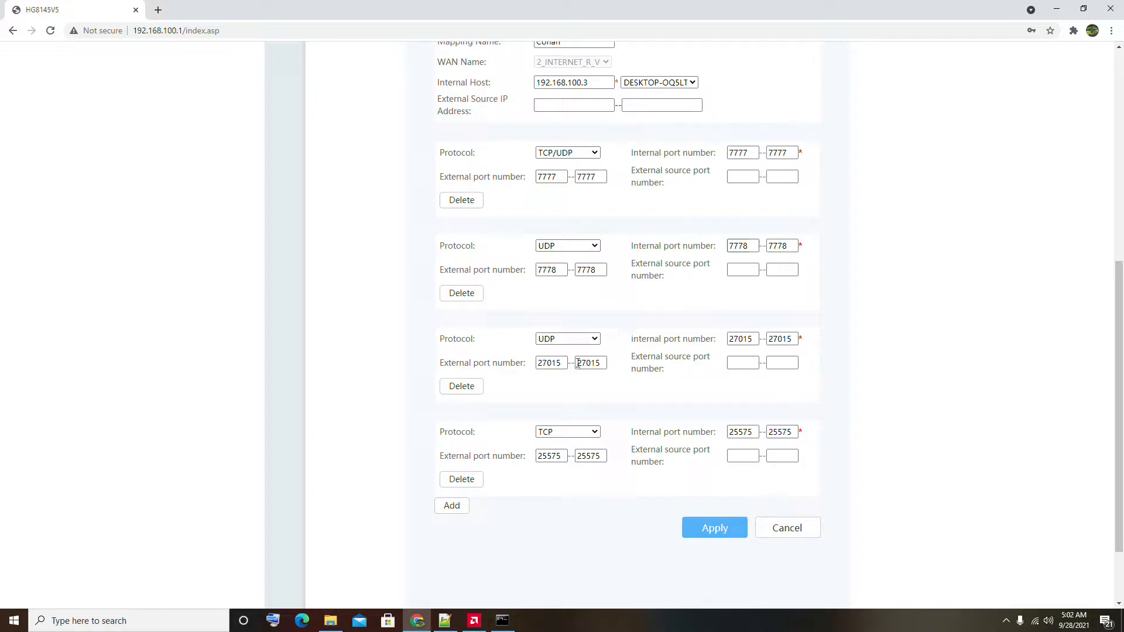
left_click(551, 361)
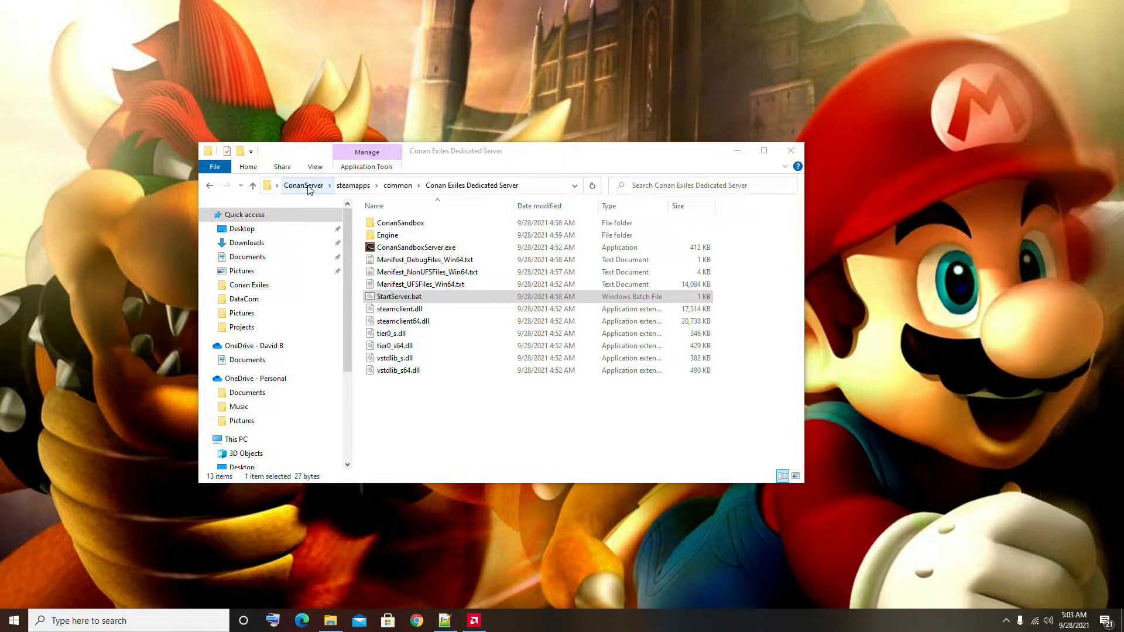
mouse_move(352, 185)
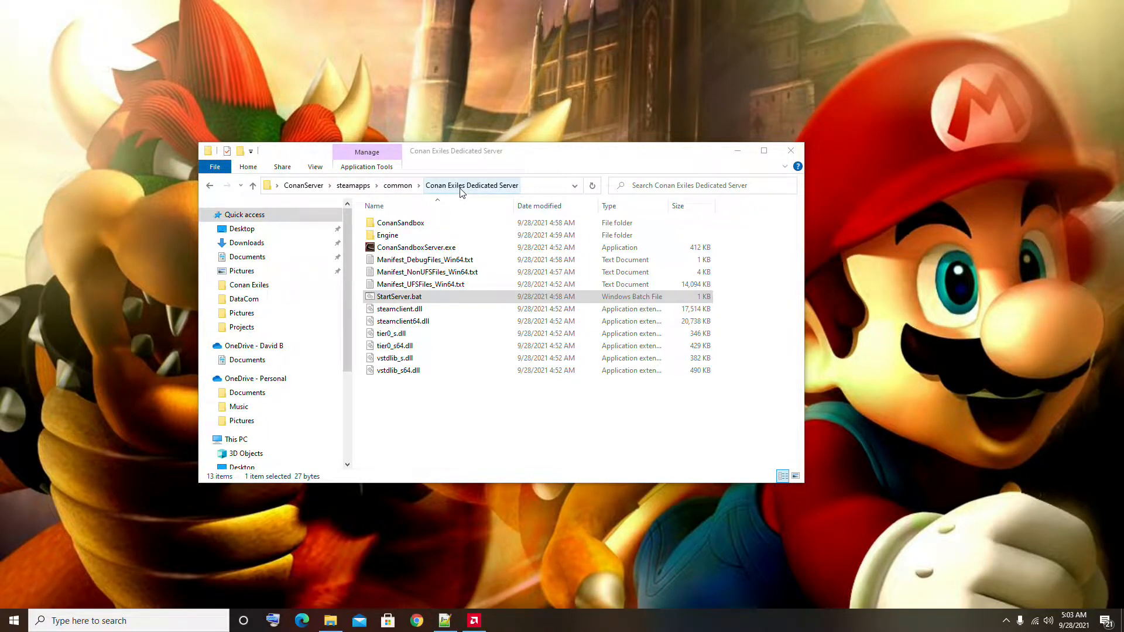
Browse into ConanSandbox > Saved > Config > WindowsServer
double_click(401, 223)
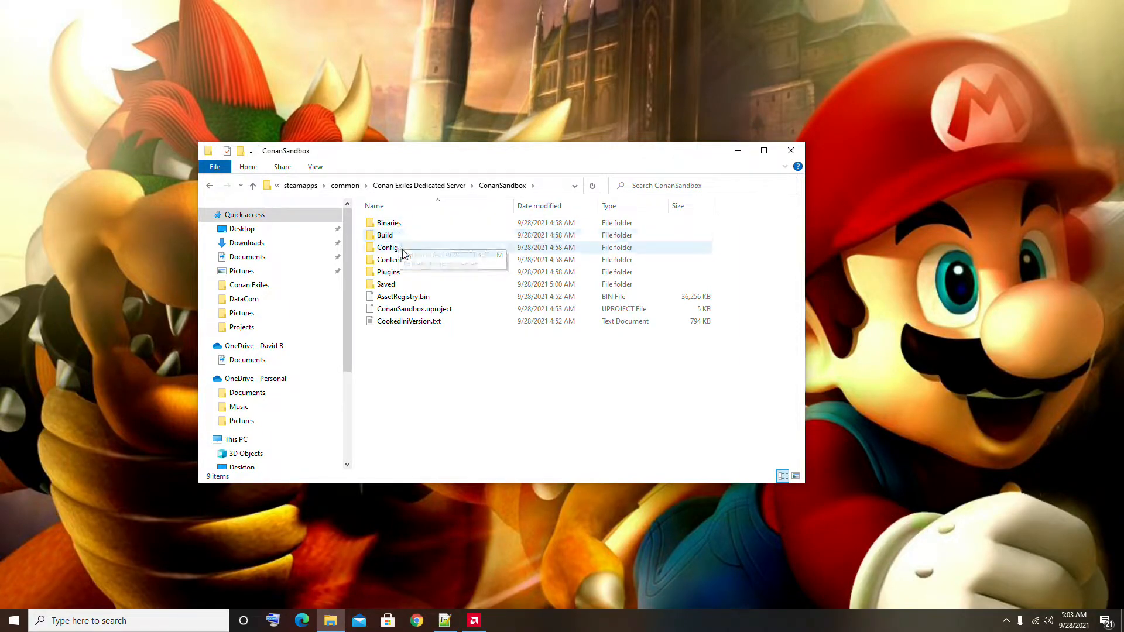
double_click(386, 283)
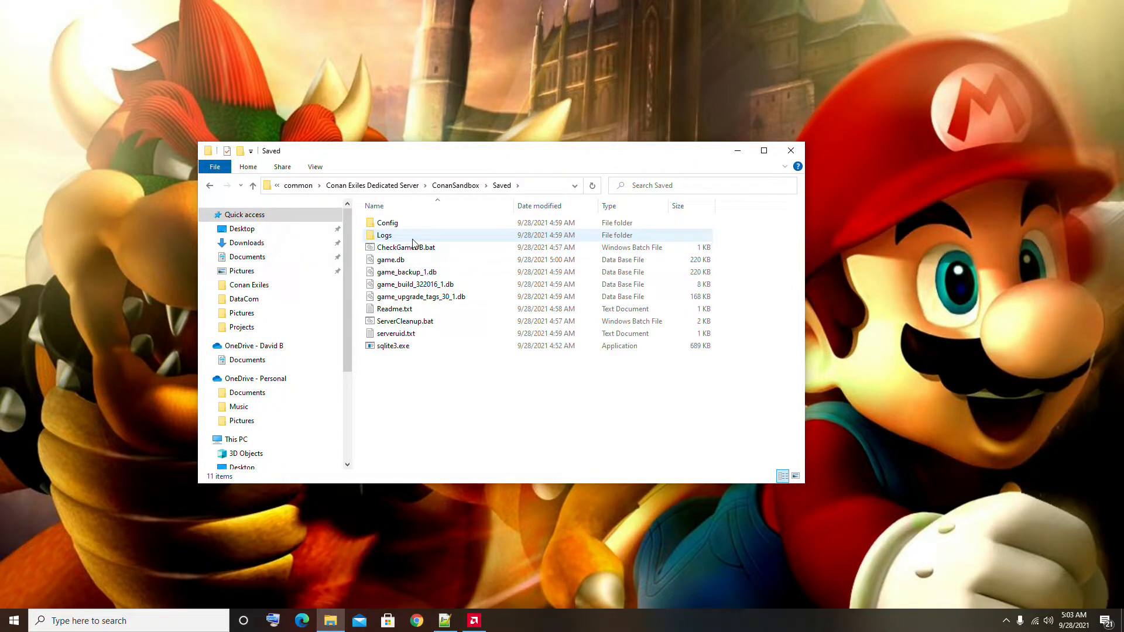
left_click(387, 223)
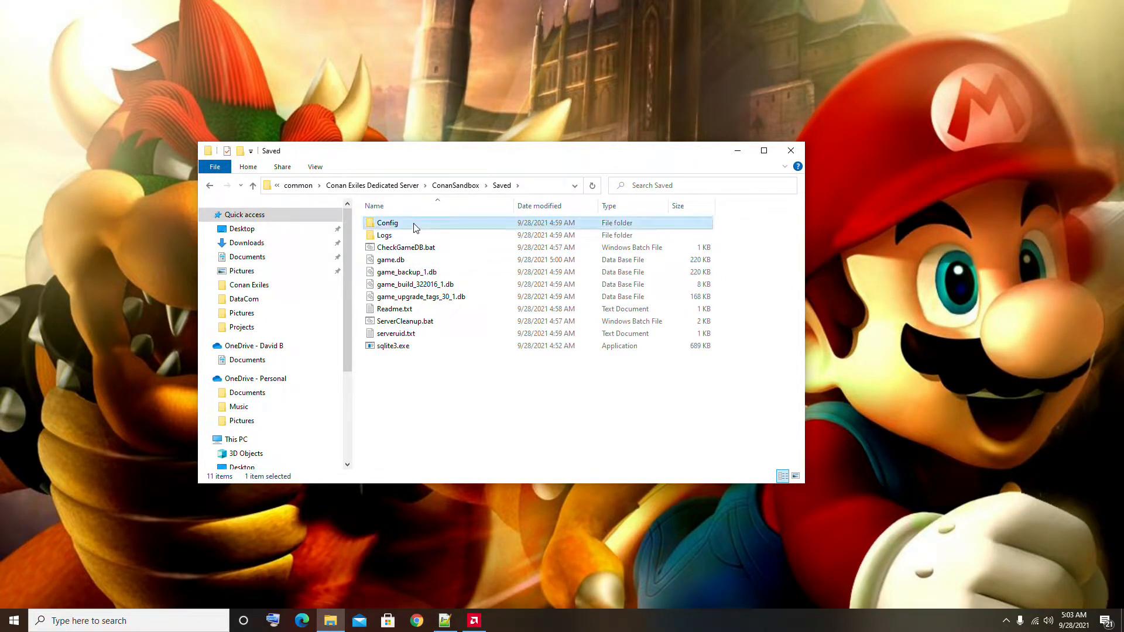
double_click(387, 222)
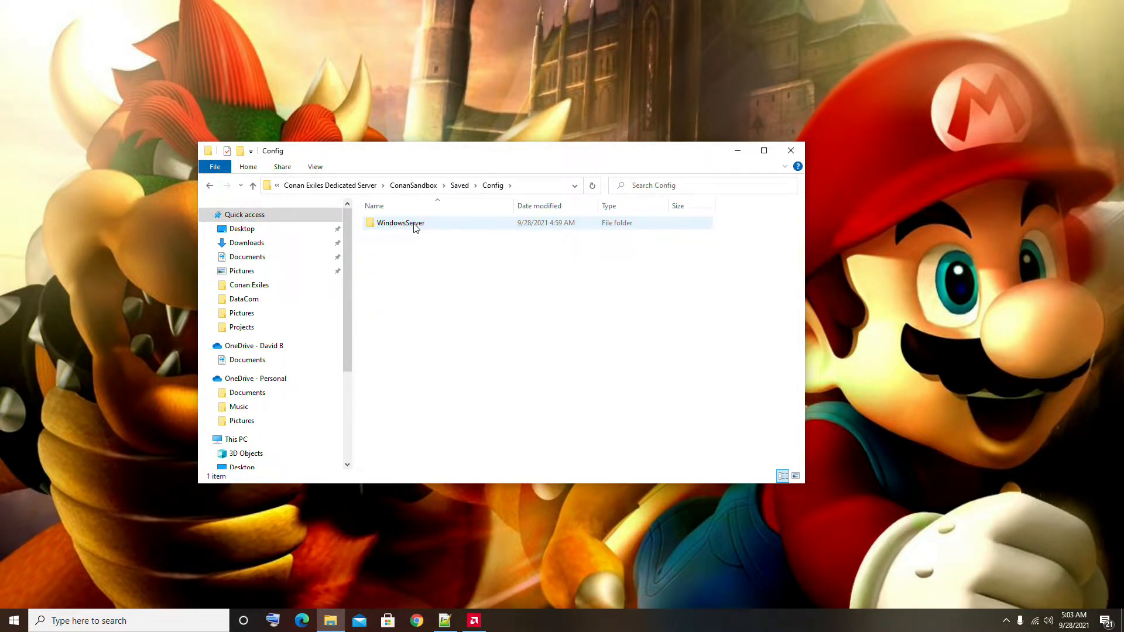
double_click(400, 222)
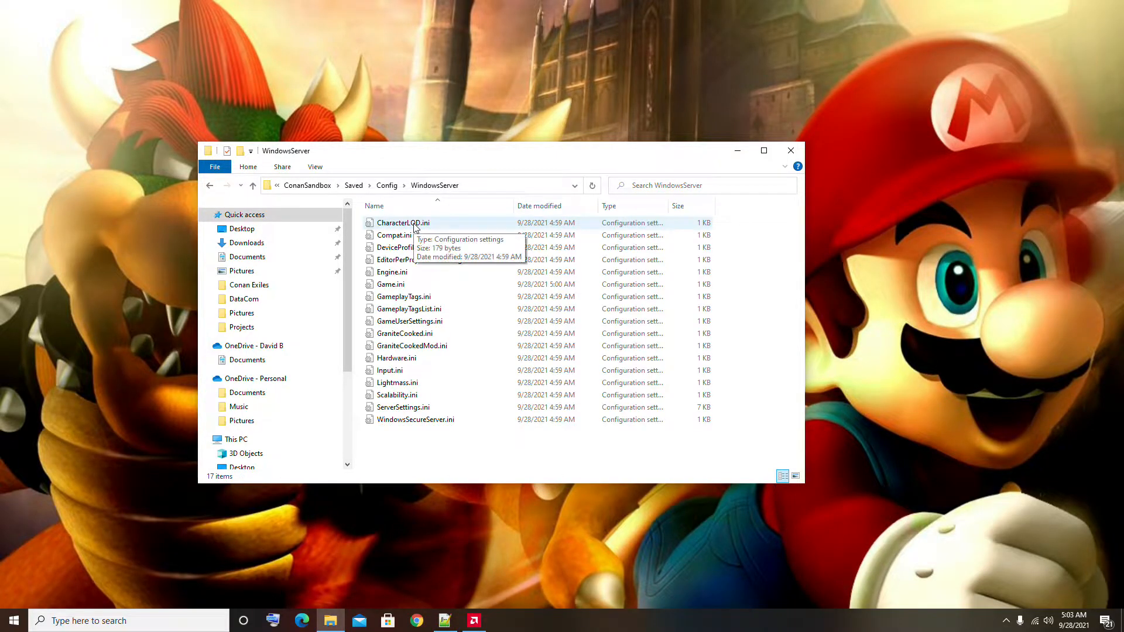
mouse_move(407, 279)
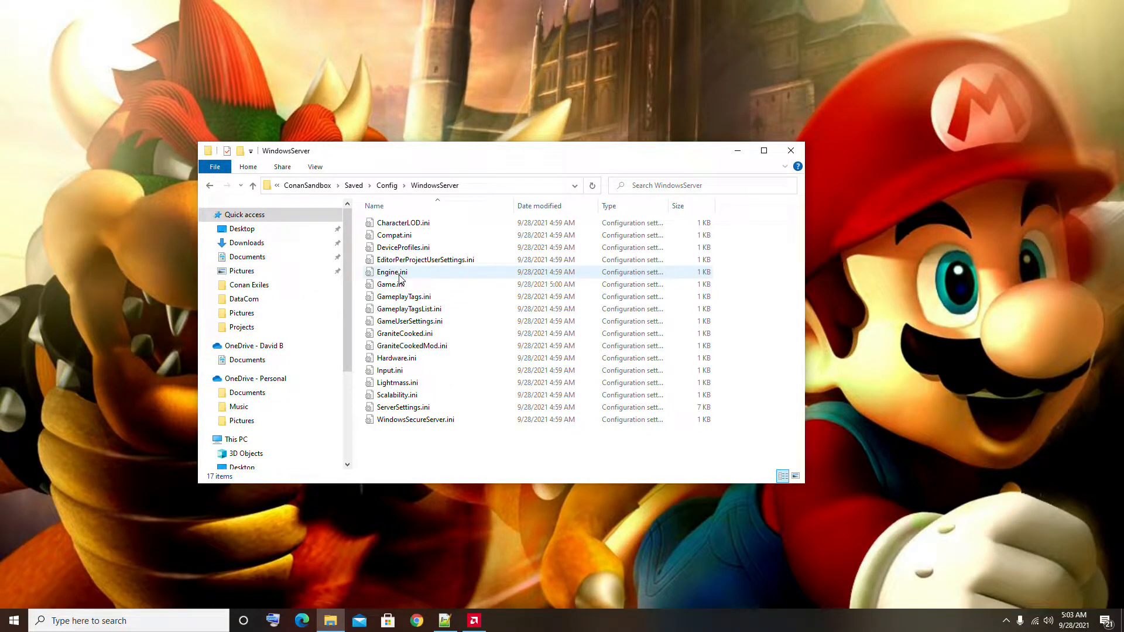
mouse_move(392, 272)
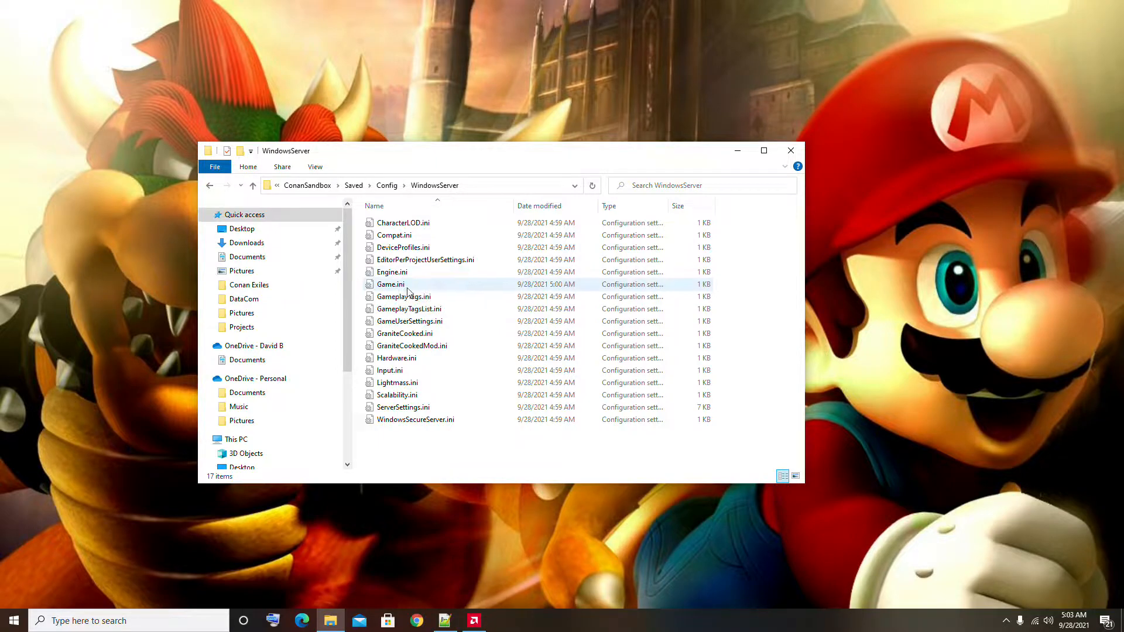
Select Engine.ini and ServerSettings.ini, then open Engine.ini in Notepad
left_click(392, 272)
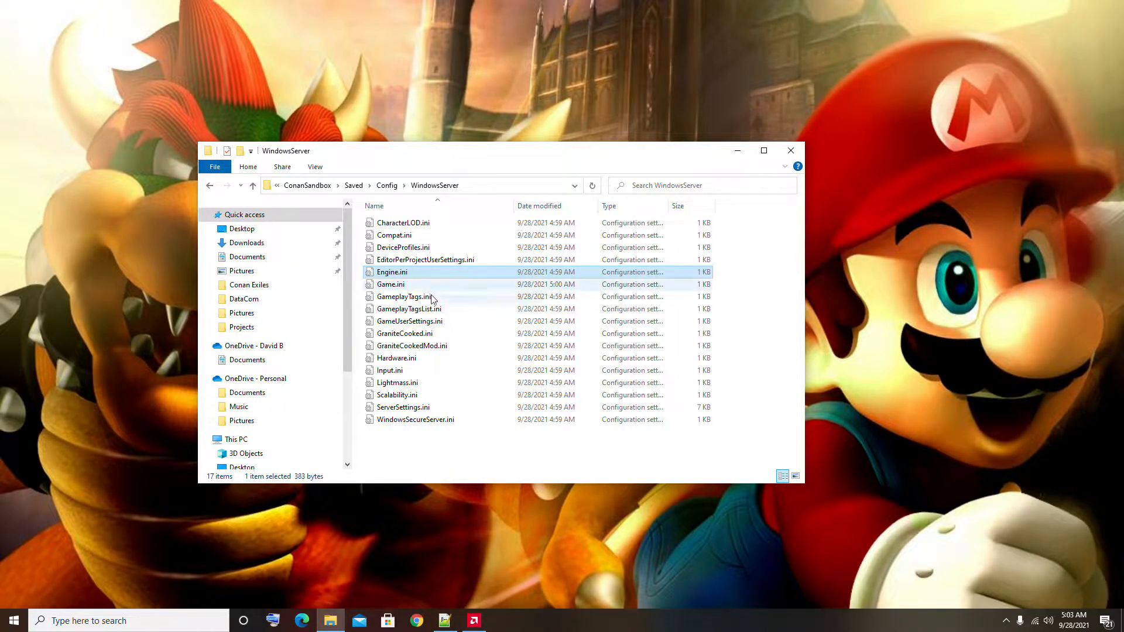
left_click(403, 407)
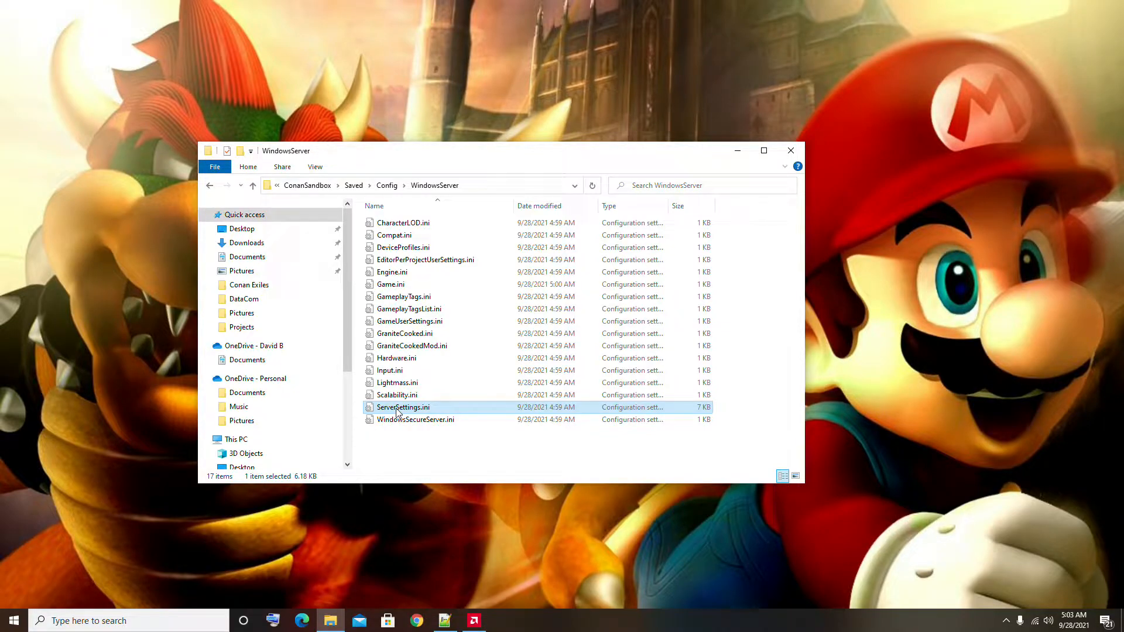
double_click(392, 271)
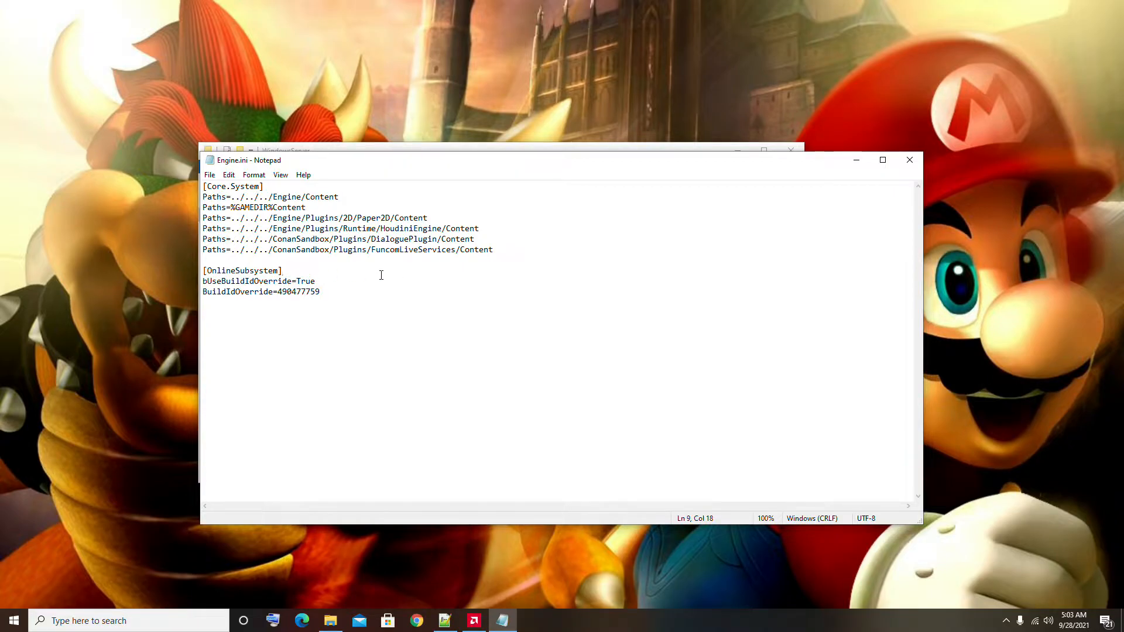
Add ServerName=New Server under [OnlineSubsystem] in Engine.ini
type("S")
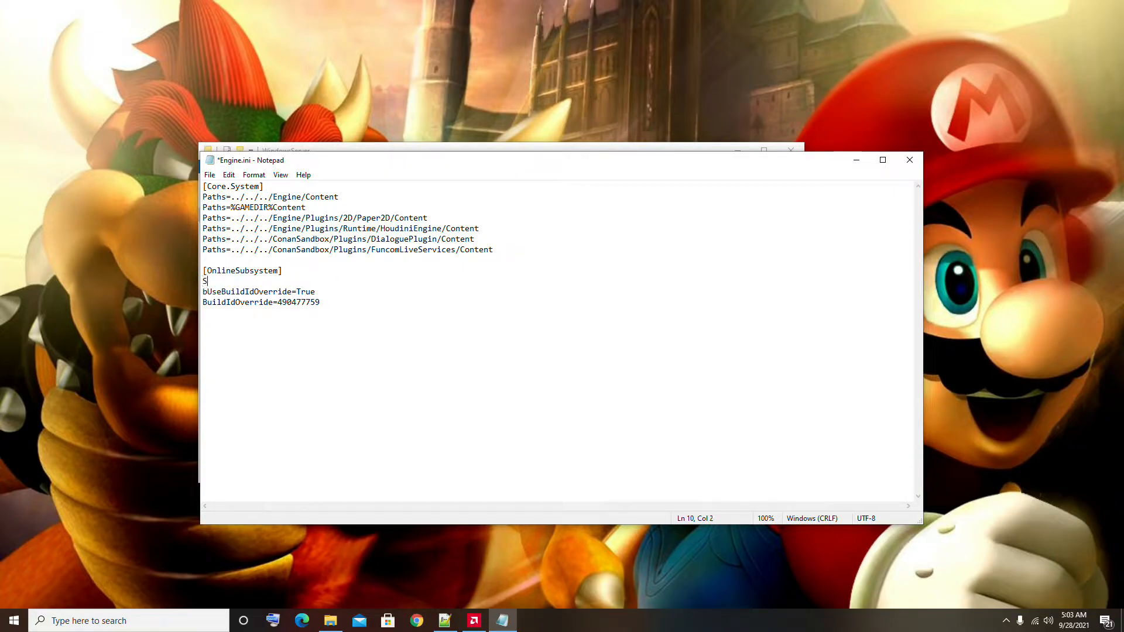
type("erverName_")
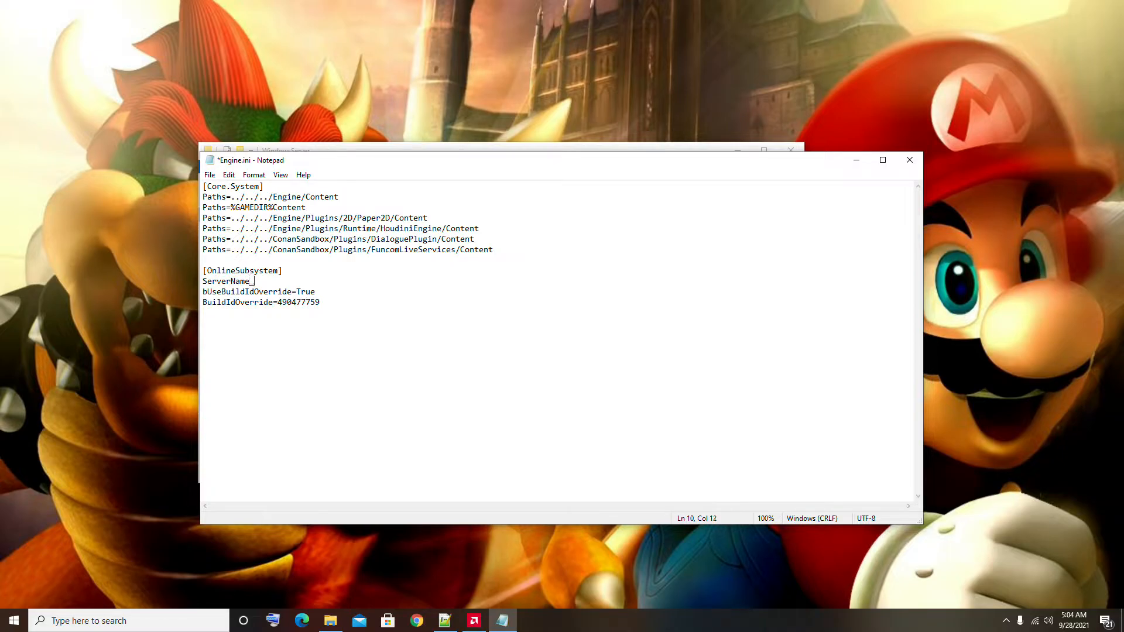
type("=")
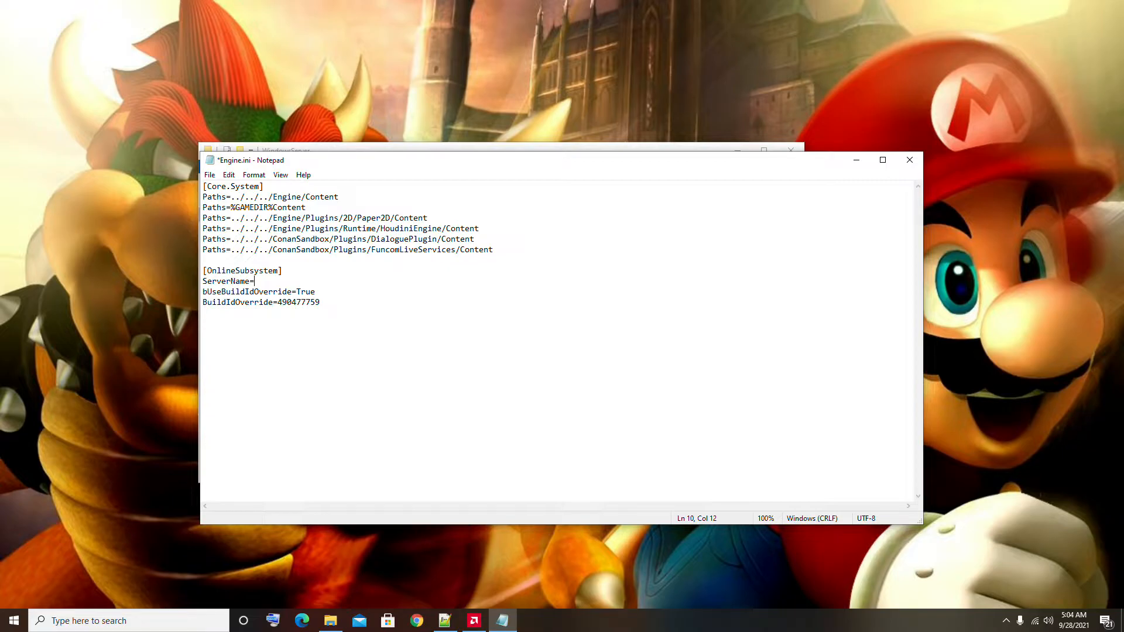
type("New Seve")
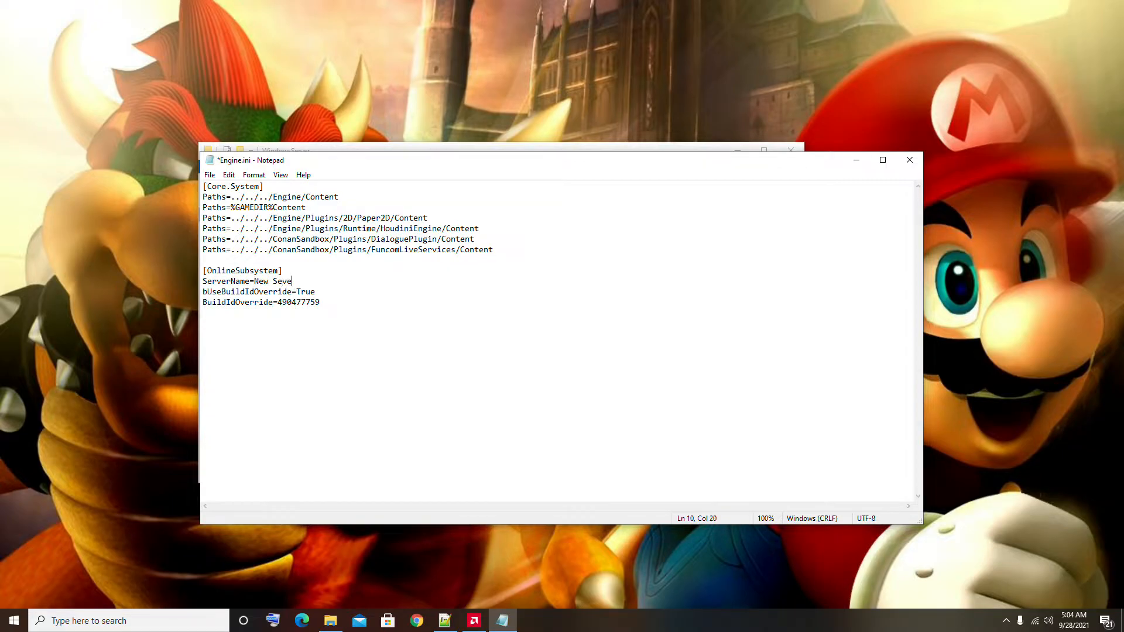
key("Backspace")
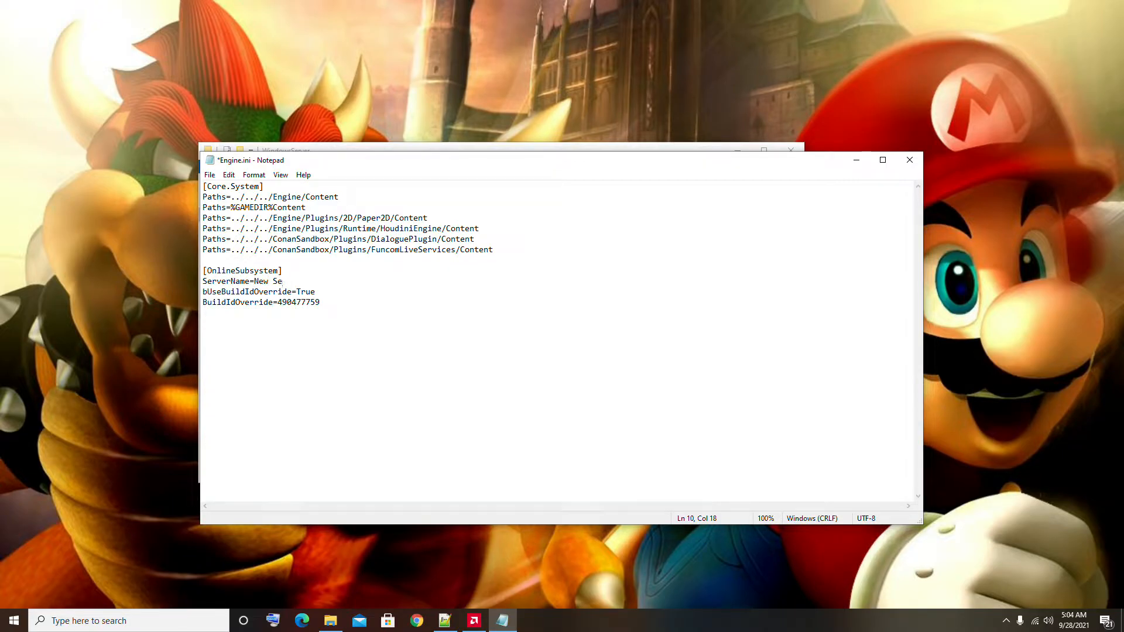
type("rver")
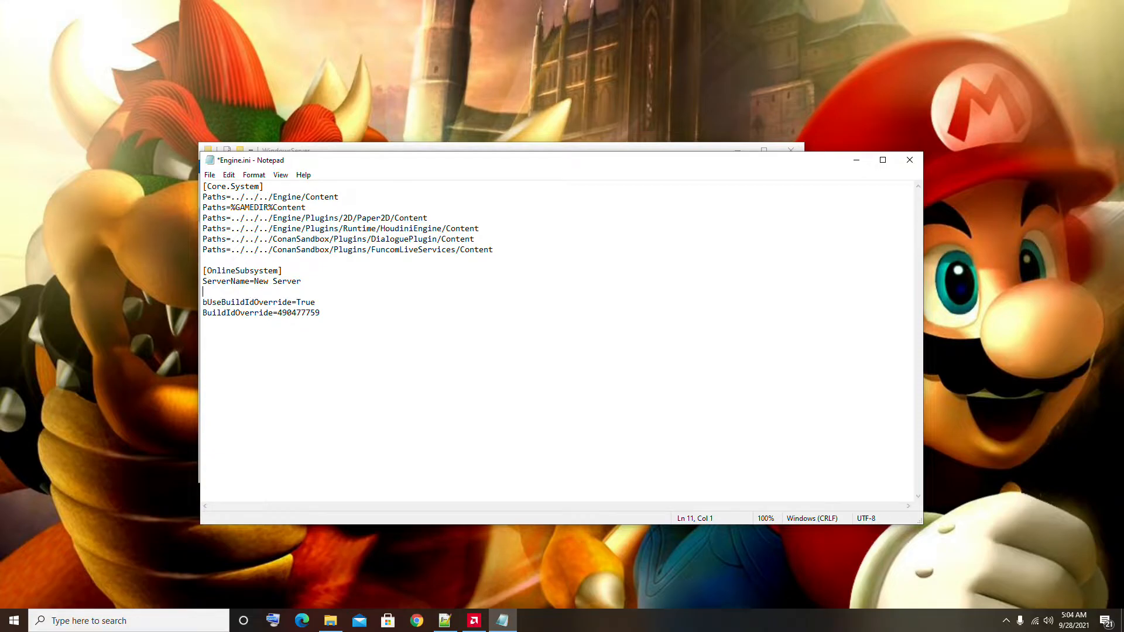
type("Serva")
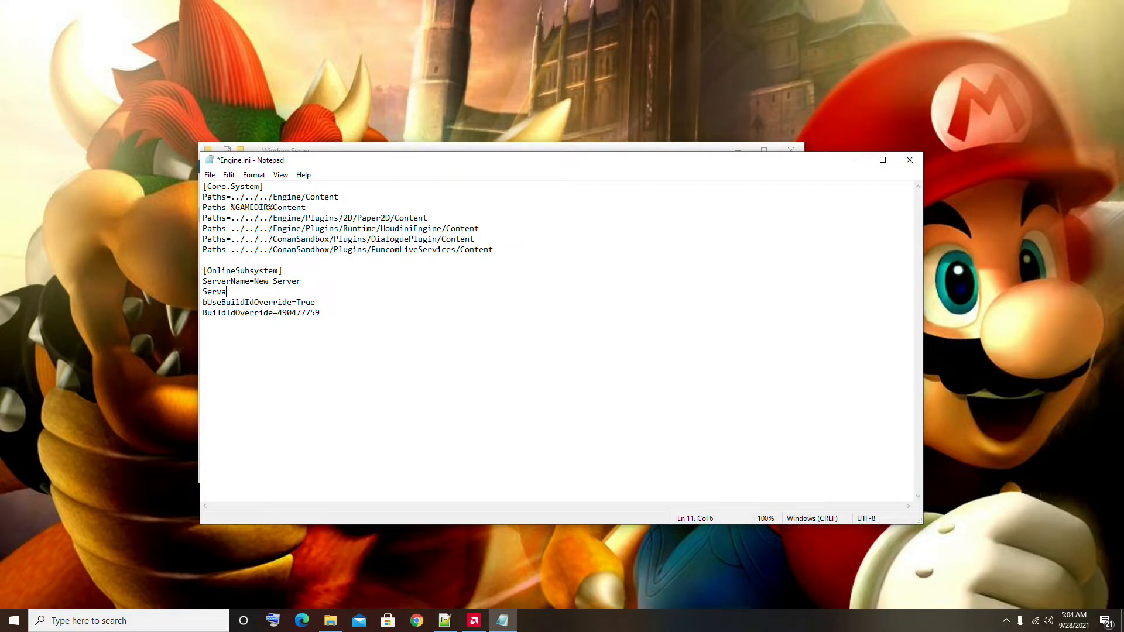
type("rpasswr")
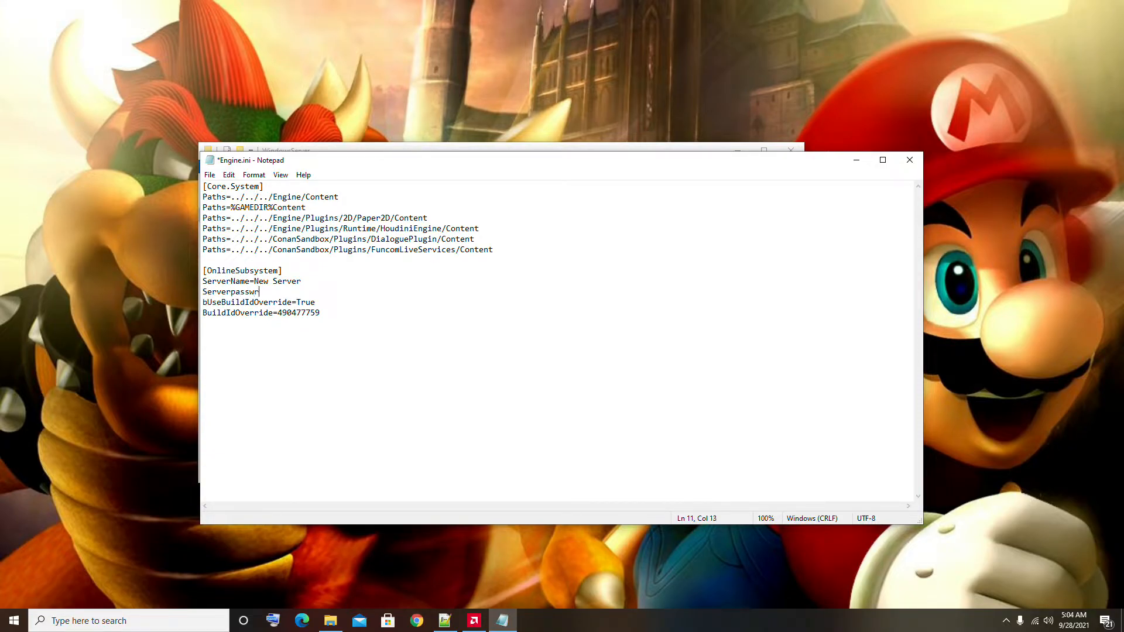
type("rd")
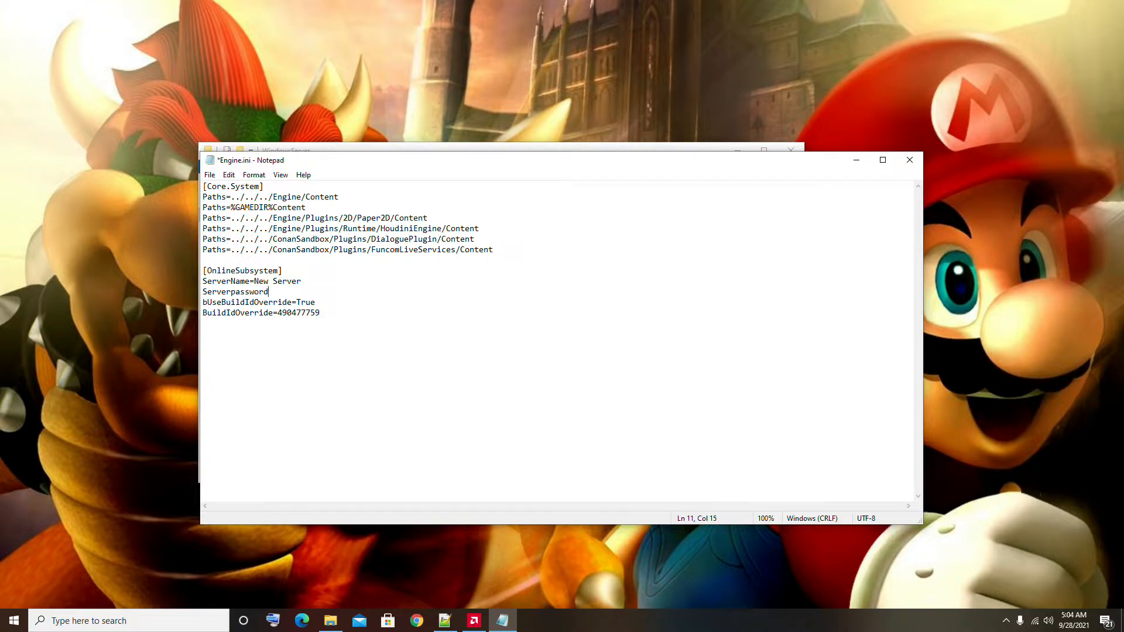
type("=")
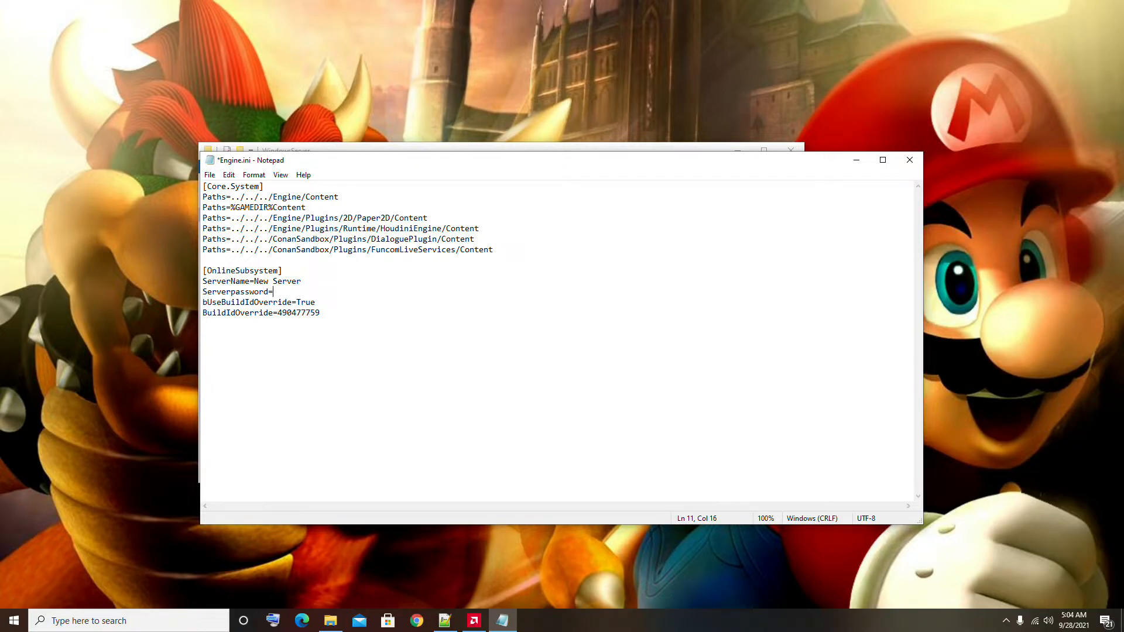
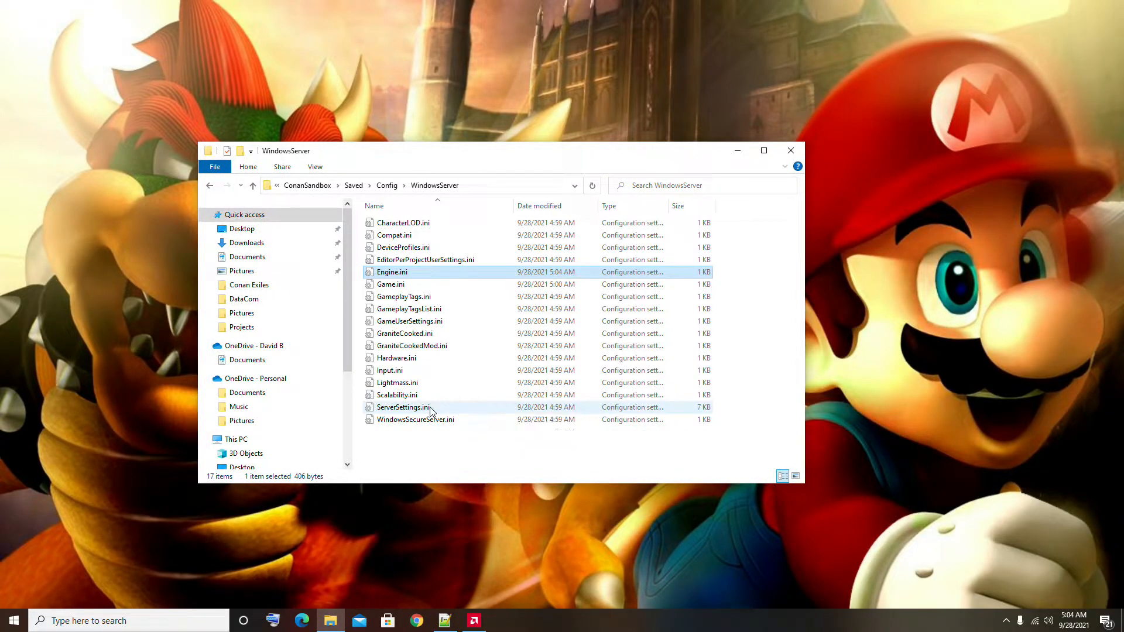
double_click(404, 407)
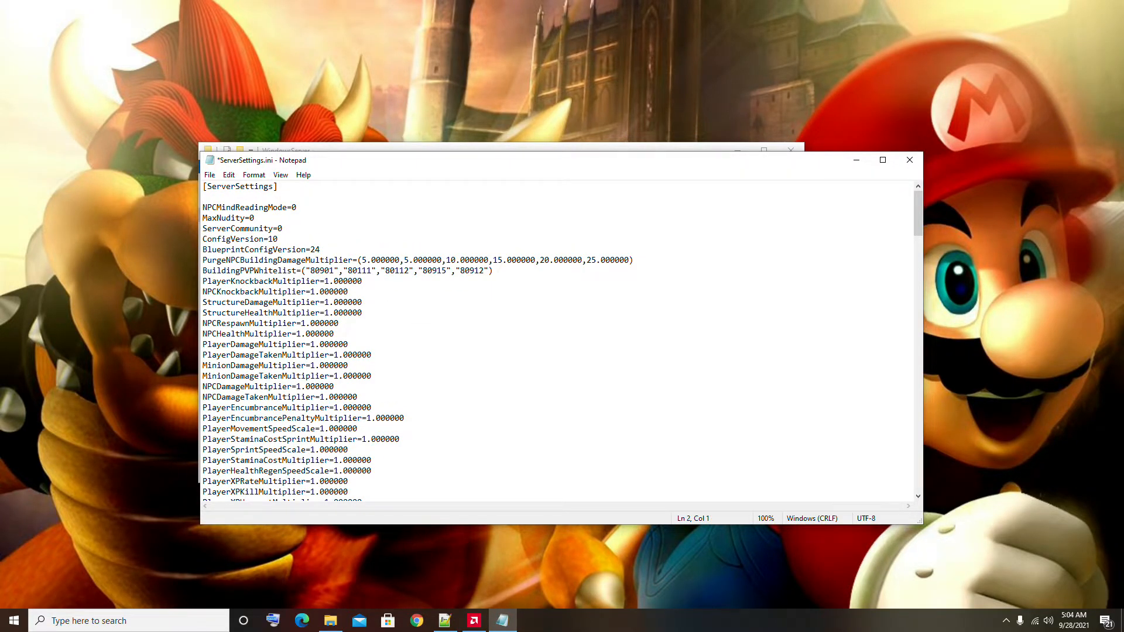
type("AdminPas")
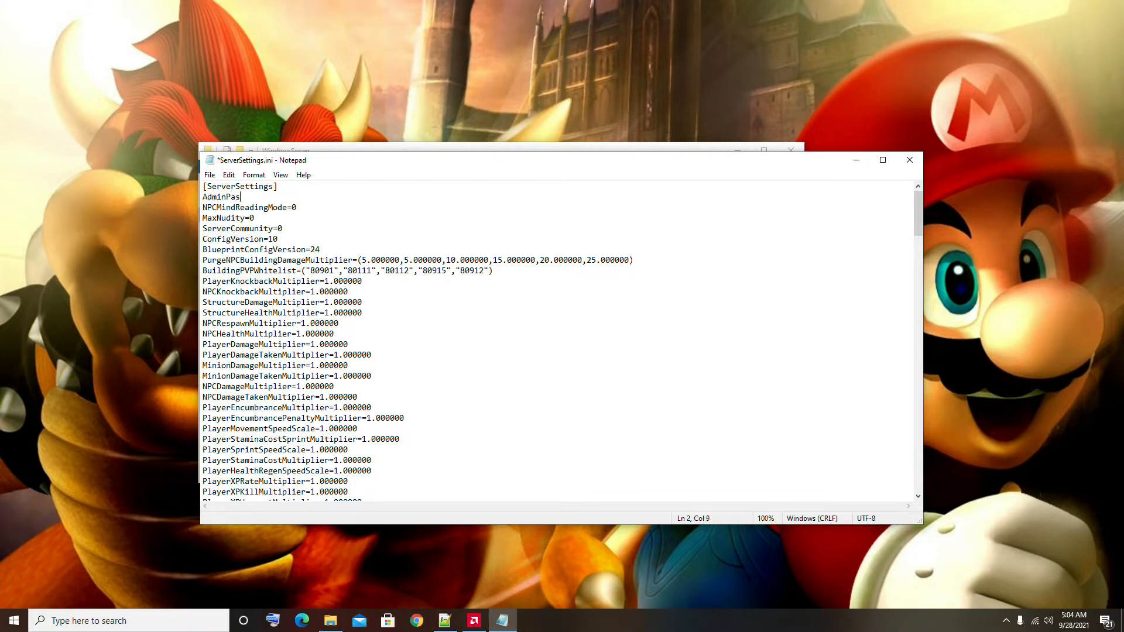
type("sword")
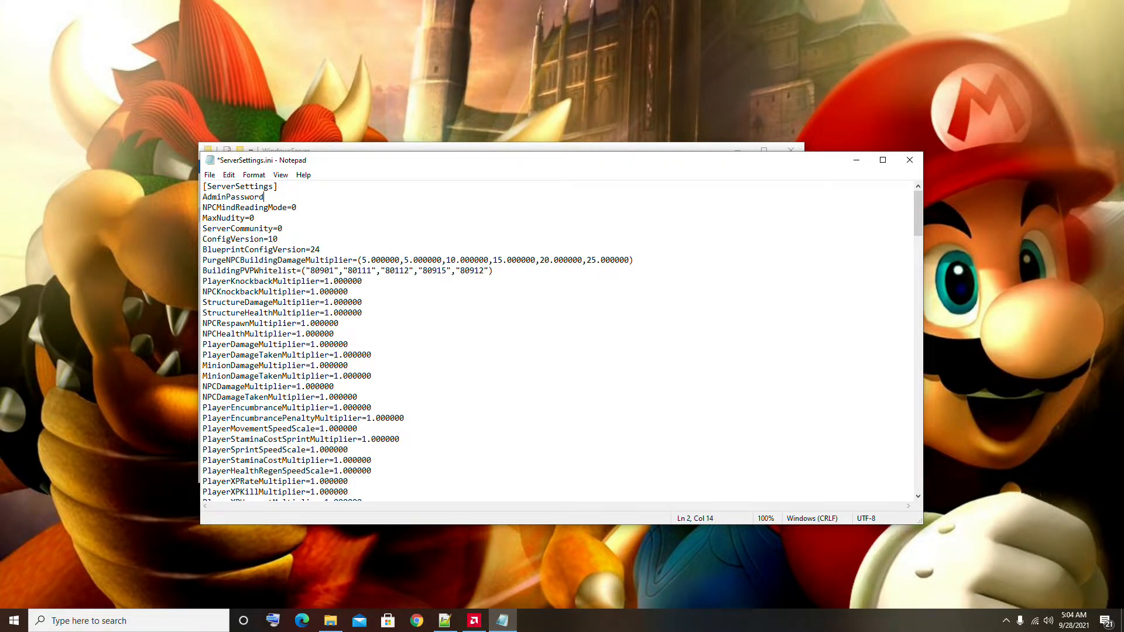
type("=")
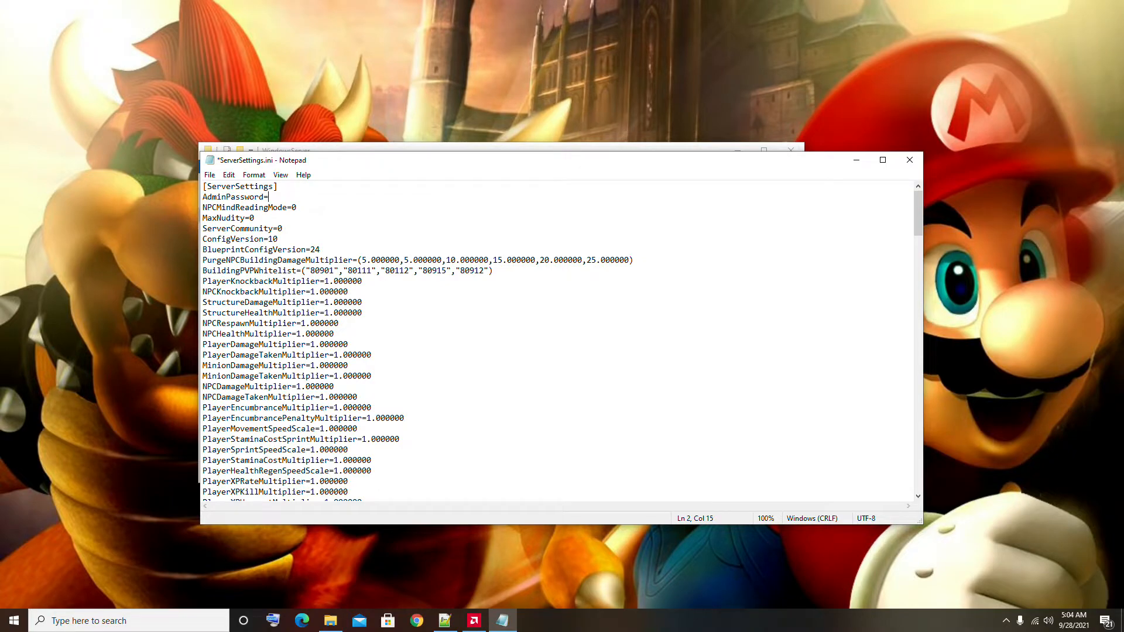
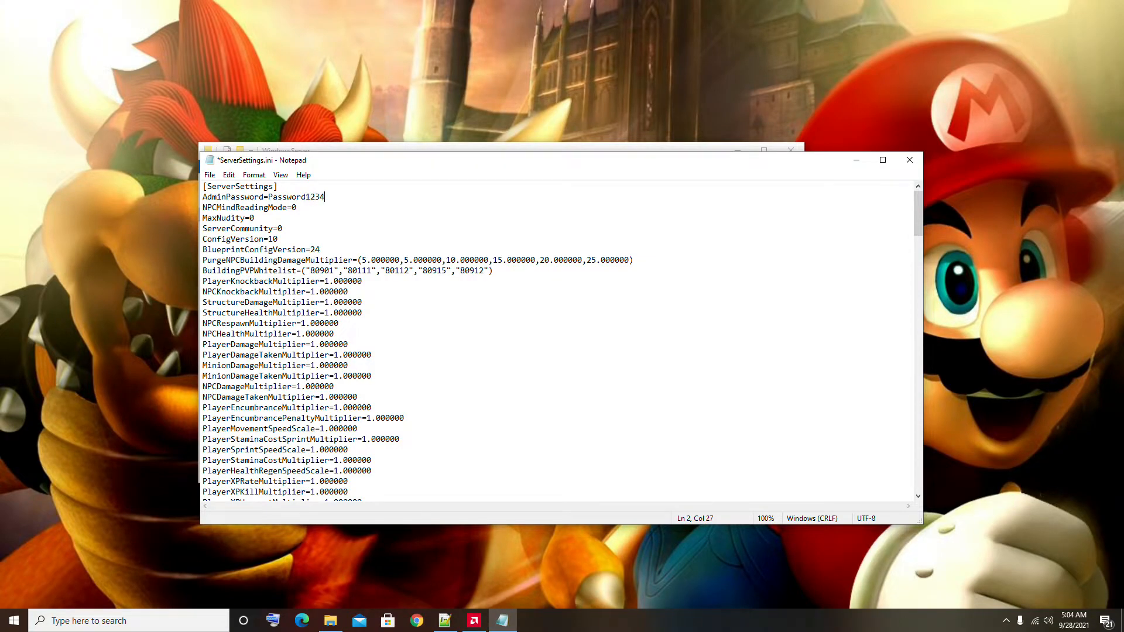
mouse_move(500, 195)
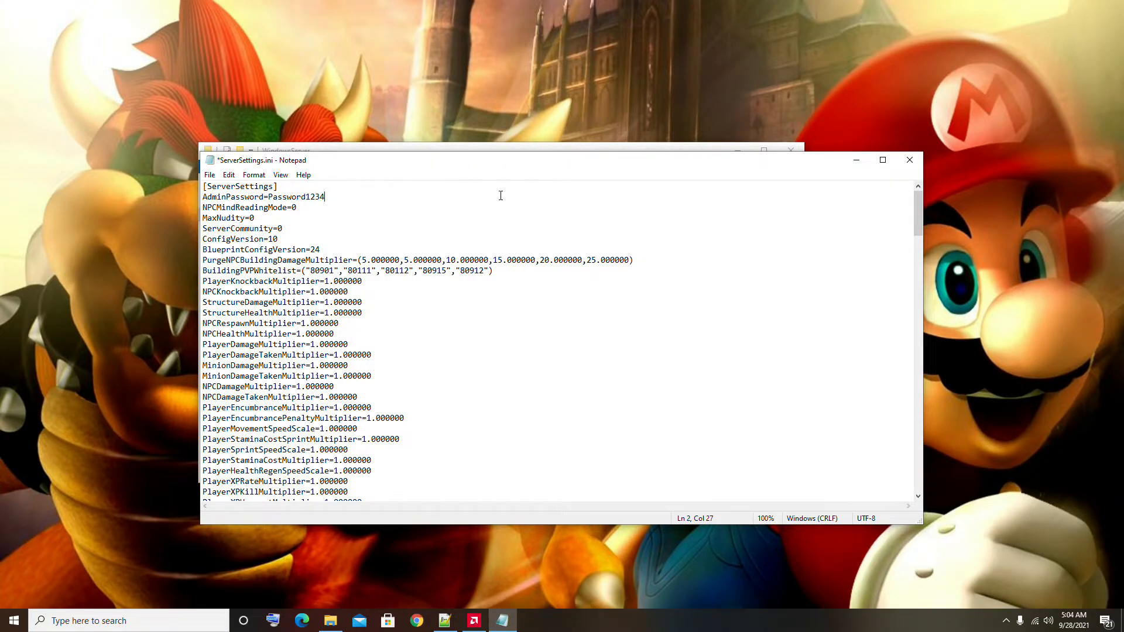
left_click(208, 174)
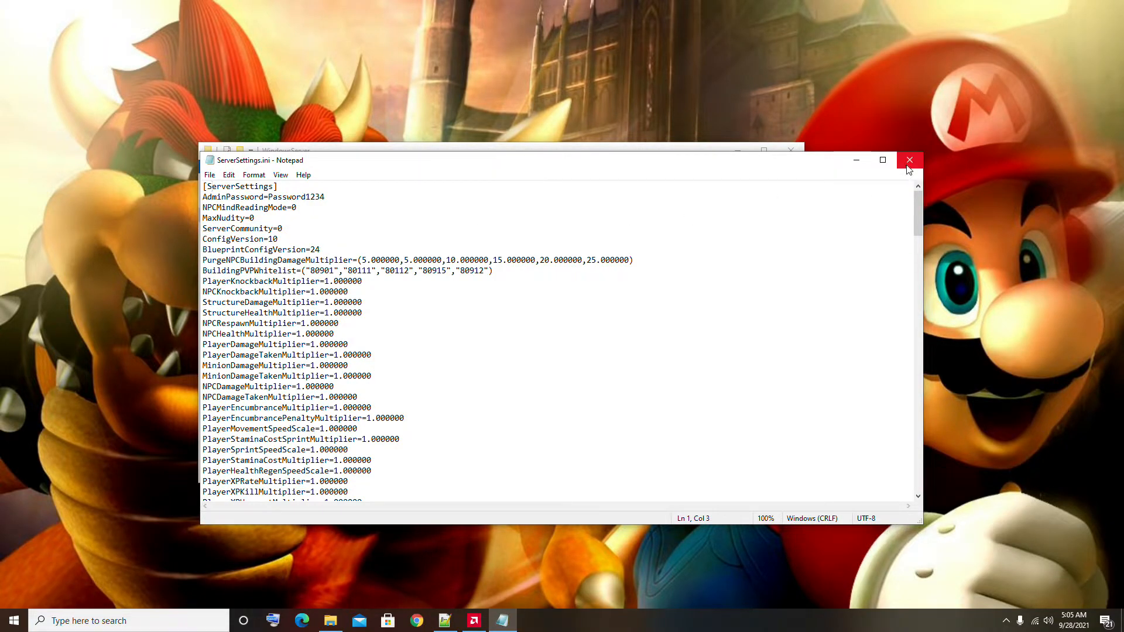
left_click(910, 160)
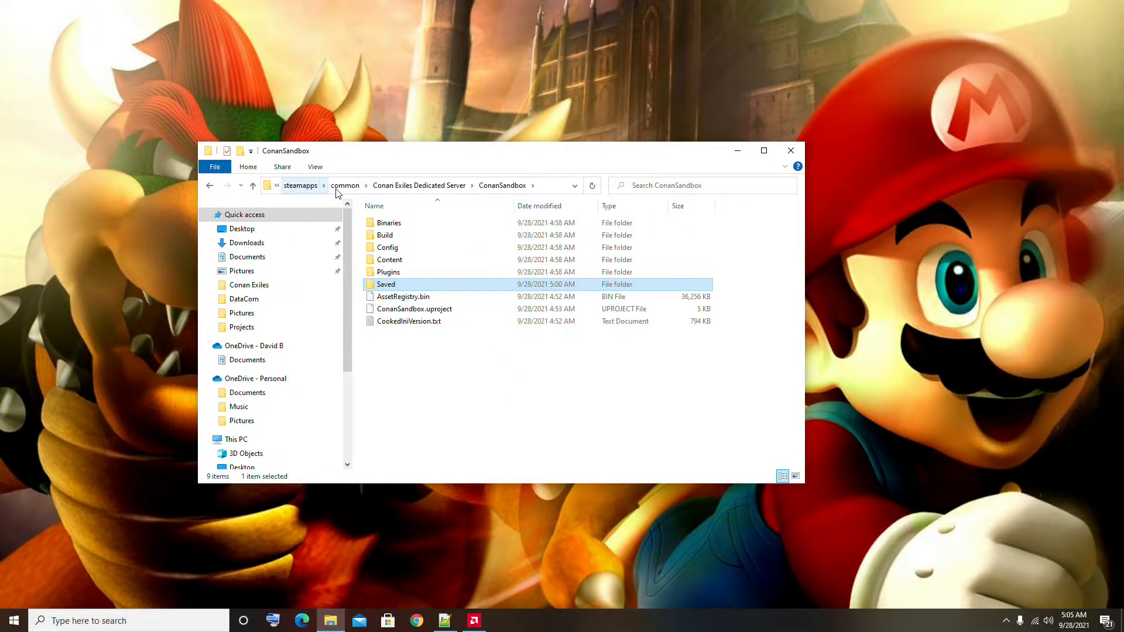
Go to steamapps > common > Conan Exiles Dedicated Server and launch StartServer.bat
left_click(301, 185)
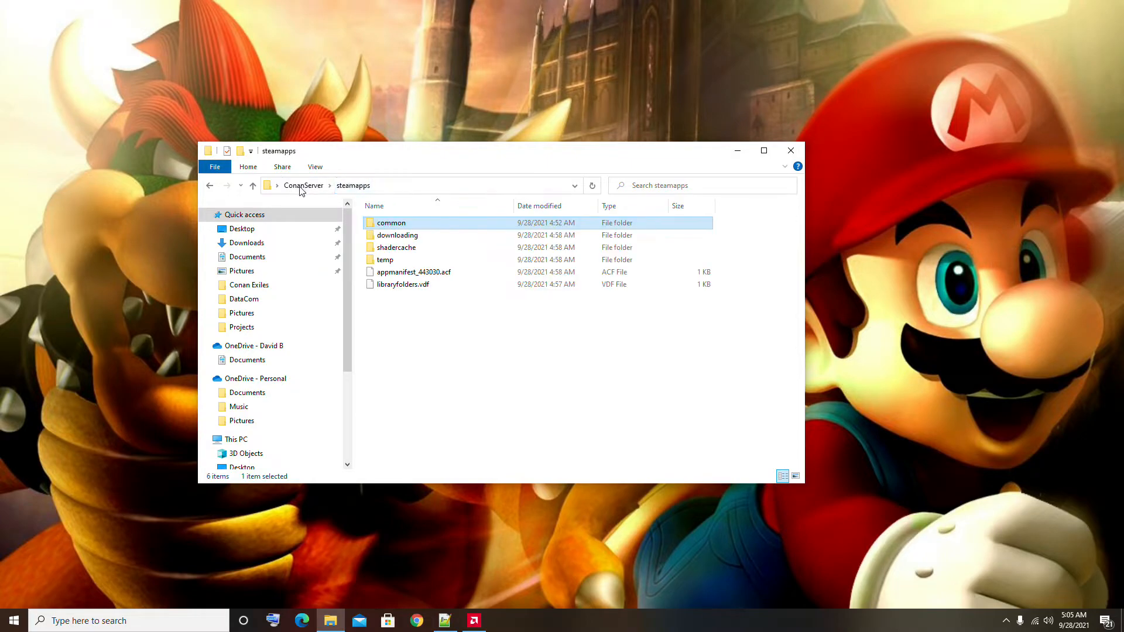
left_click(253, 185)
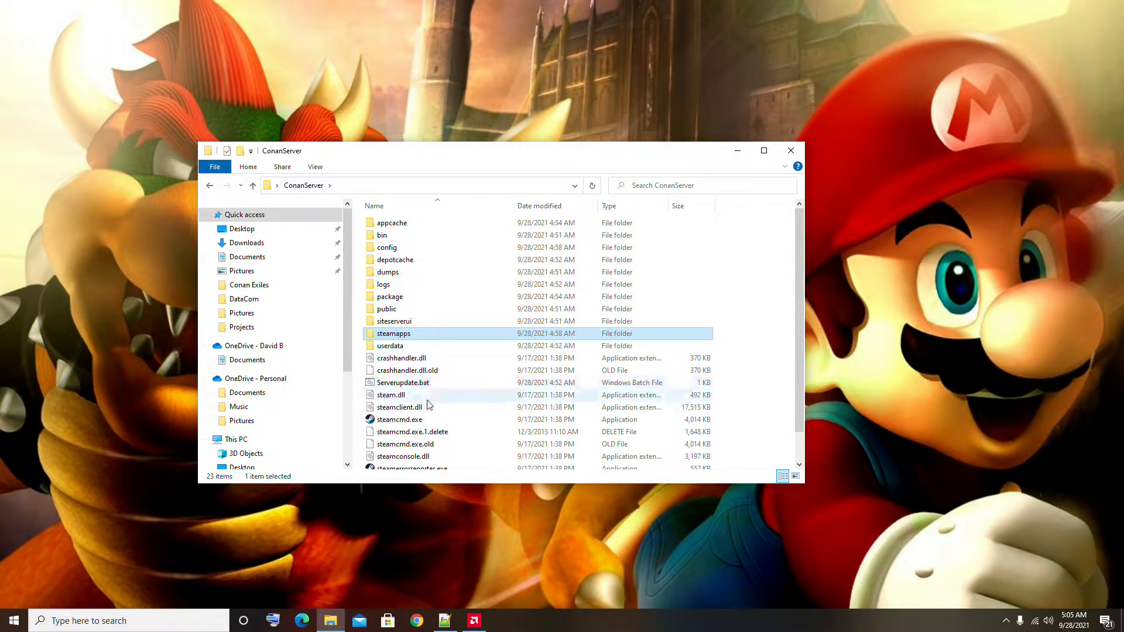
double_click(393, 333)
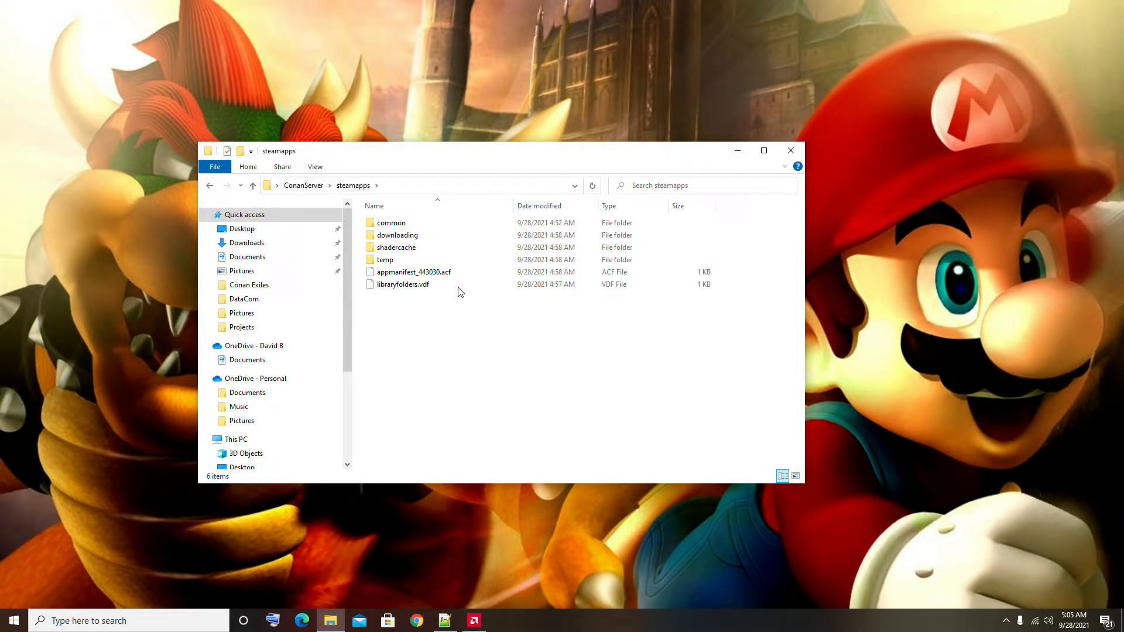
double_click(392, 222)
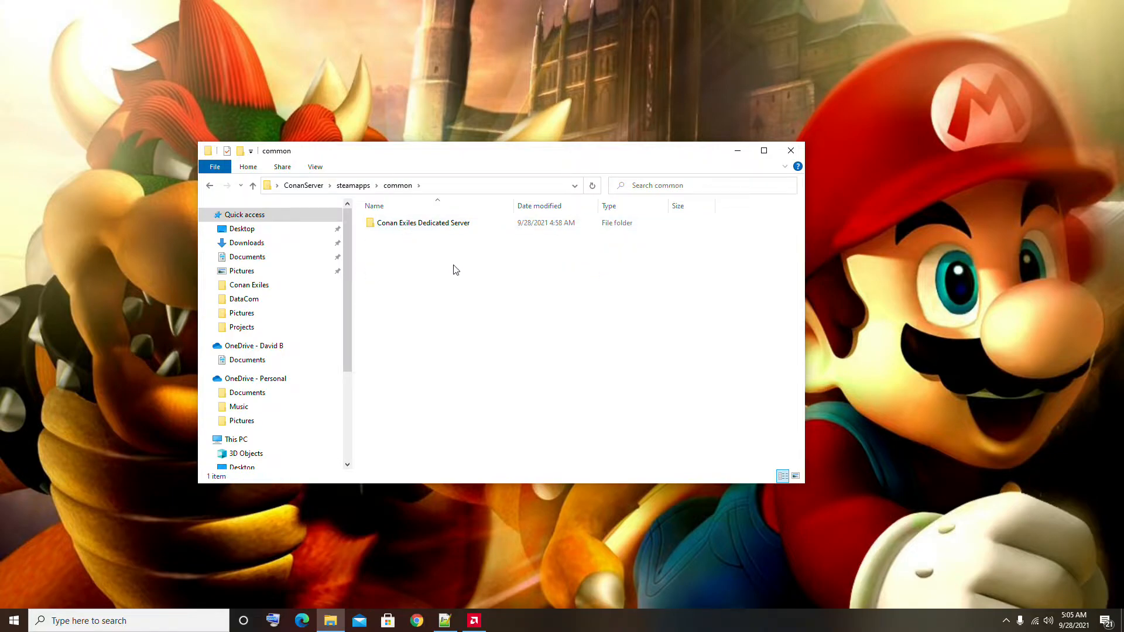
double_click(424, 222)
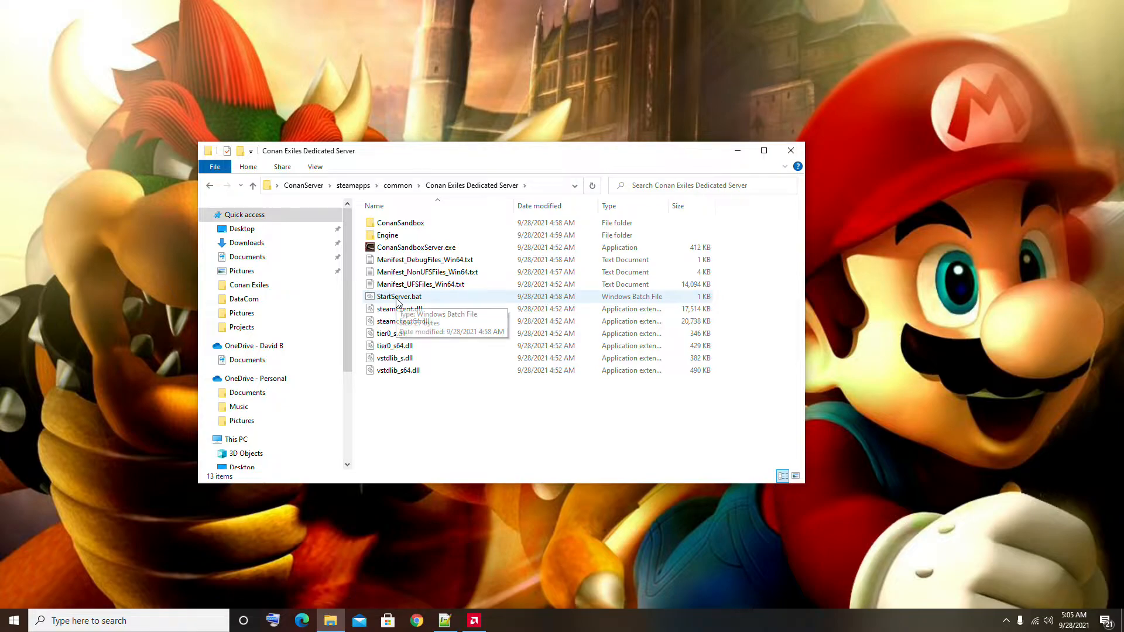
double_click(398, 296)
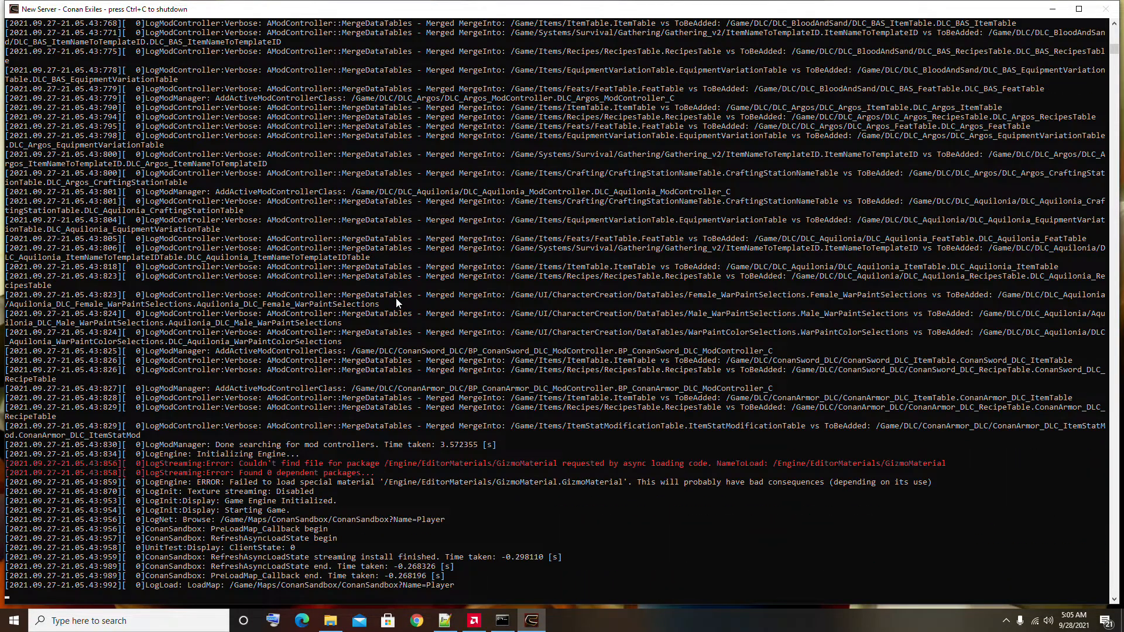
Scroll the server console until the match is in progress, then bring up Steam's tray menu
scroll("down", 3)
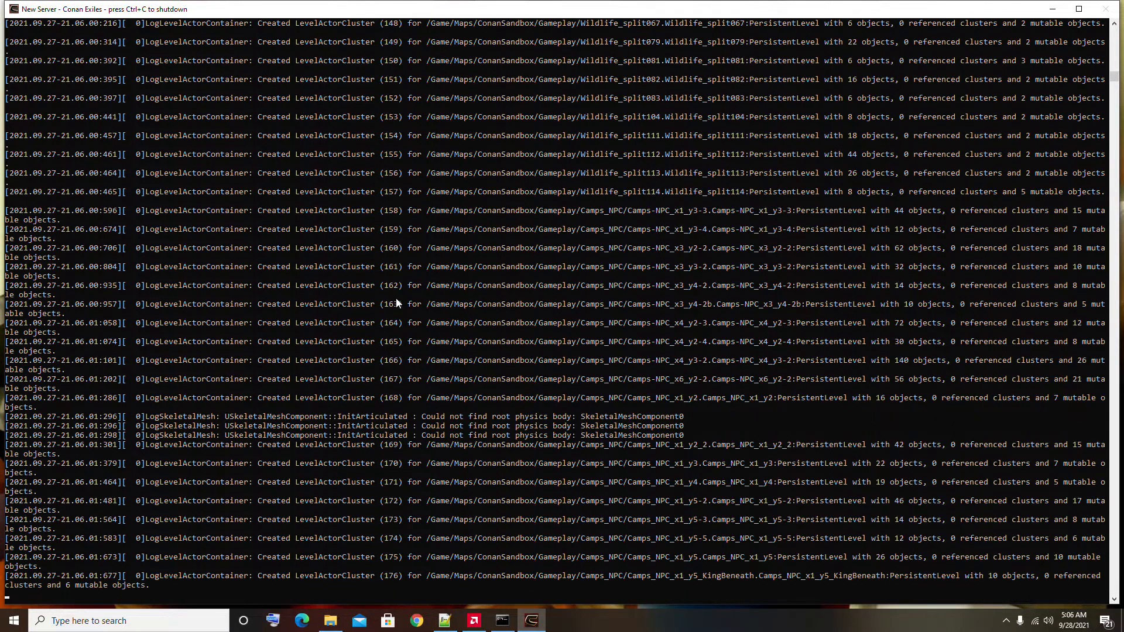
scroll("down", 3)
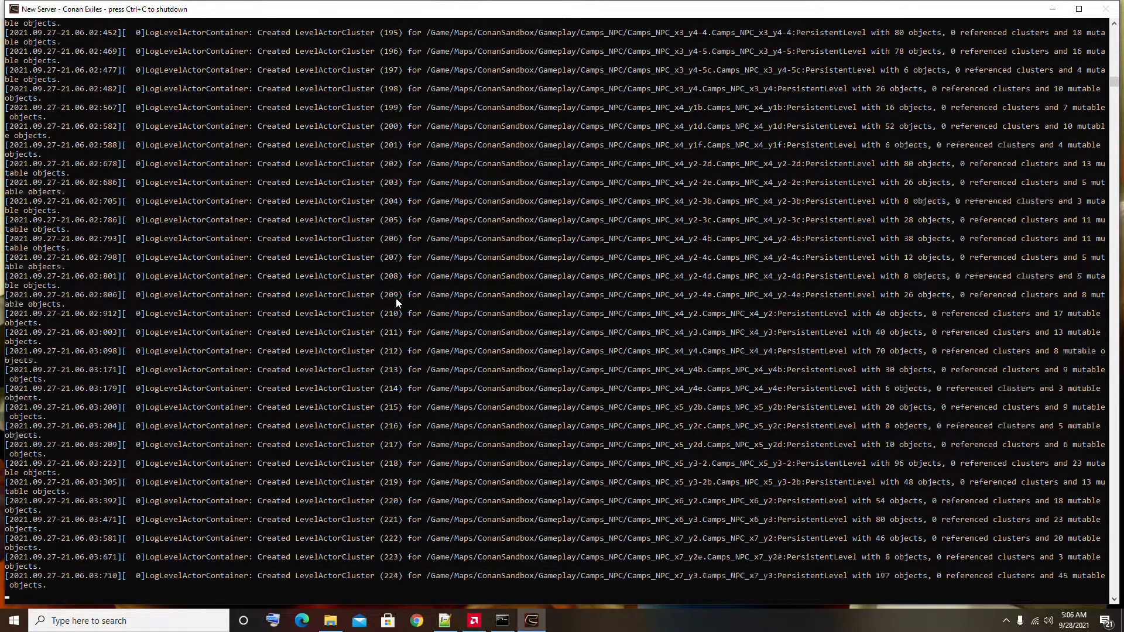
scroll("down", 3)
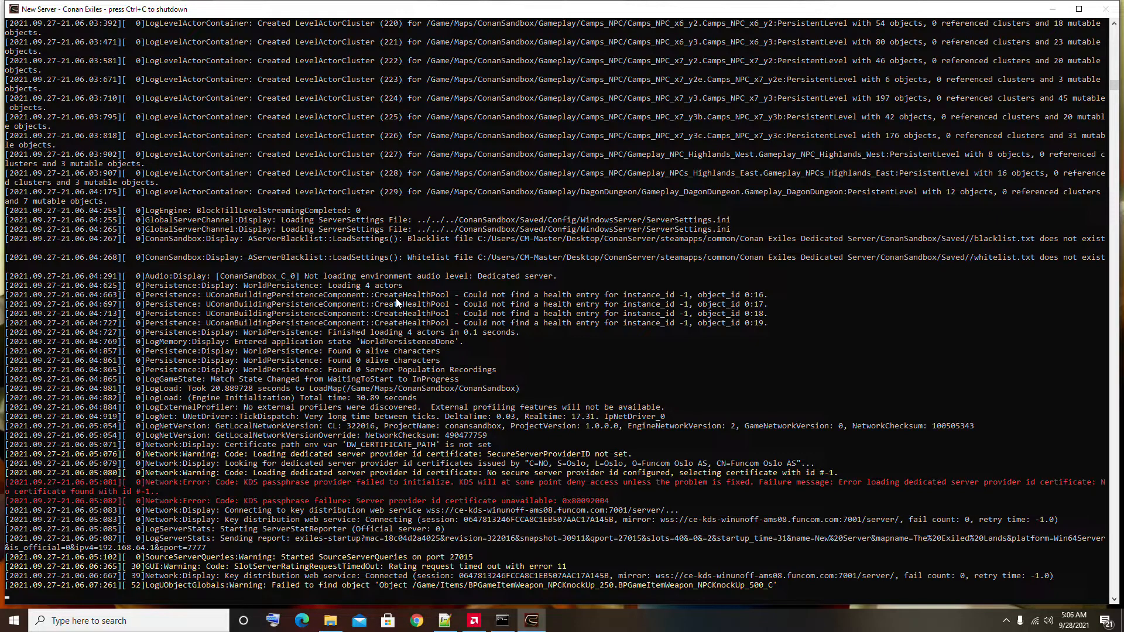
mouse_move(1003, 590)
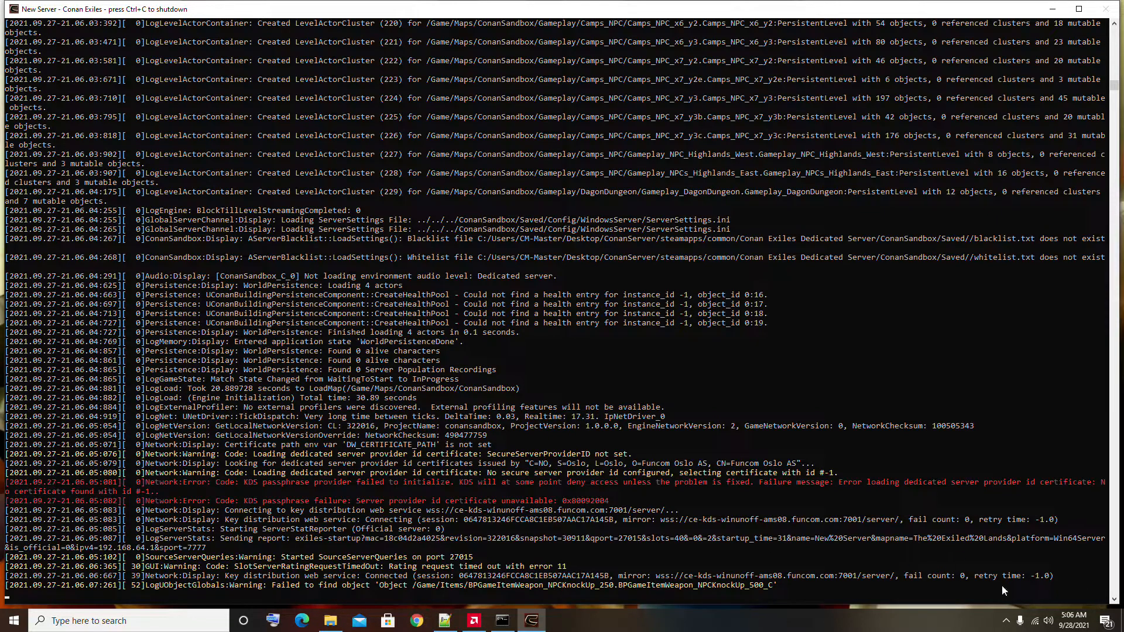
left_click(1005, 576)
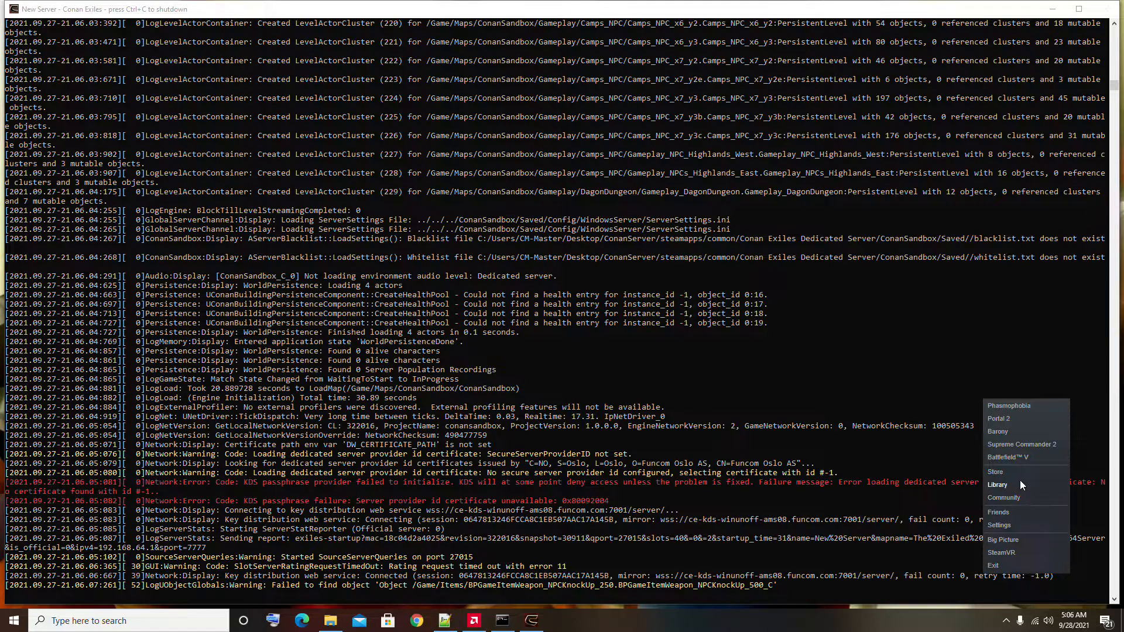
Open the Steam Library and launch Conan Exiles
left_click(997, 484)
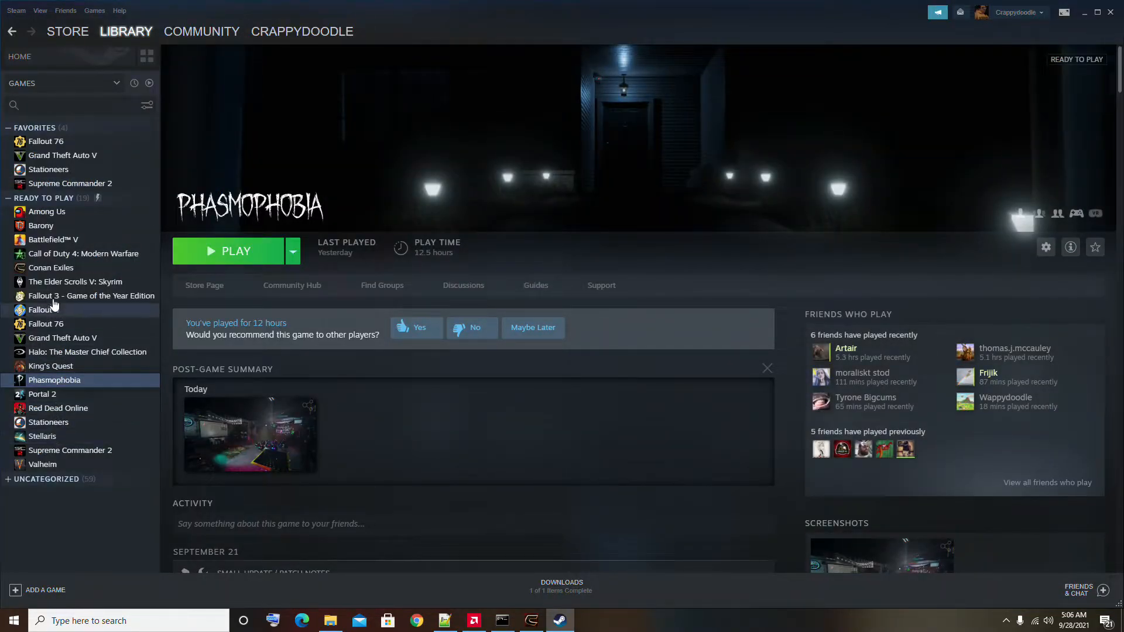
left_click(52, 267)
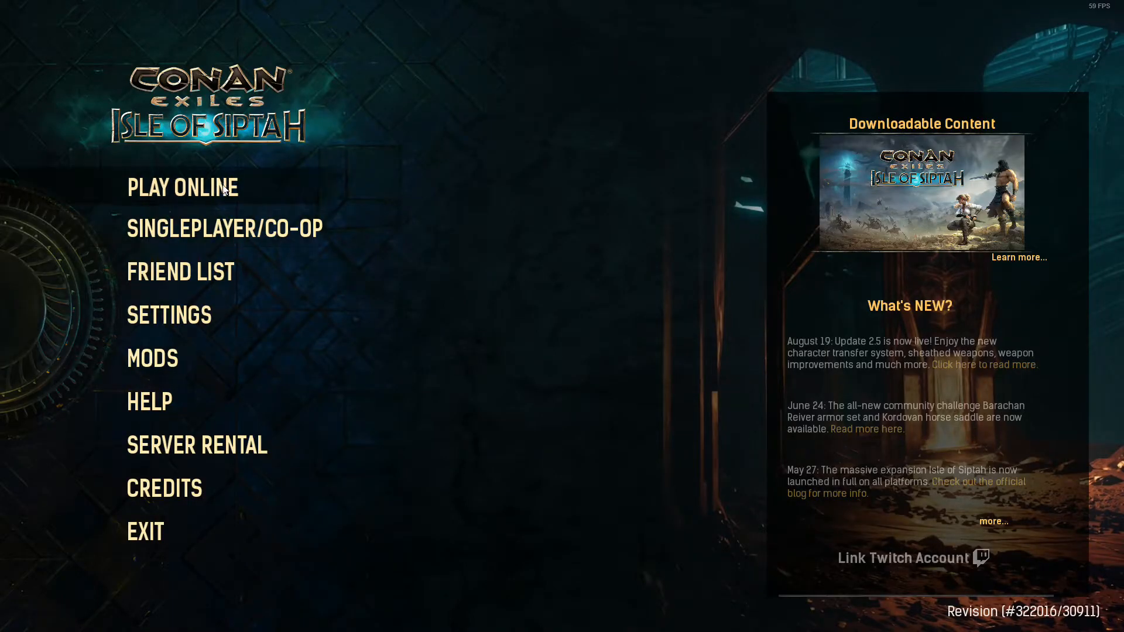
Filter the online server list to 'New' and join the New Server listing
left_click(183, 187)
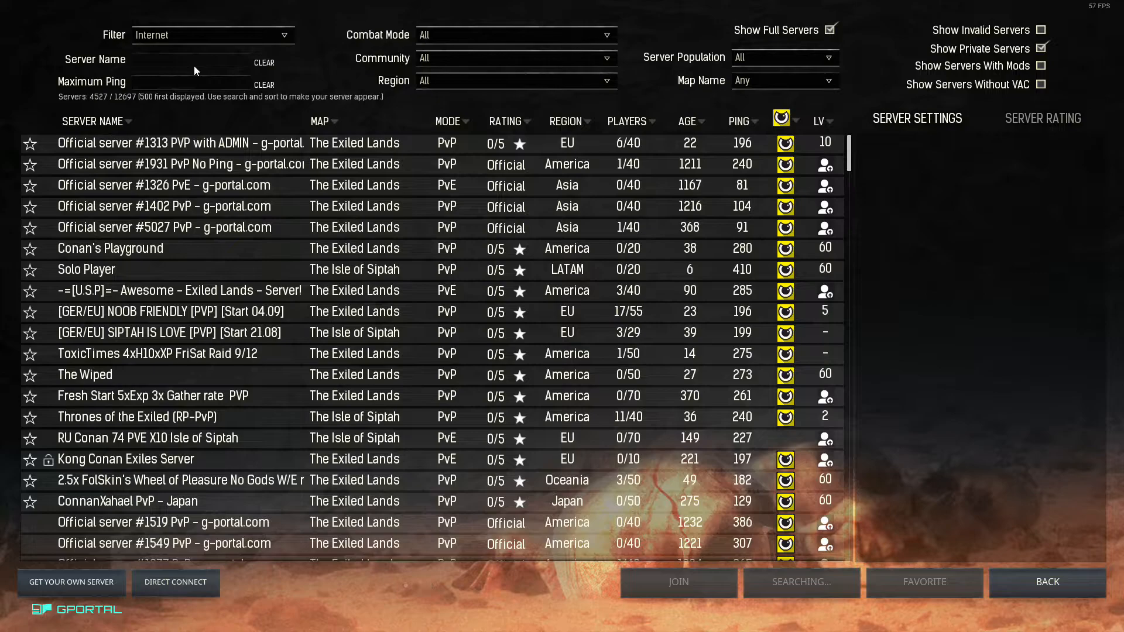
type("New Serve")
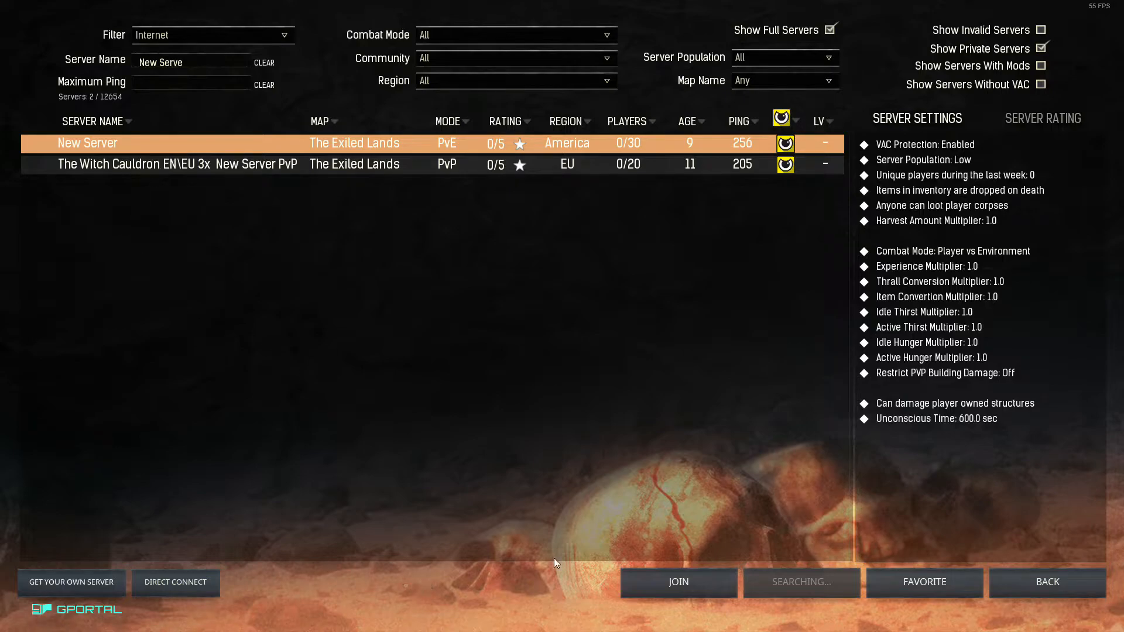
left_click(677, 582)
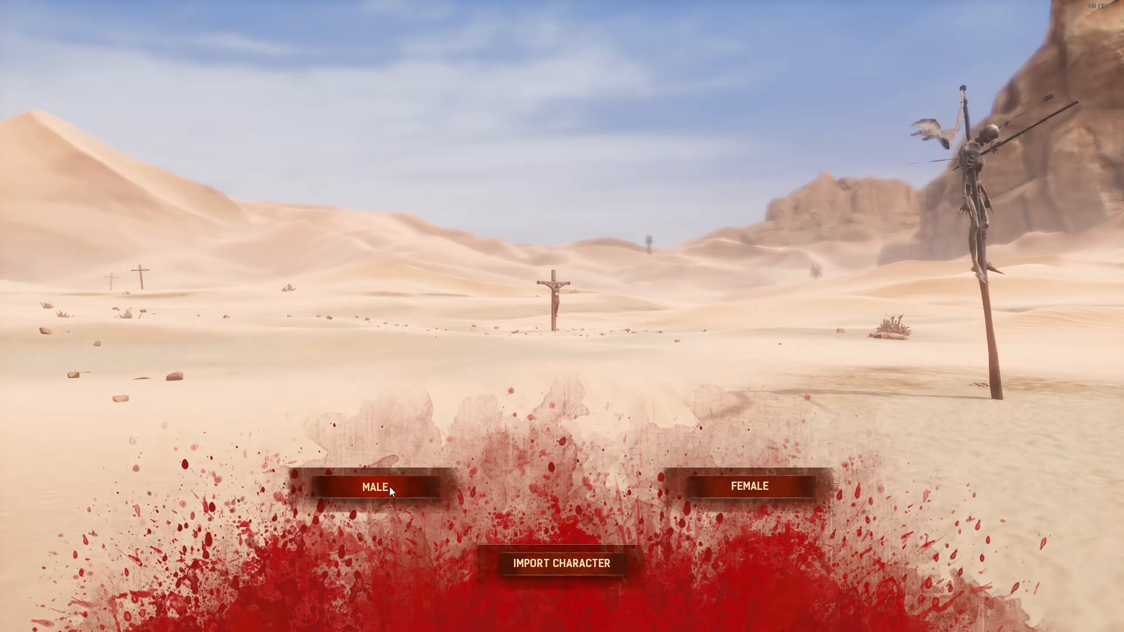
Create a male character and confirm the exile sheet to spawn in the desert
left_click(374, 486)
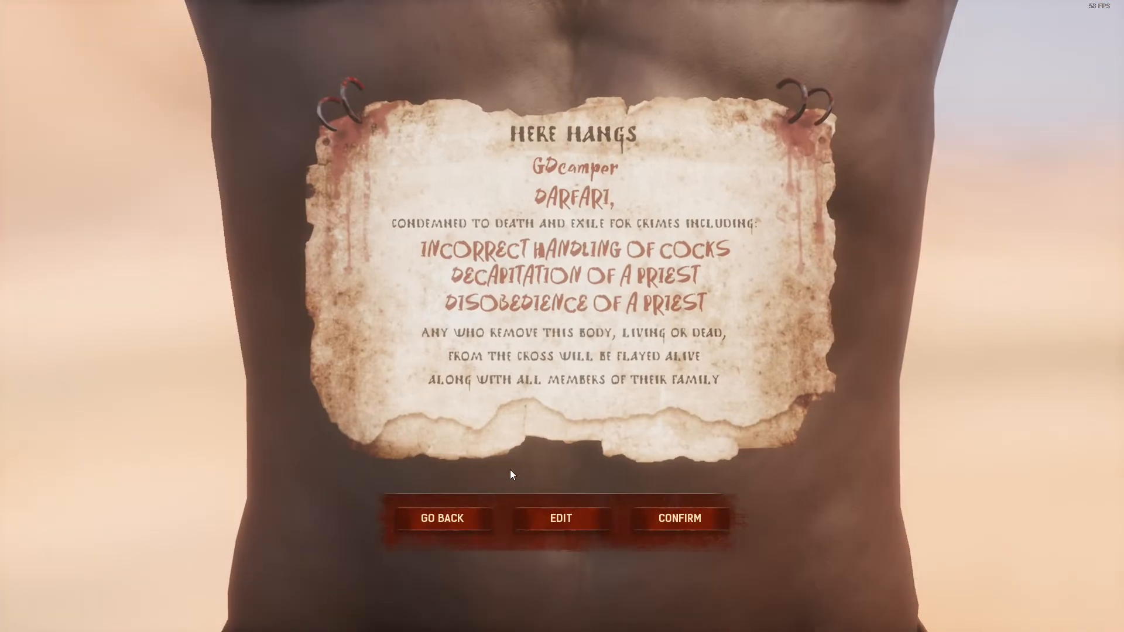
left_click(678, 518)
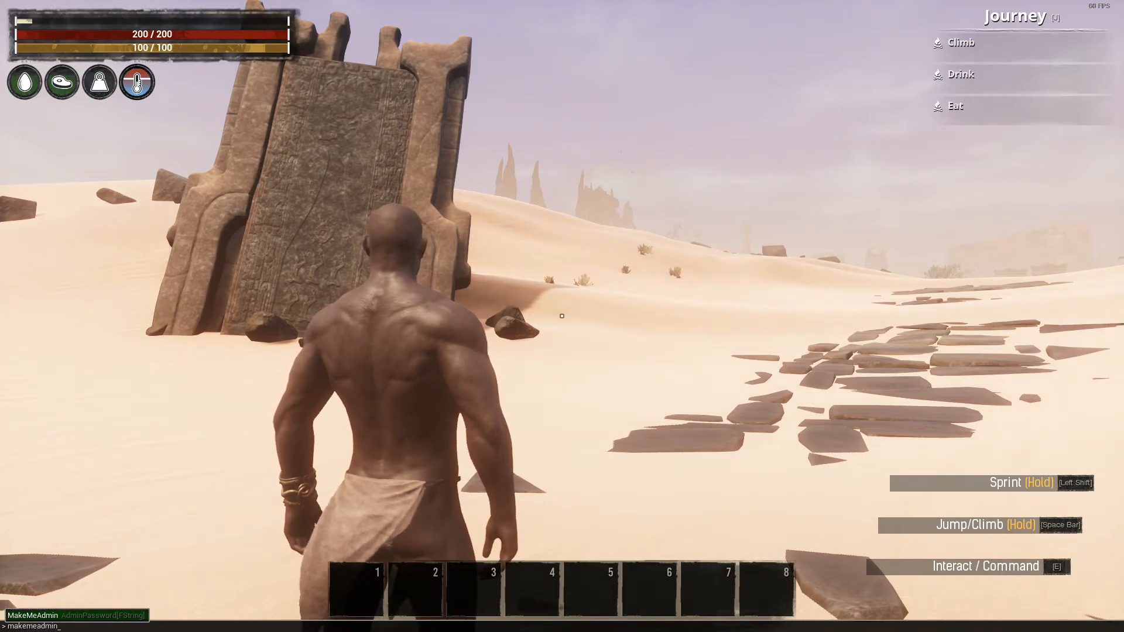
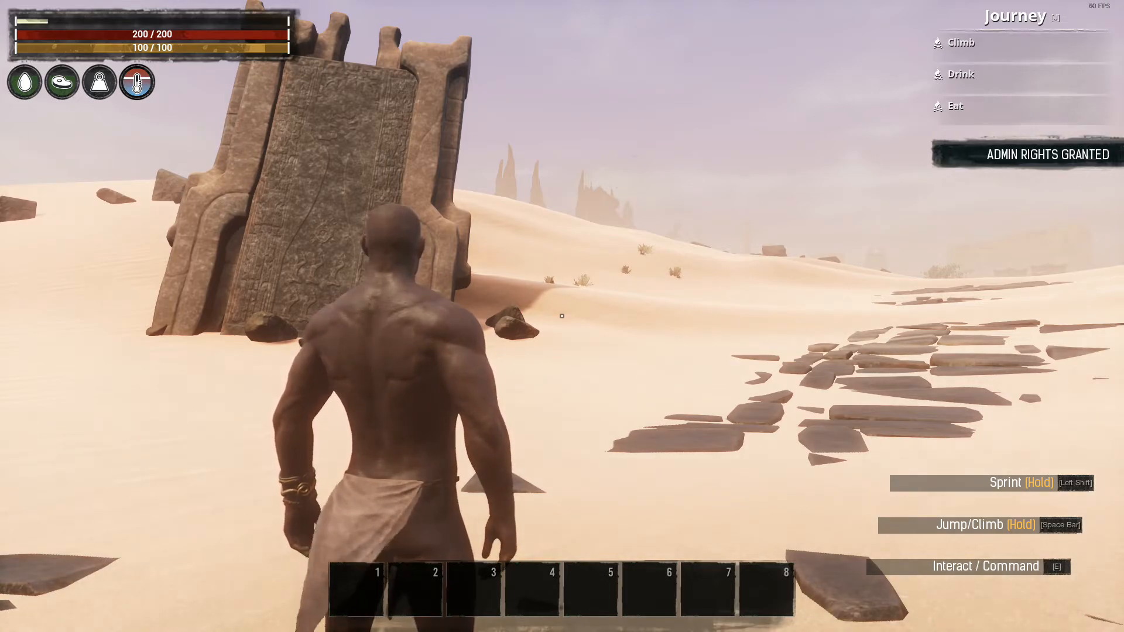
Run MakeMeAdmin with the admin password so admin rights are granted
key("Escape")
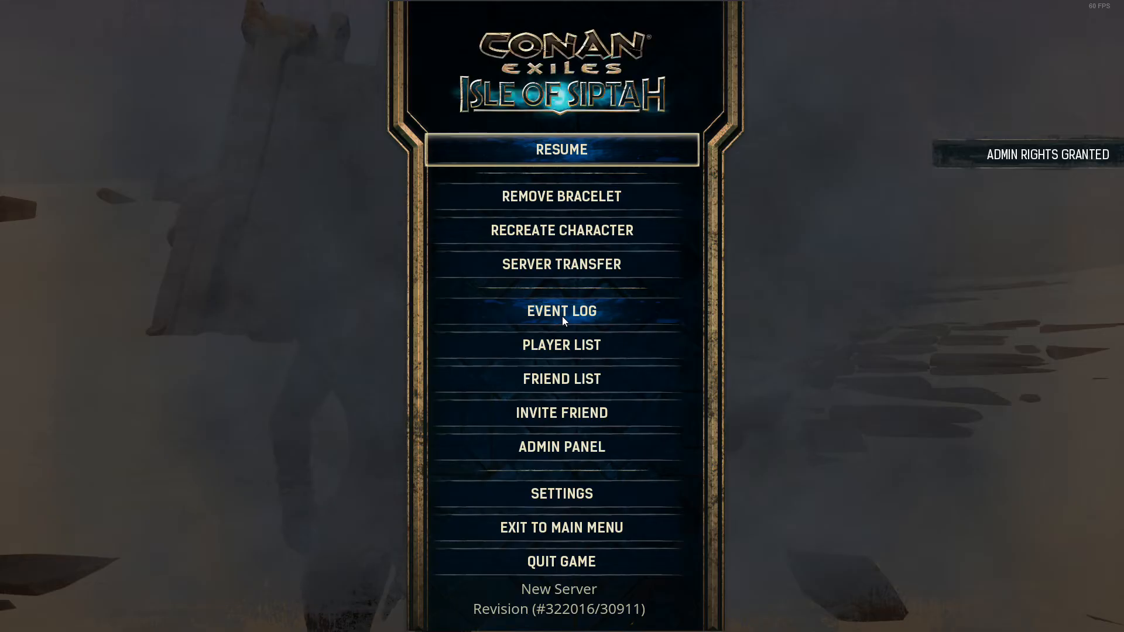
mouse_move(561, 378)
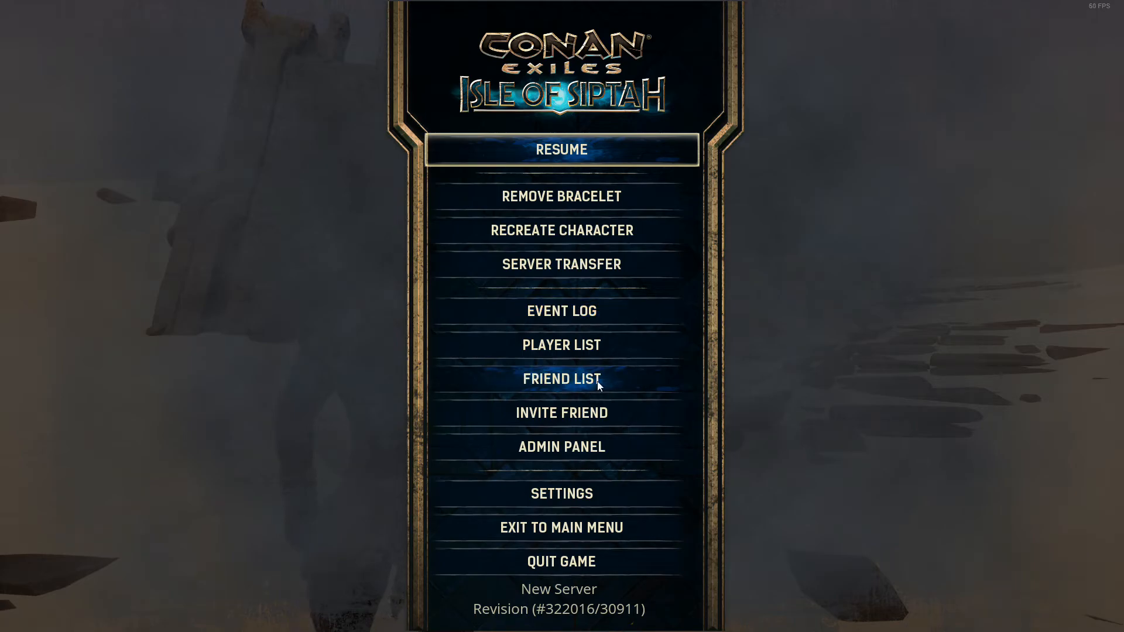
mouse_move(560, 493)
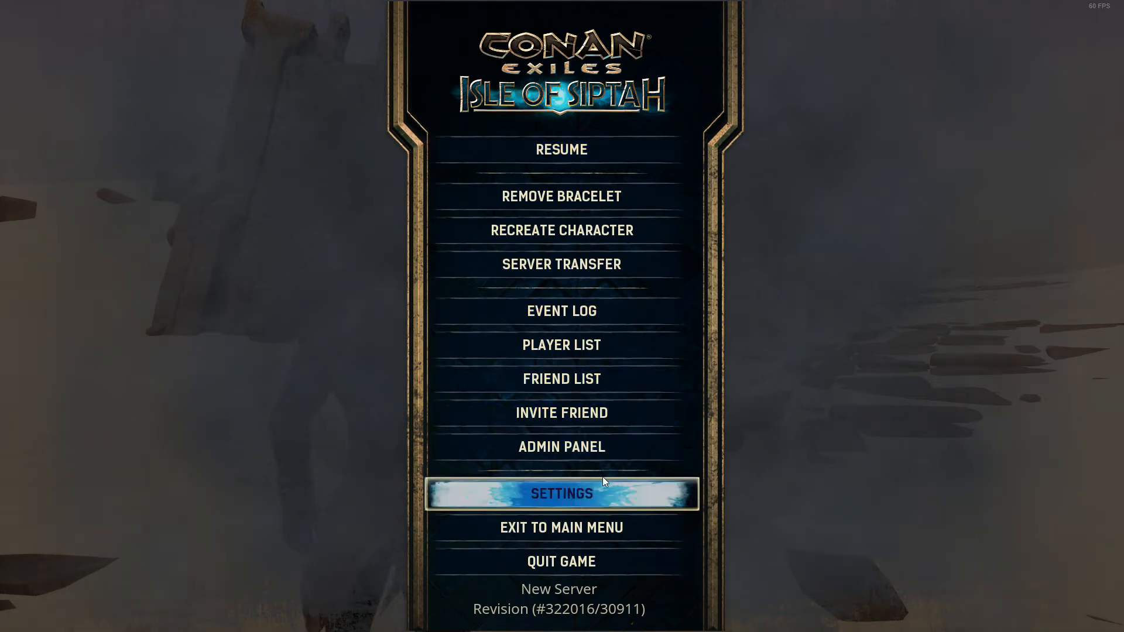
Review the Server Settings page from the pause menu, then resume play in the desert
left_click(560, 493)
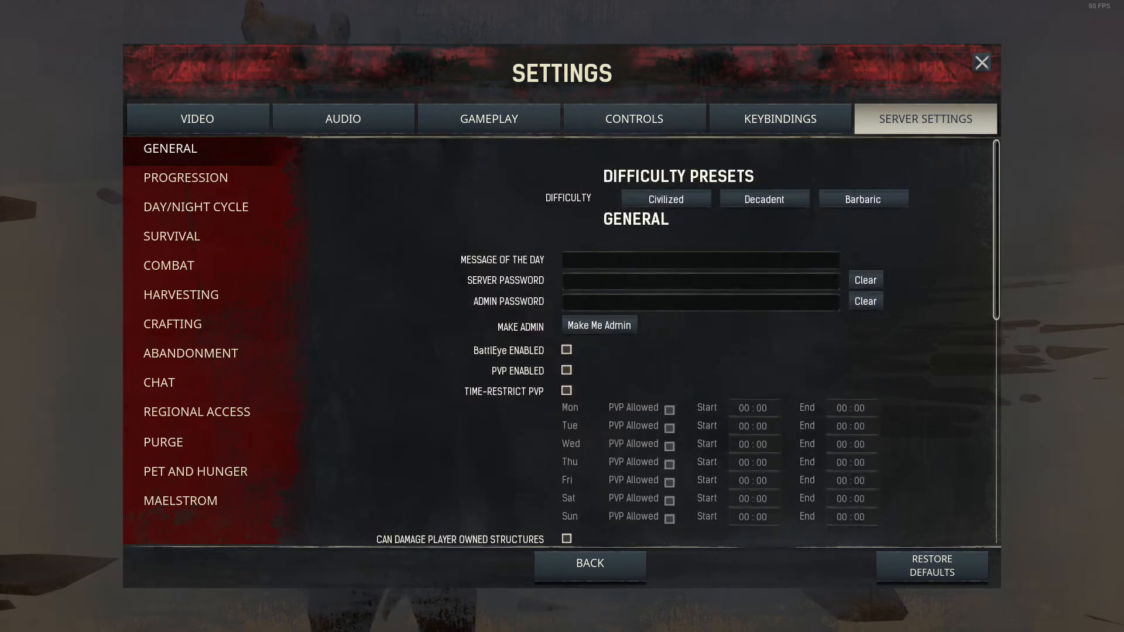
mouse_move(195, 470)
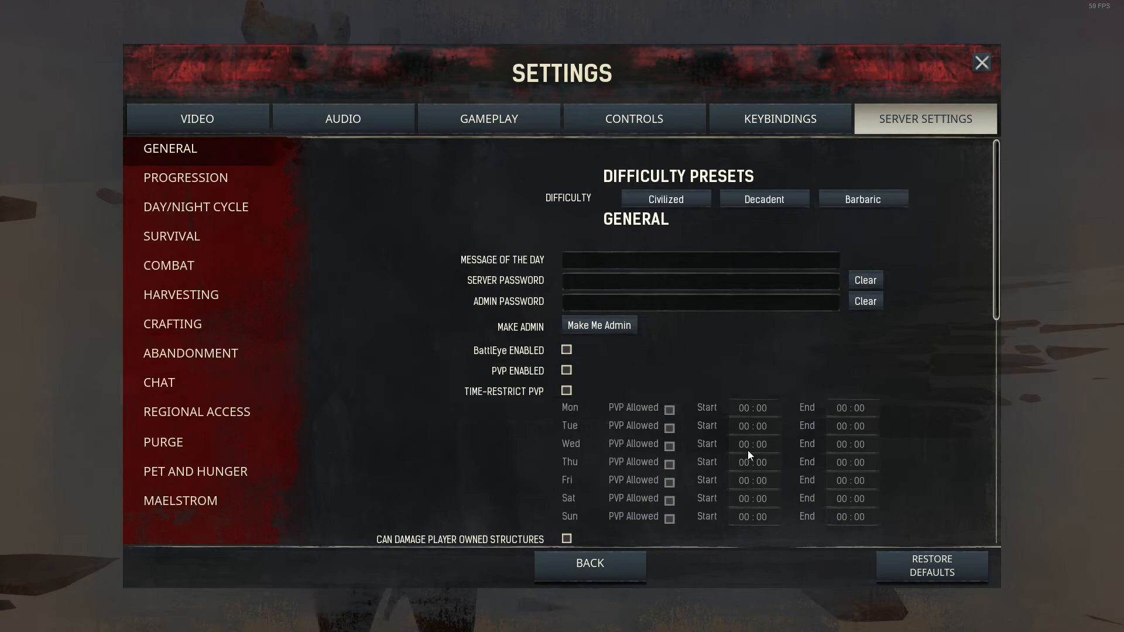
left_click(589, 563)
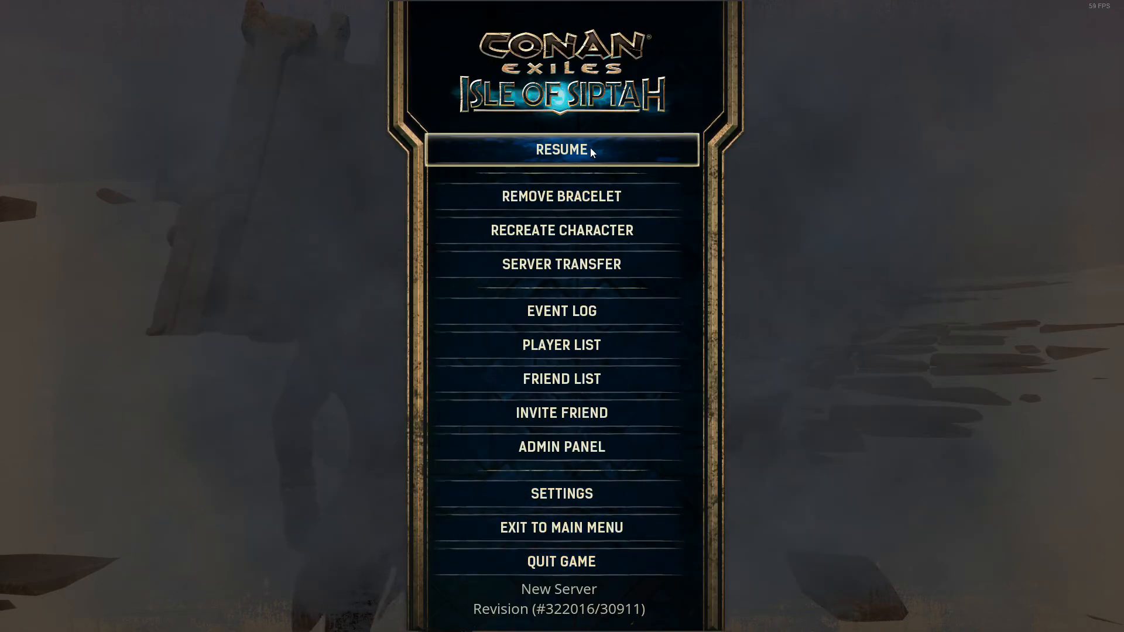
left_click(561, 150)
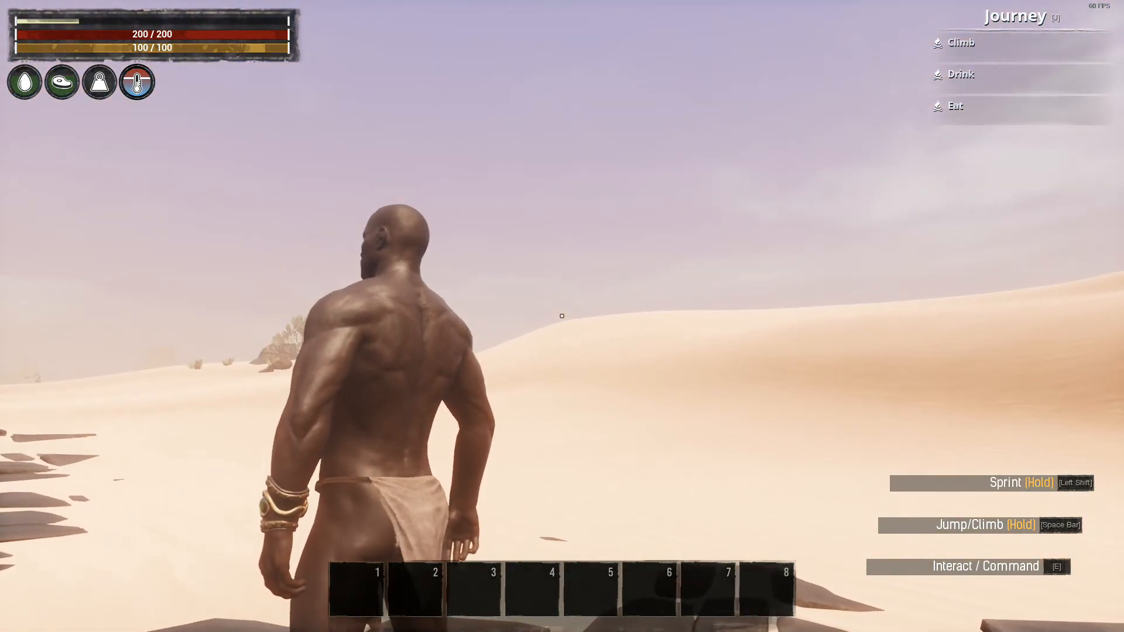